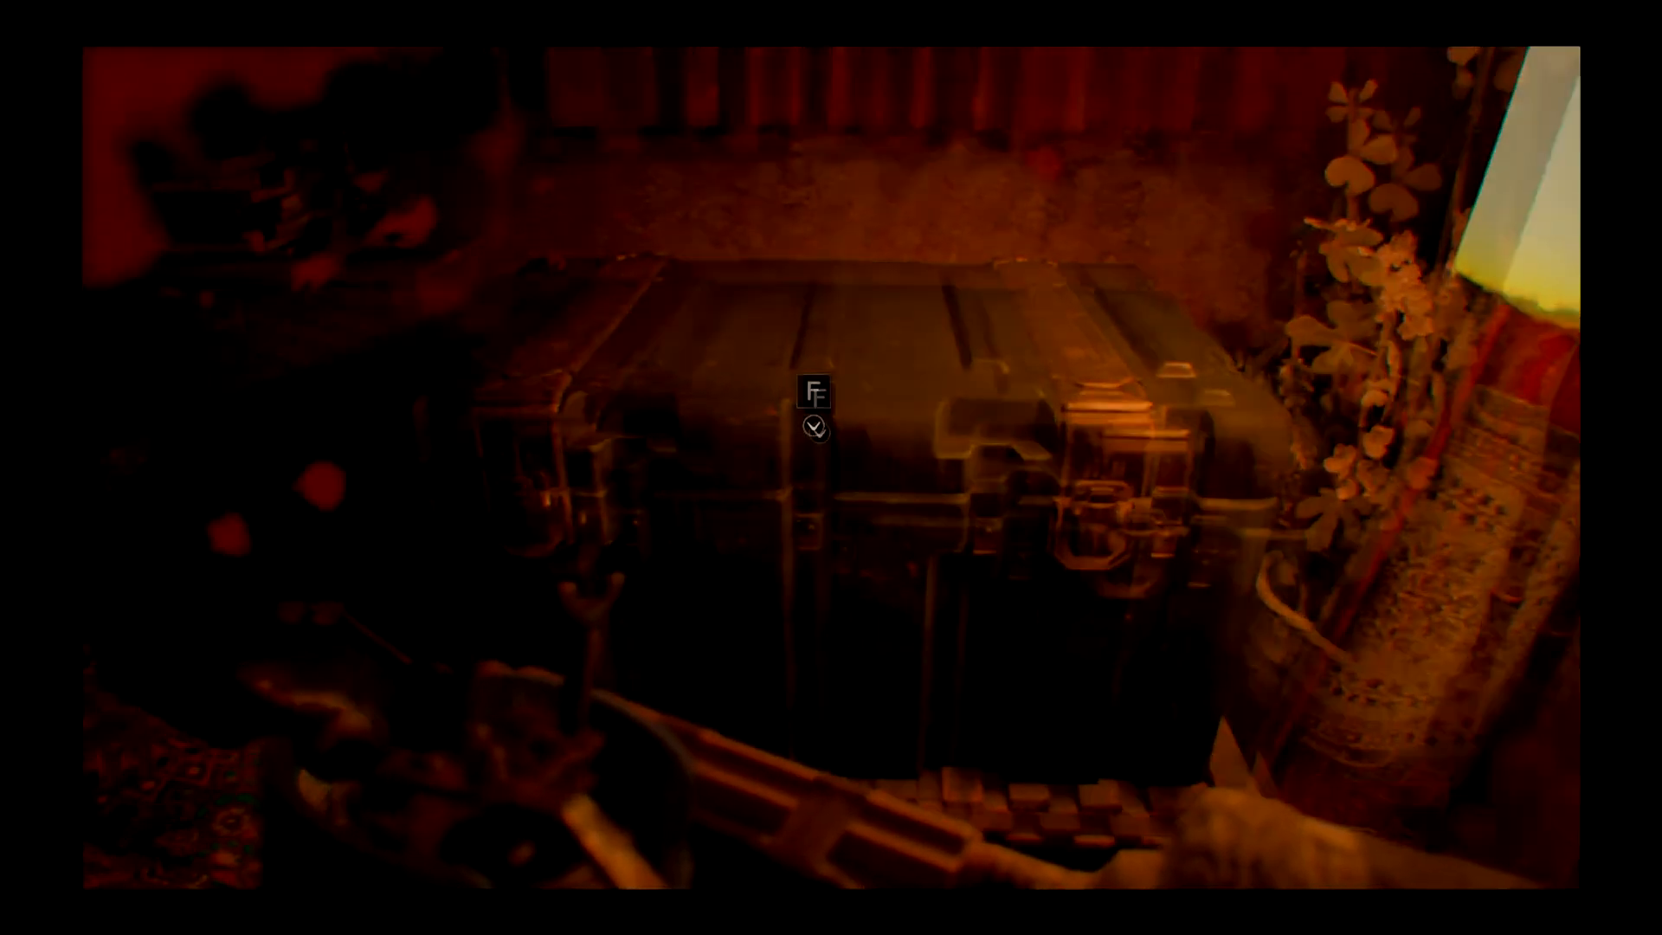
Open the item box, store all the Neuro Rounds, and check the Enhanced Handgun Ammo
left_click(814, 412)
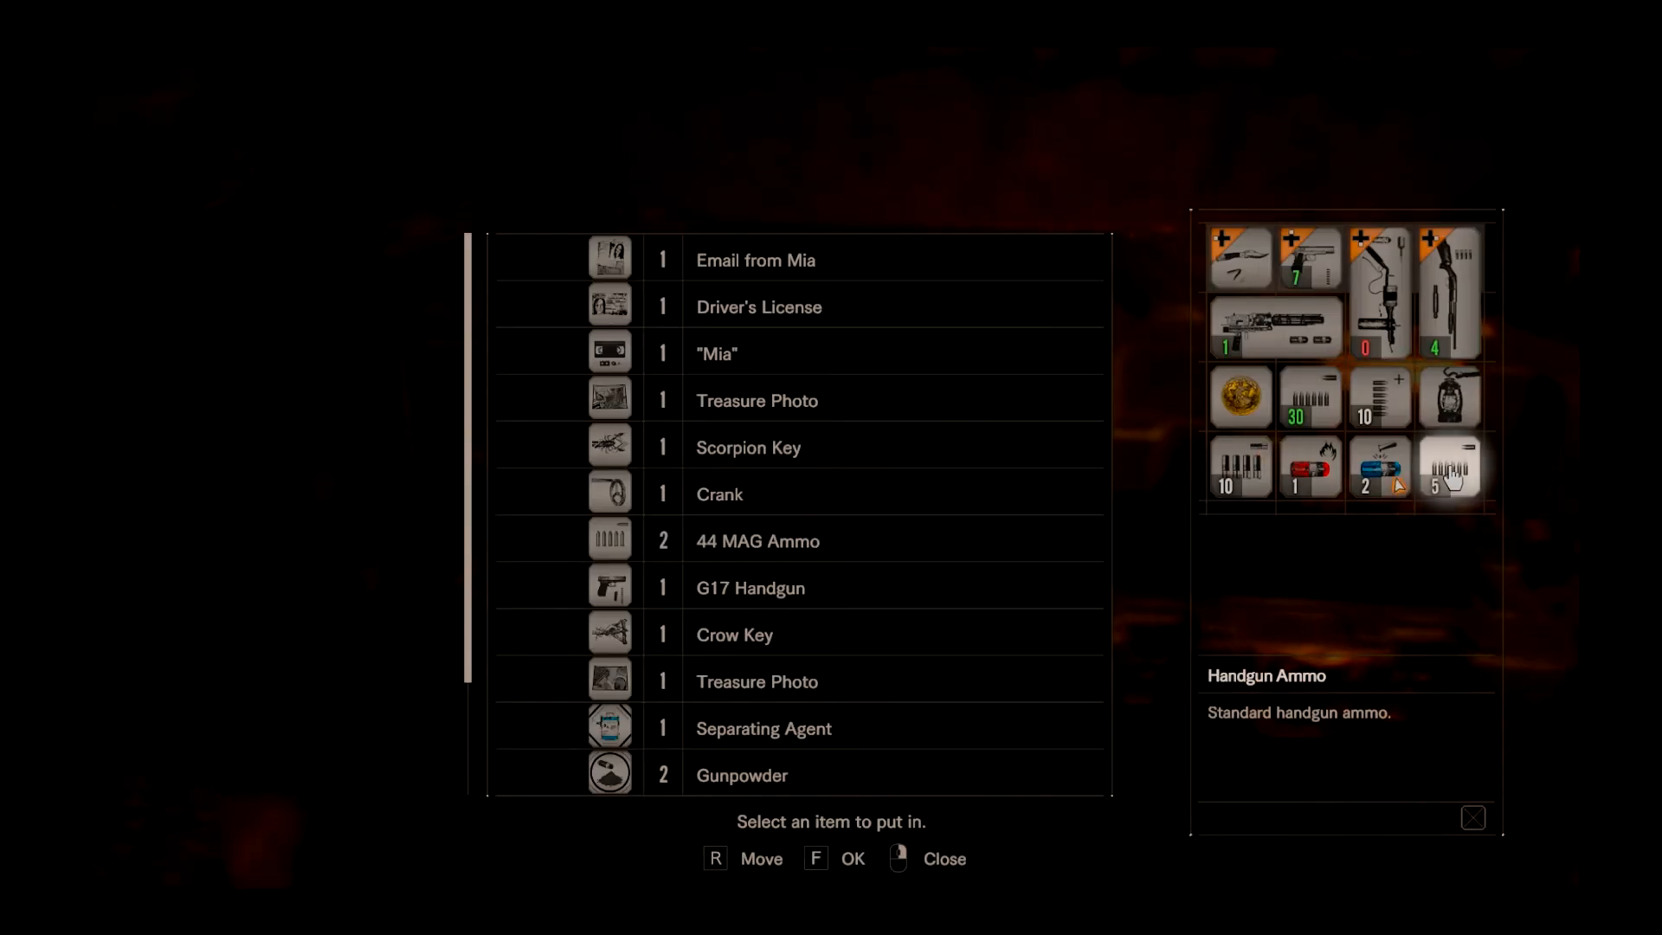
mouse_move(1294, 392)
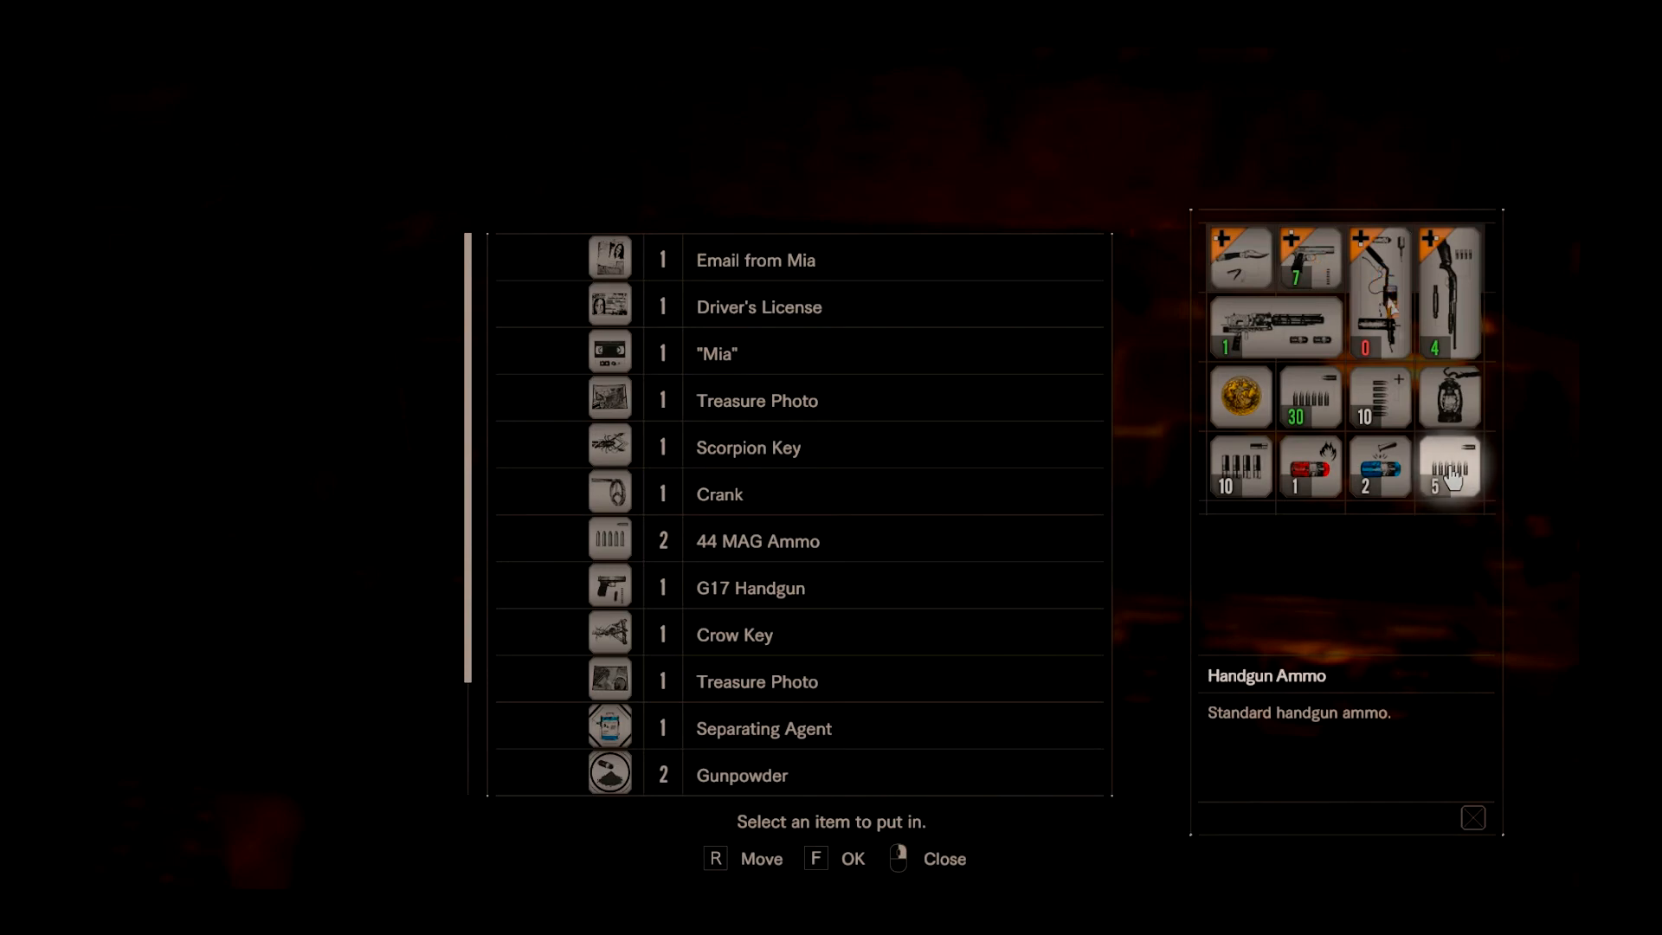
left_click(1378, 467)
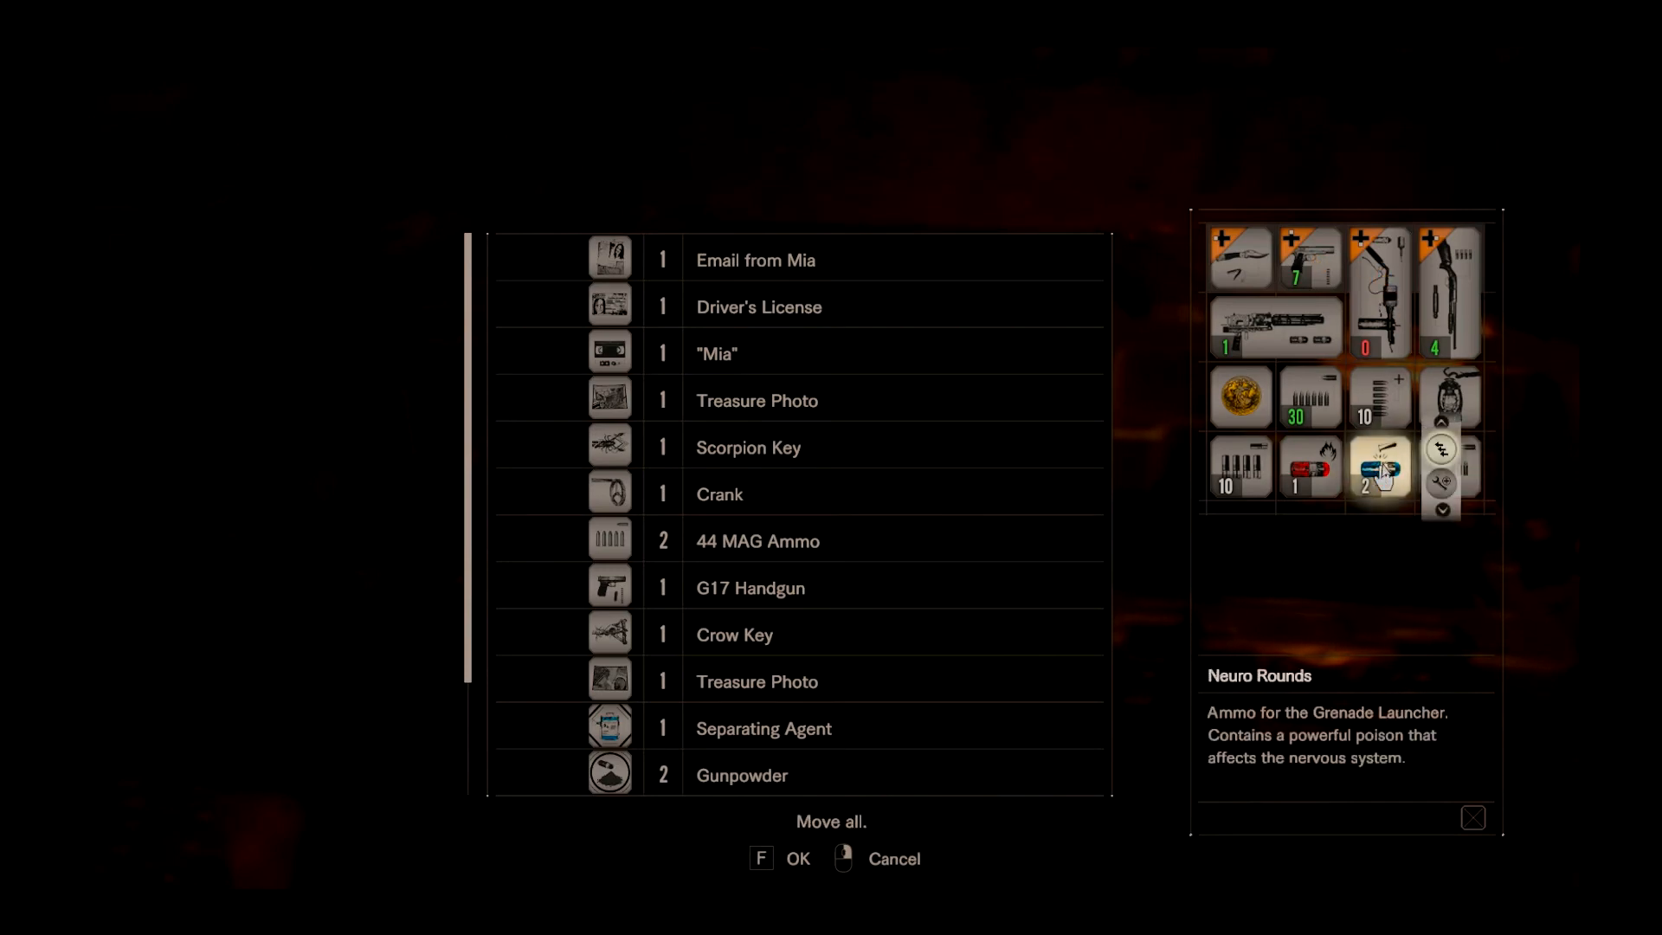
left_click(1379, 468)
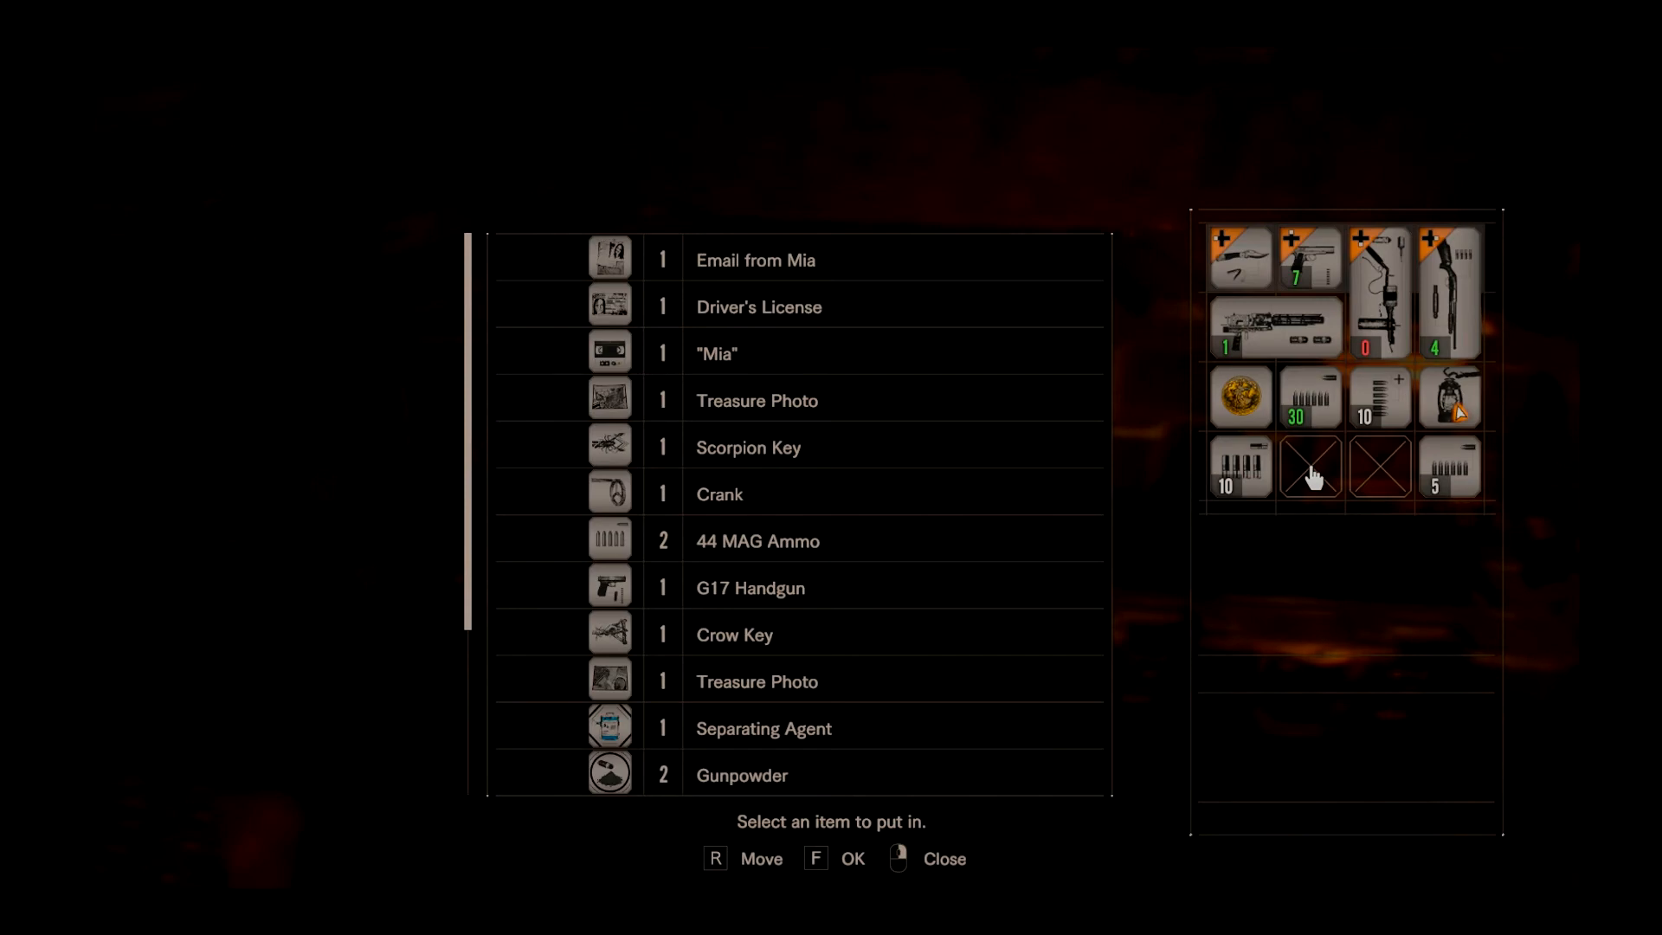
mouse_move(1378, 397)
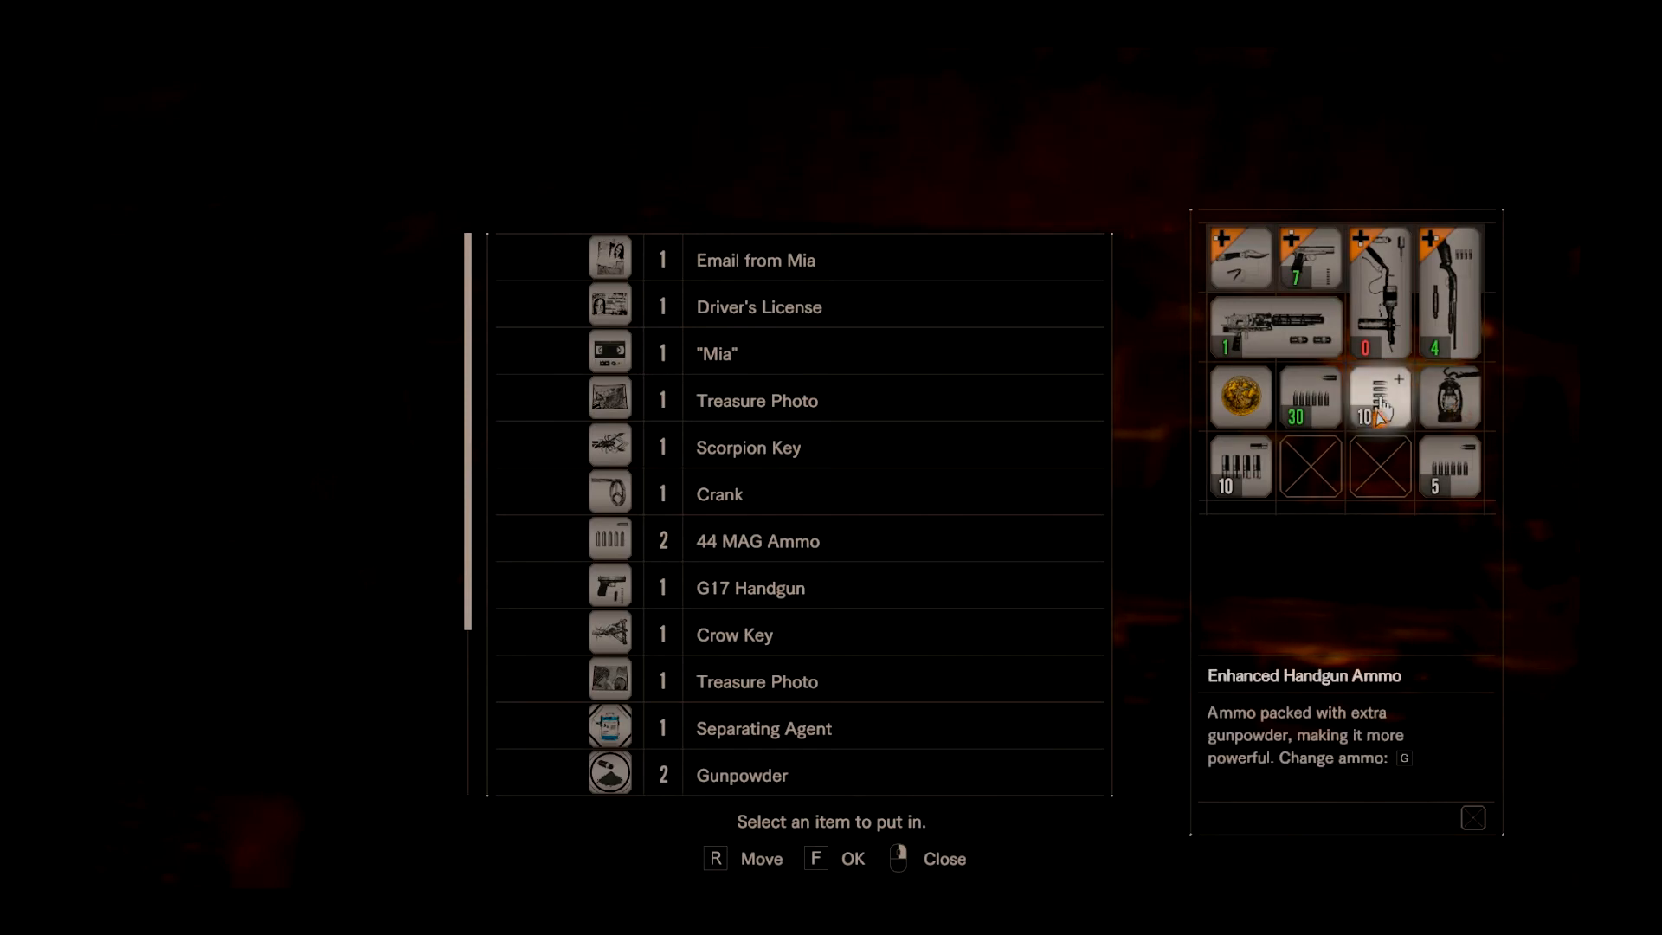
left_click(1378, 397)
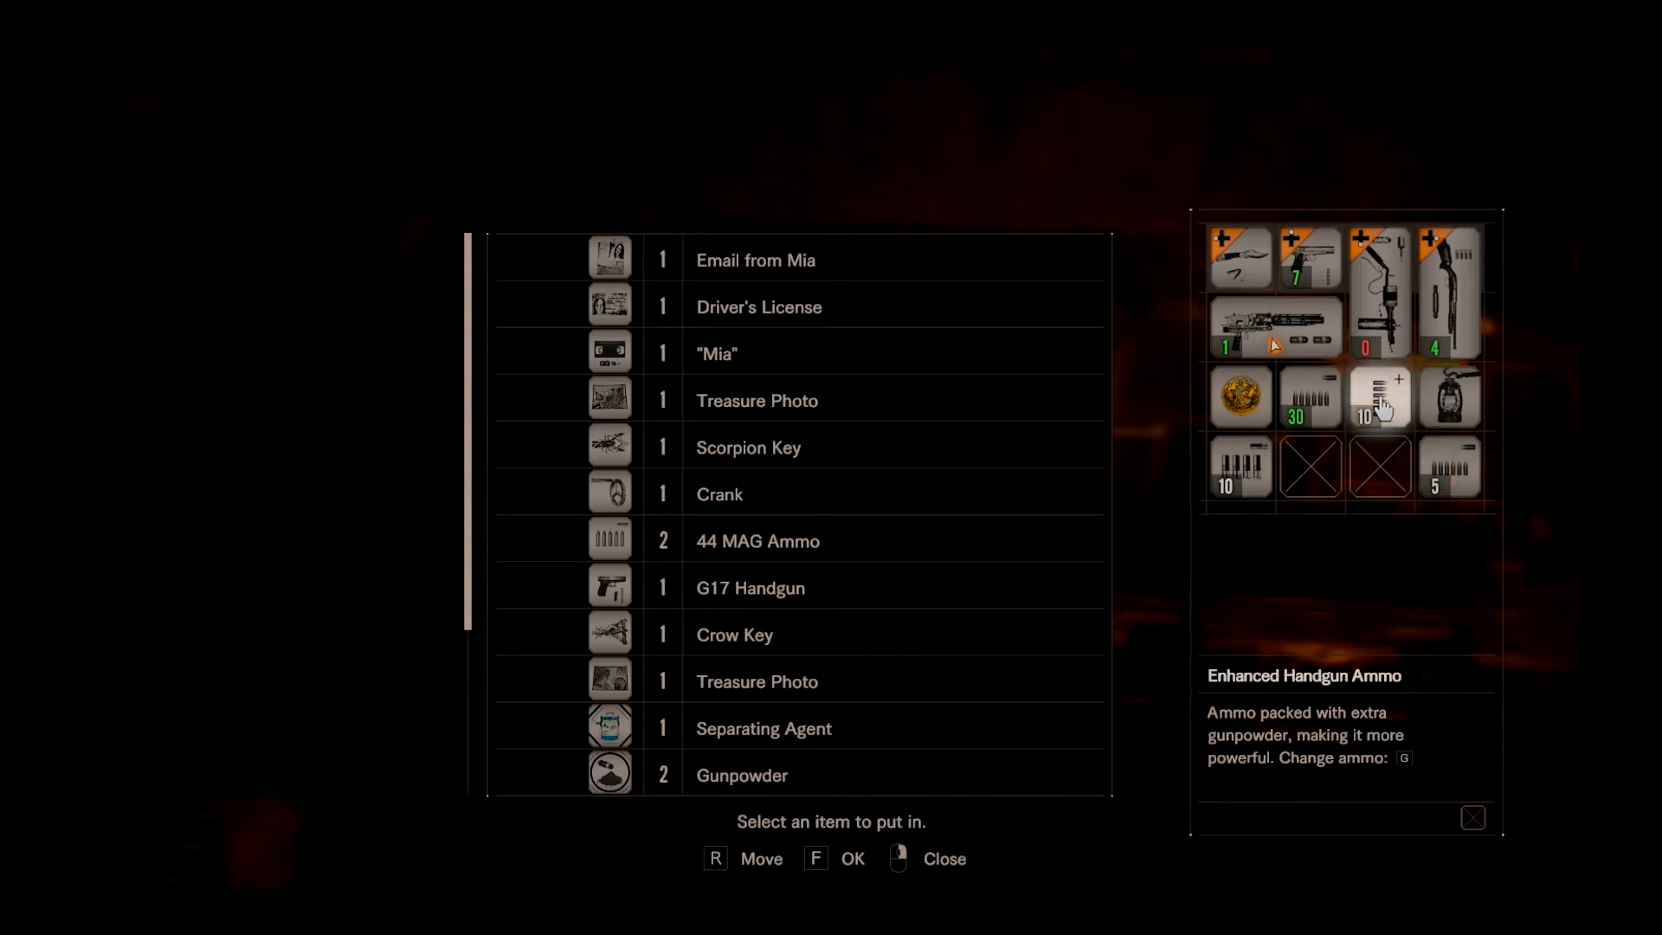
mouse_move(1330, 471)
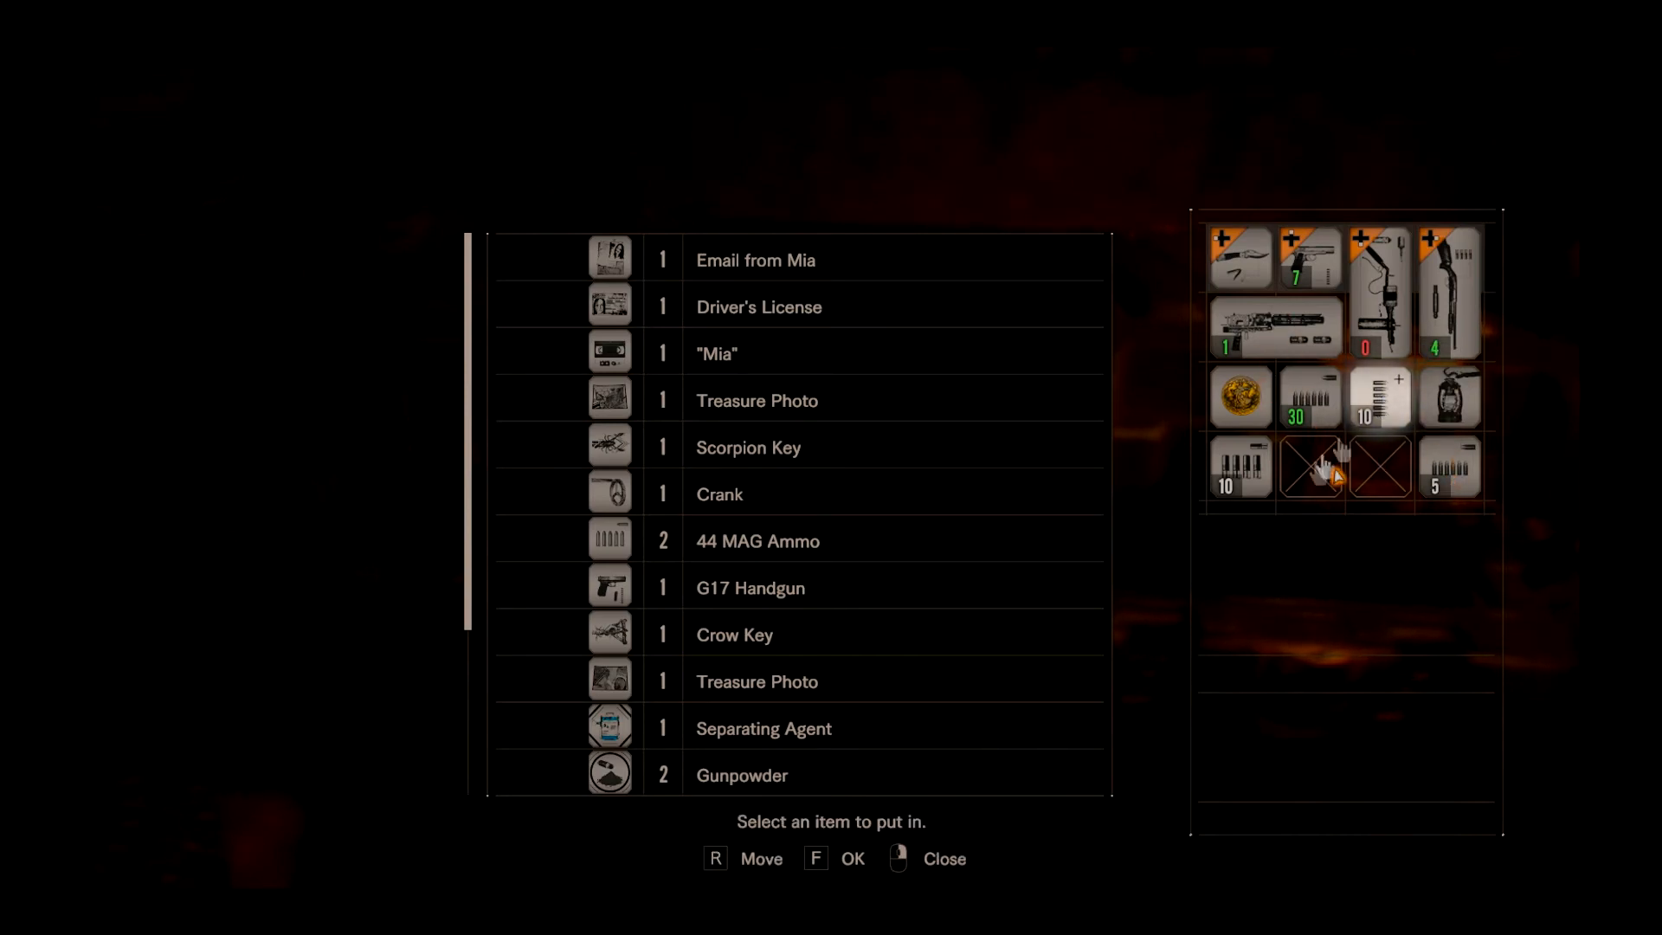
Store the Grenade Launcher, the burner beside it, and the Defense Coin
left_click(1275, 326)
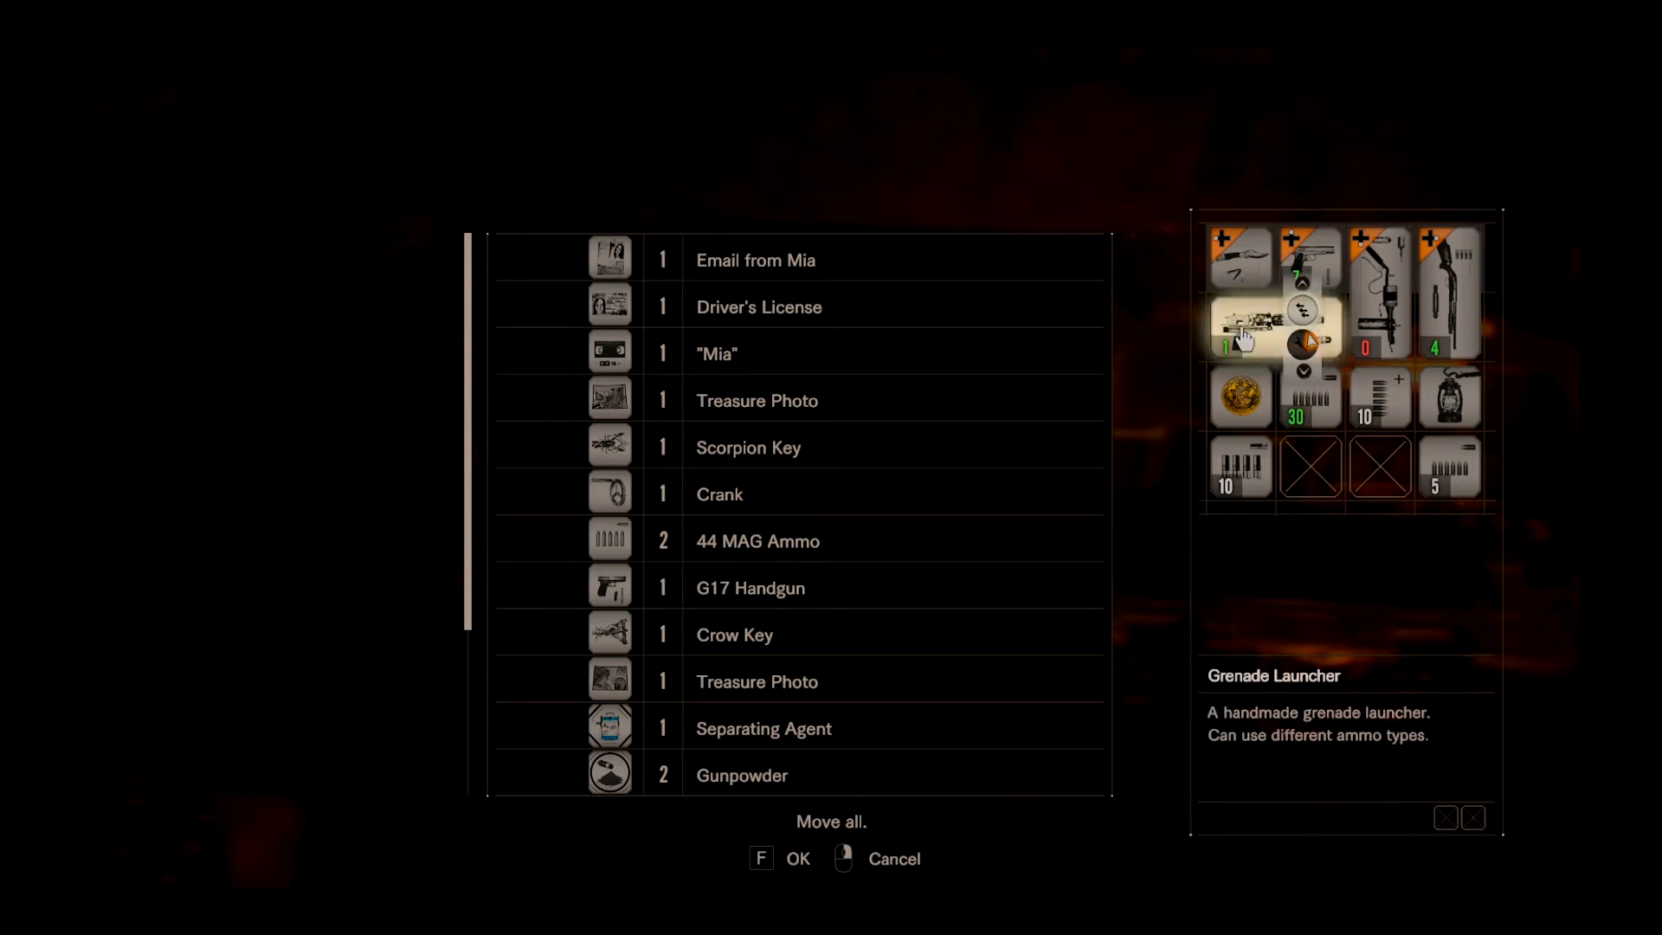
left_click(1239, 326)
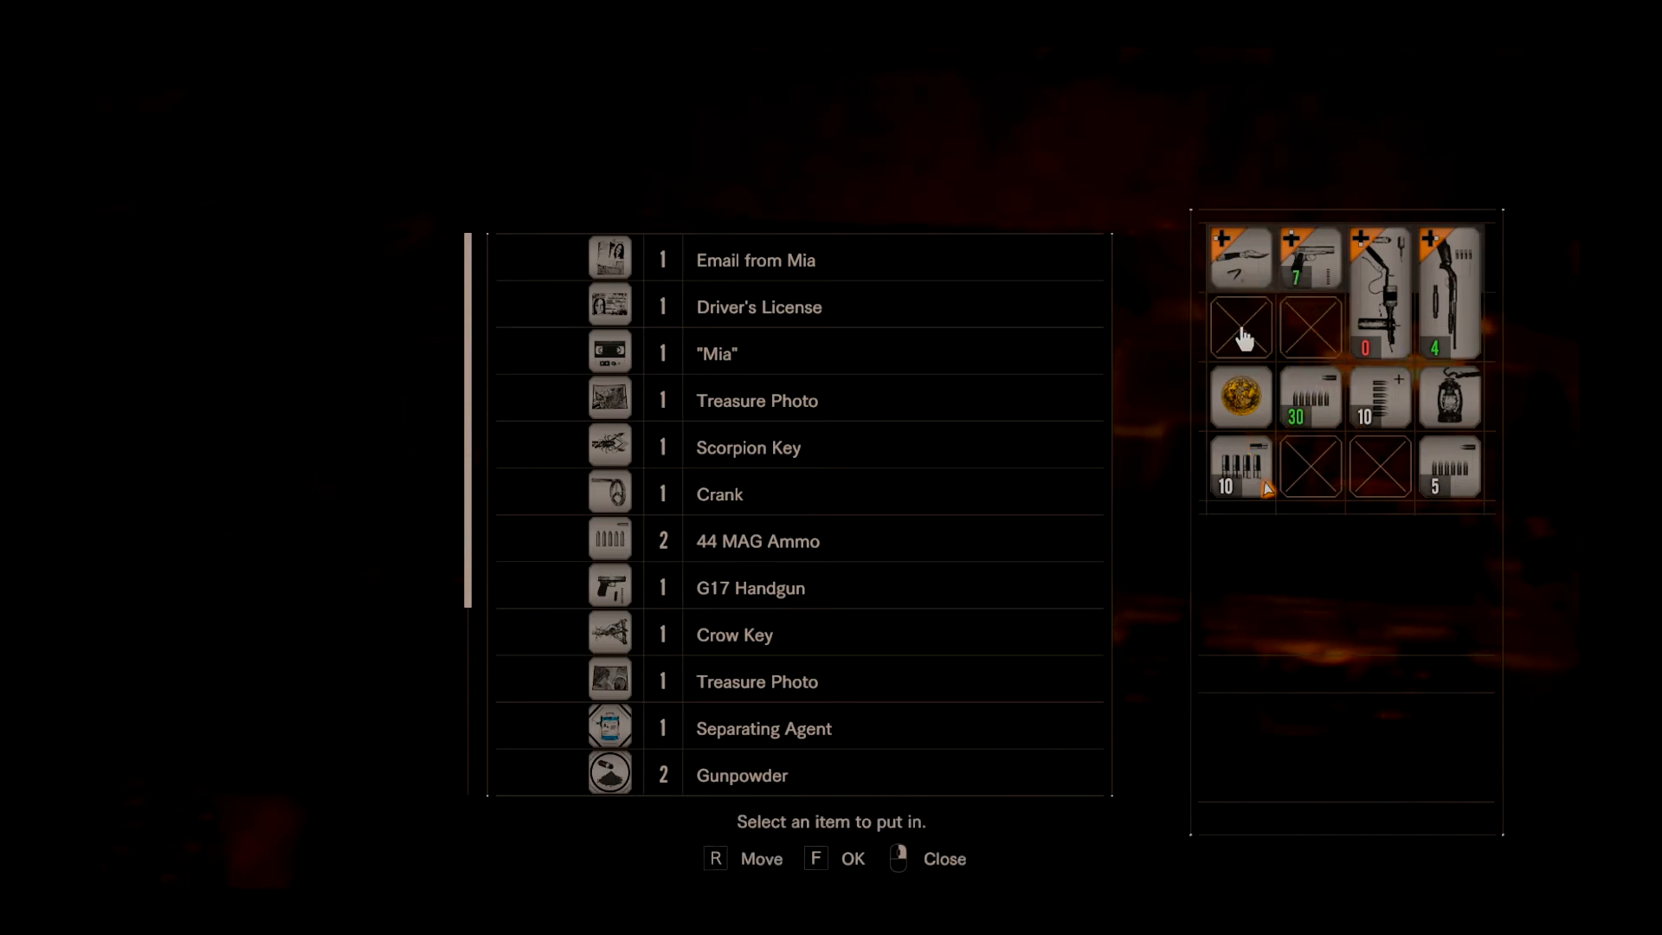
mouse_move(1433, 471)
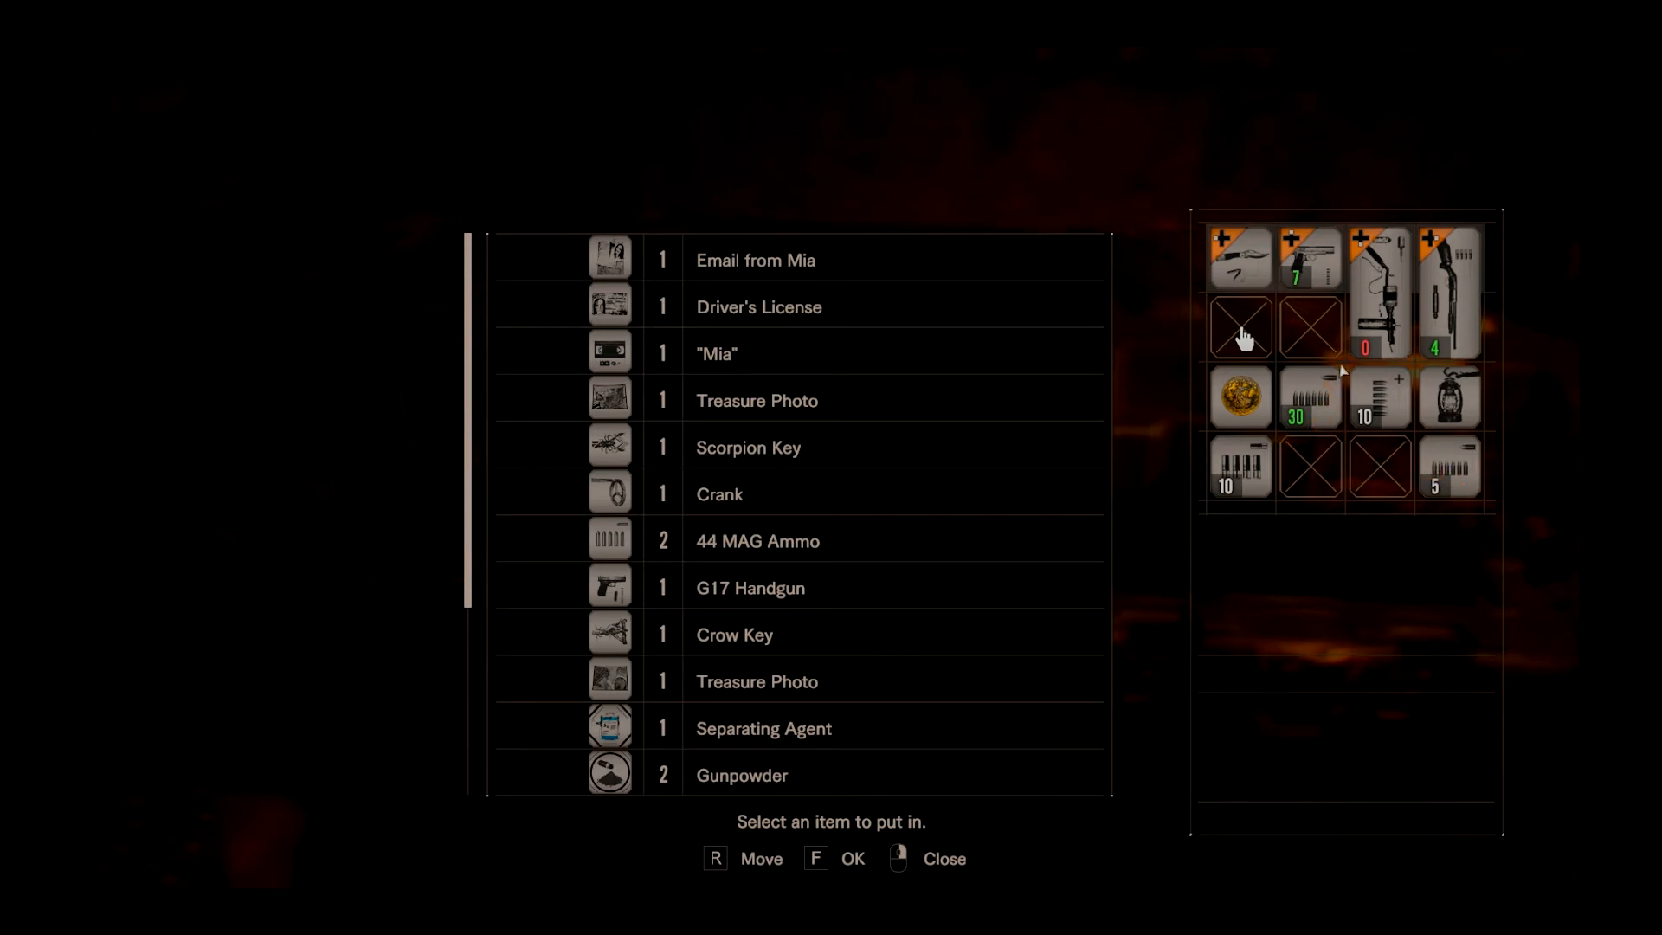
mouse_move(1333, 365)
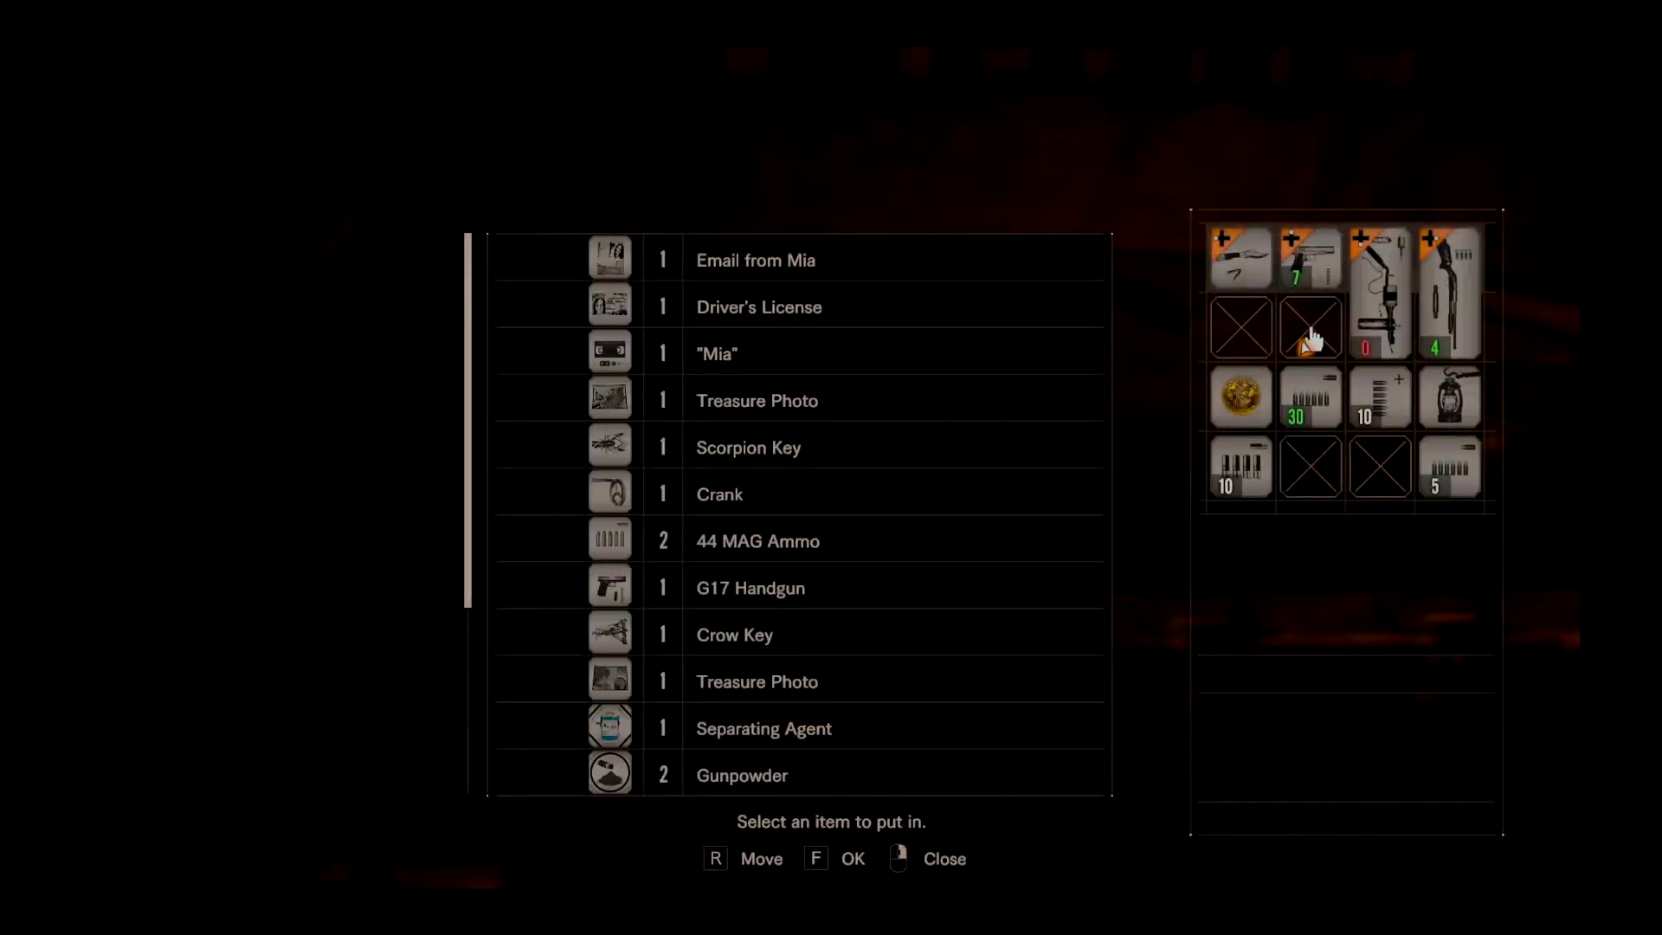
left_click(1379, 293)
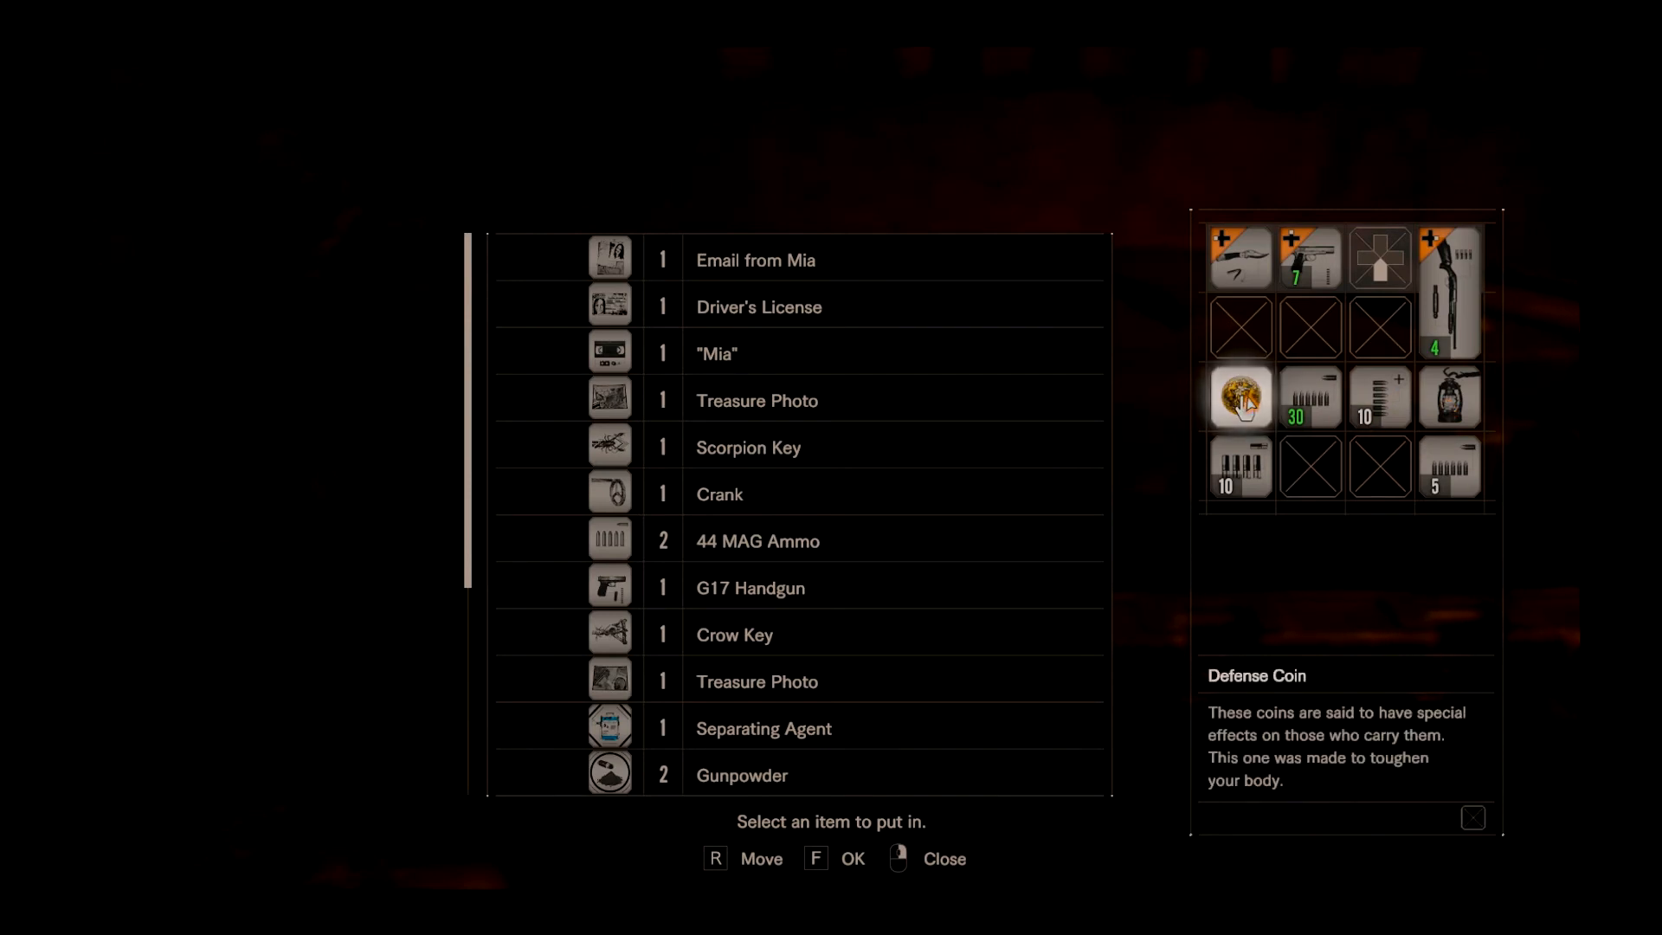
left_click(1238, 397)
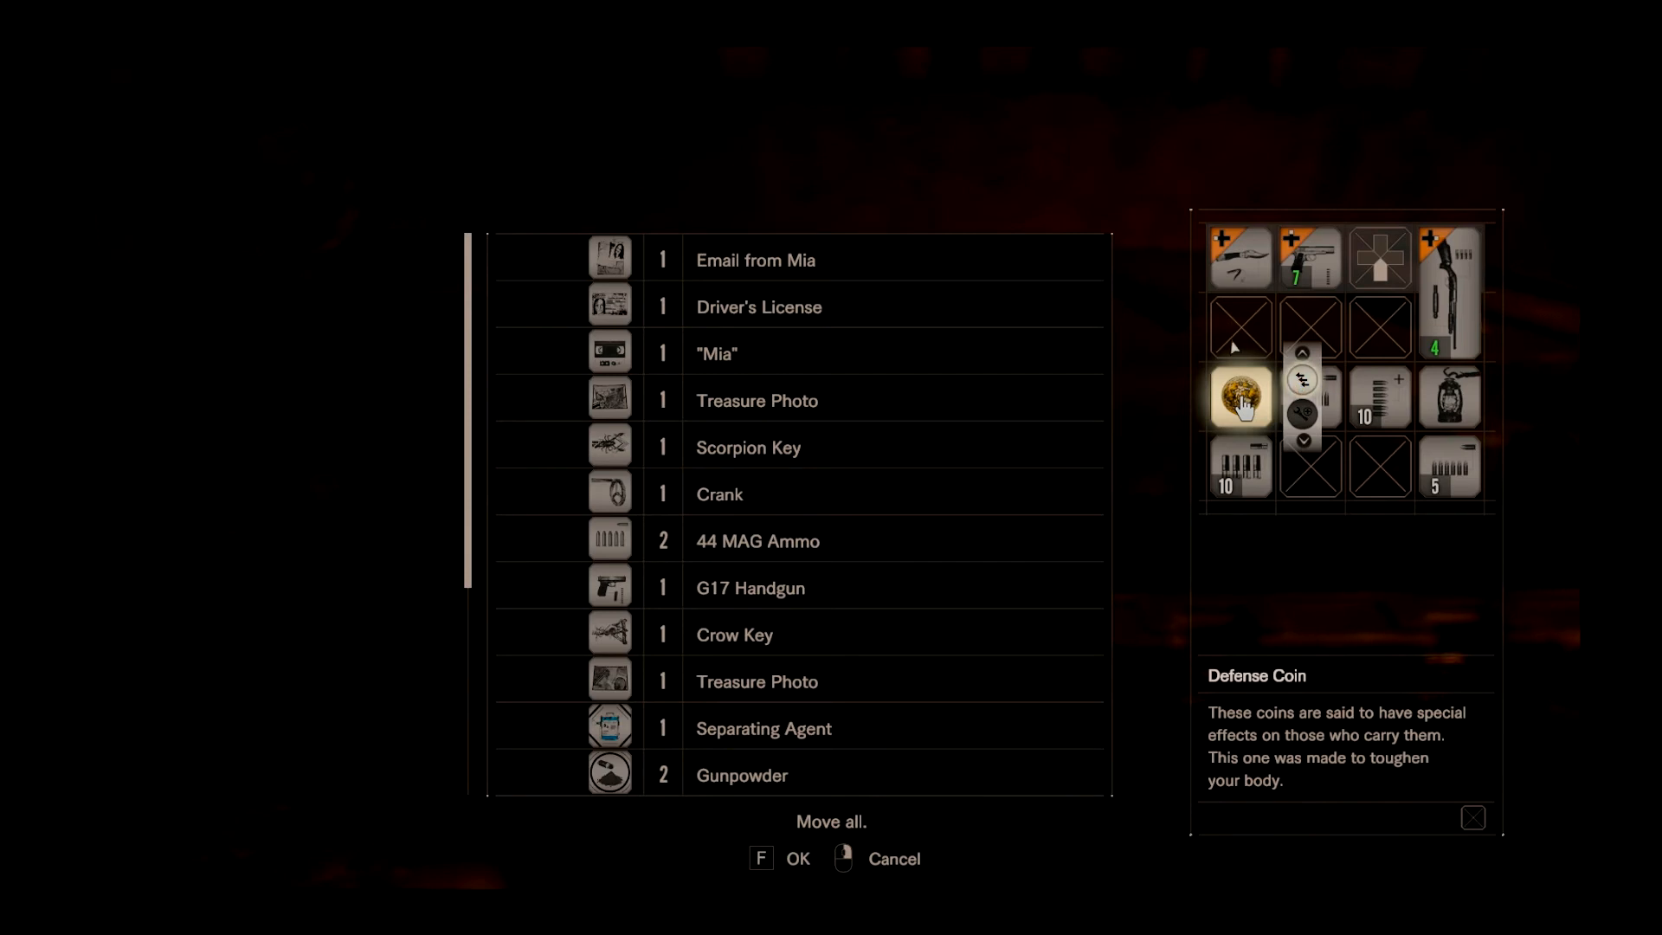
left_click(1239, 397)
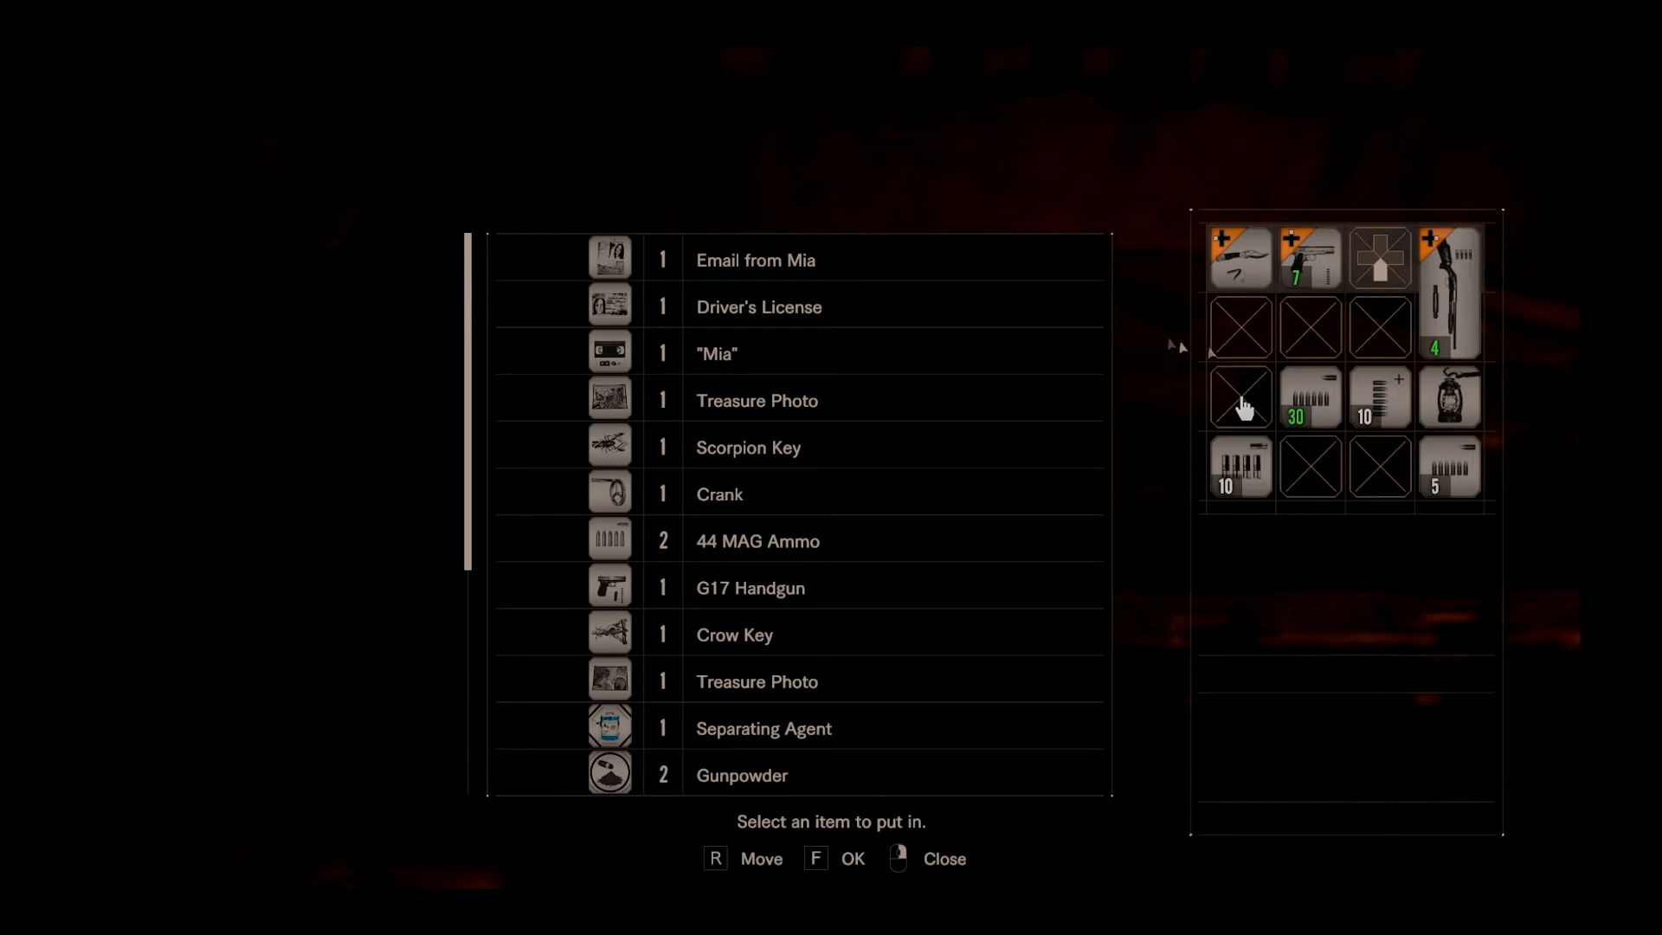
mouse_move(1383, 424)
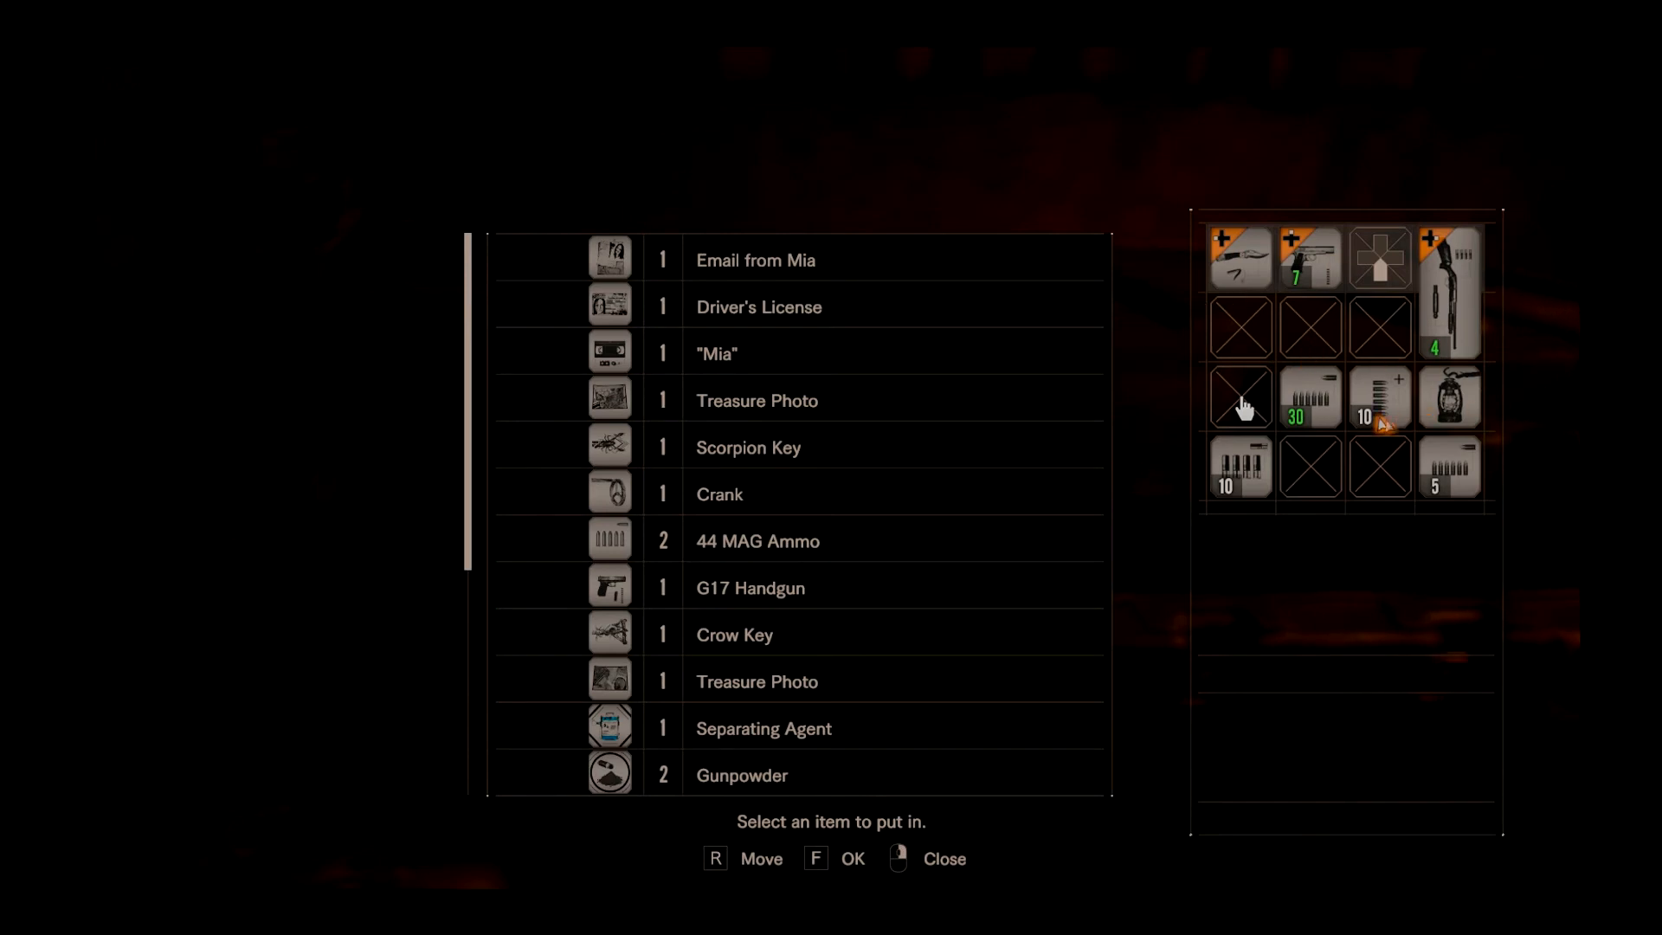
mouse_move(878, 519)
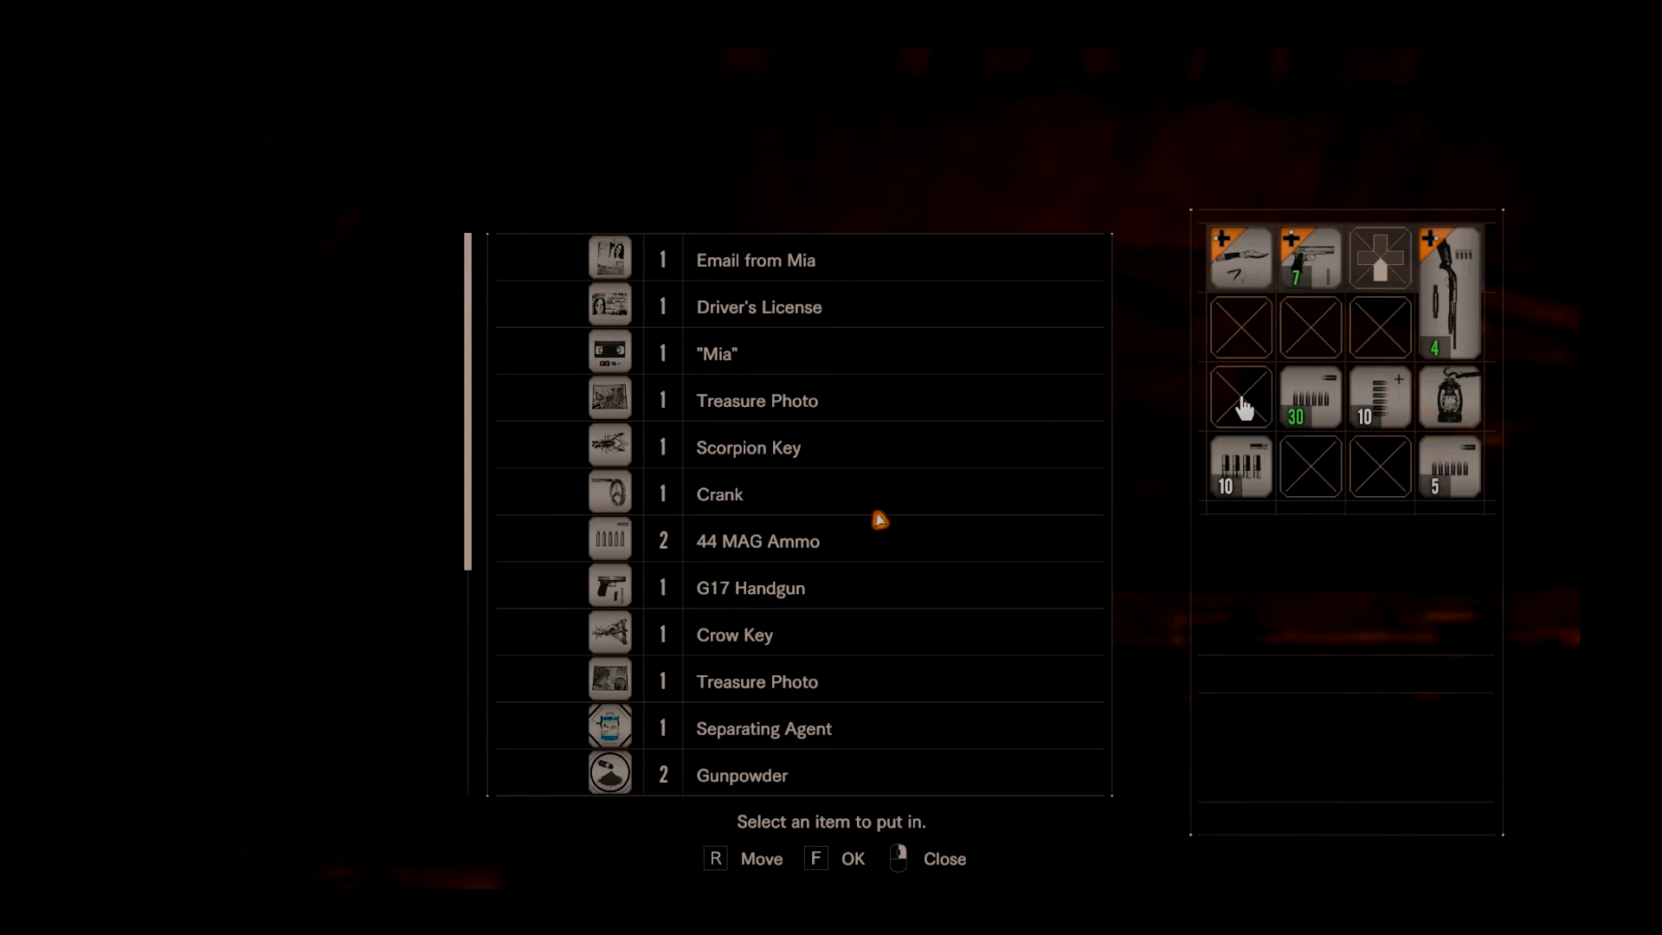
mouse_move(1053, 503)
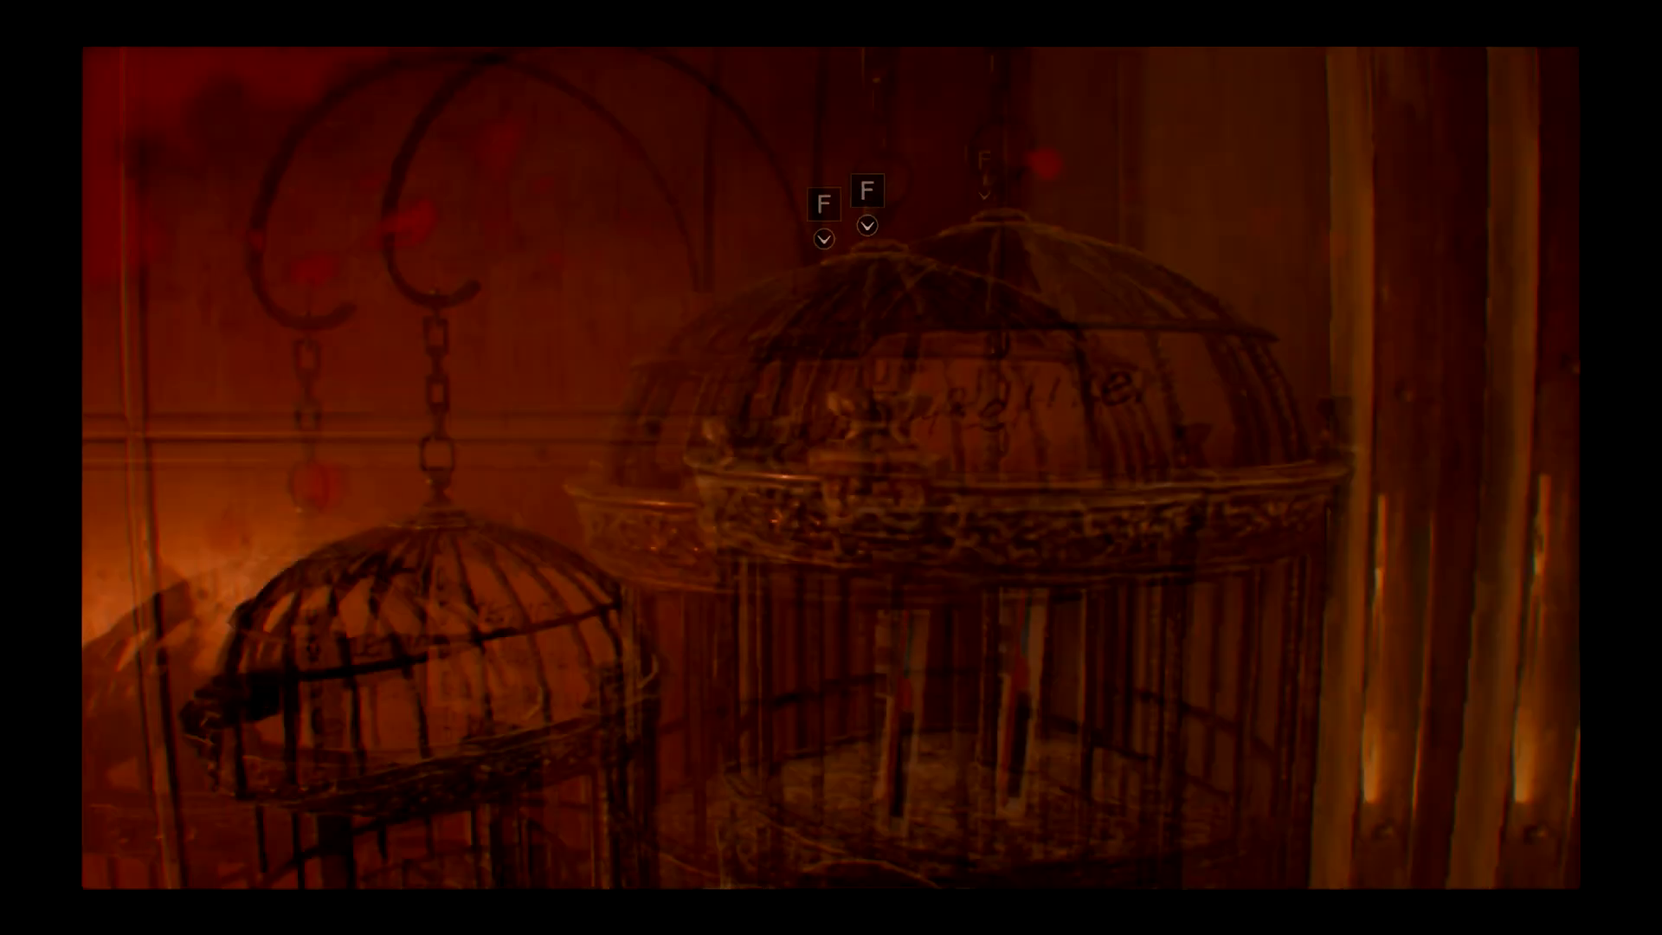
Interact with the large ornate hanging birdcage
key("f")
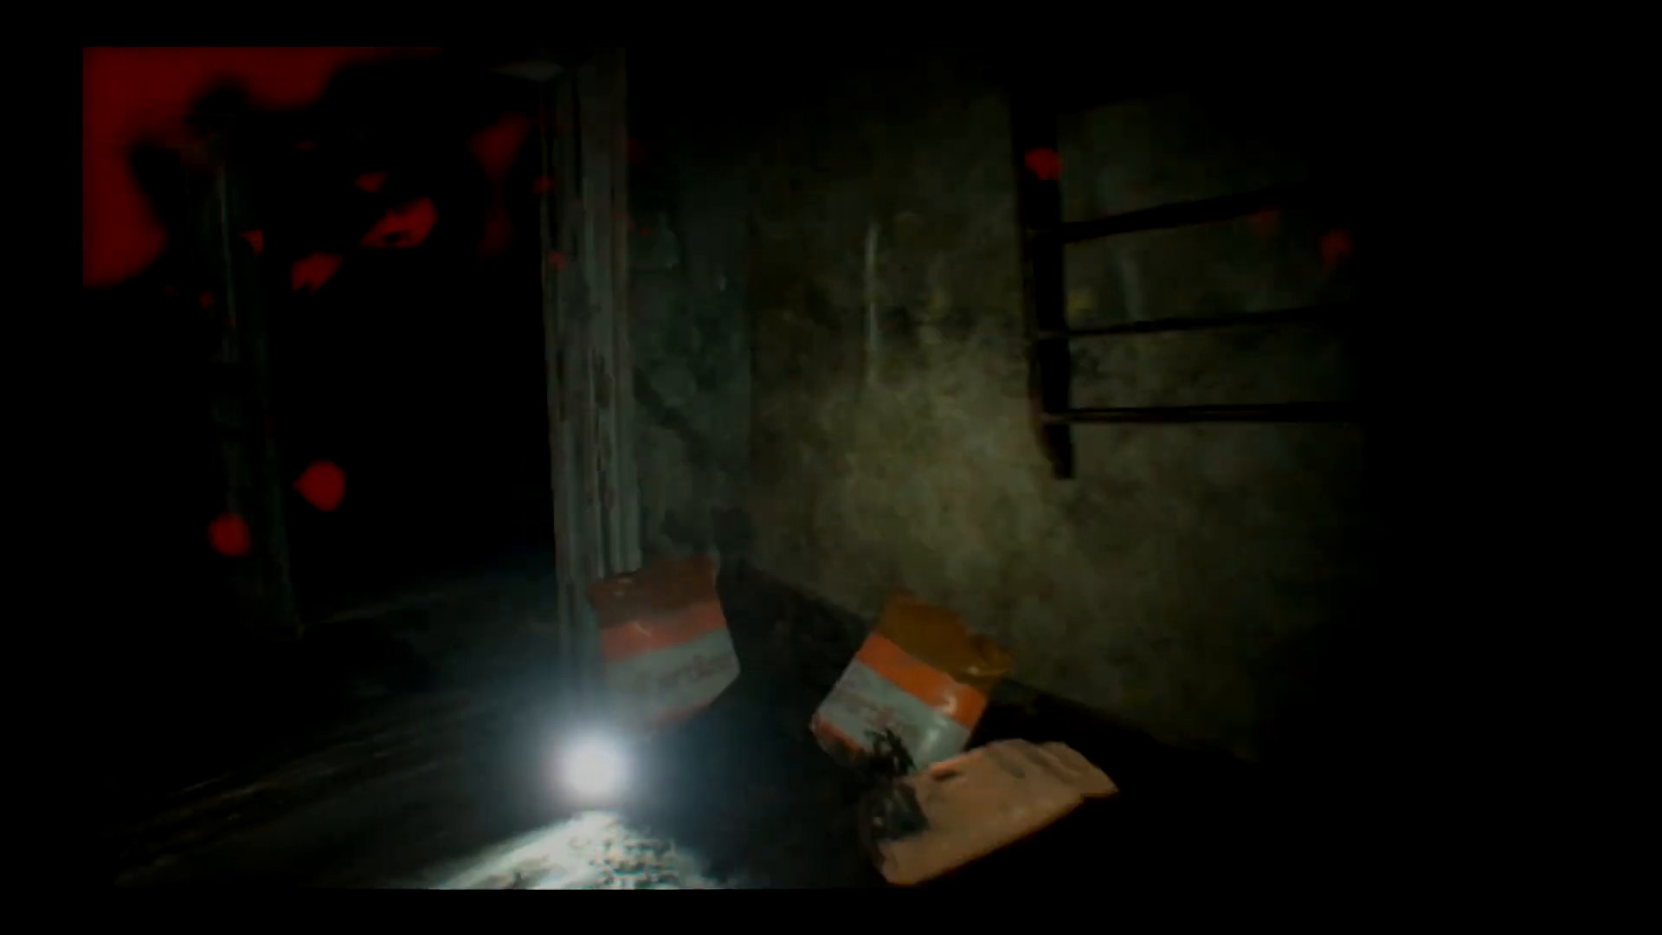
mouse_move(831, 467)
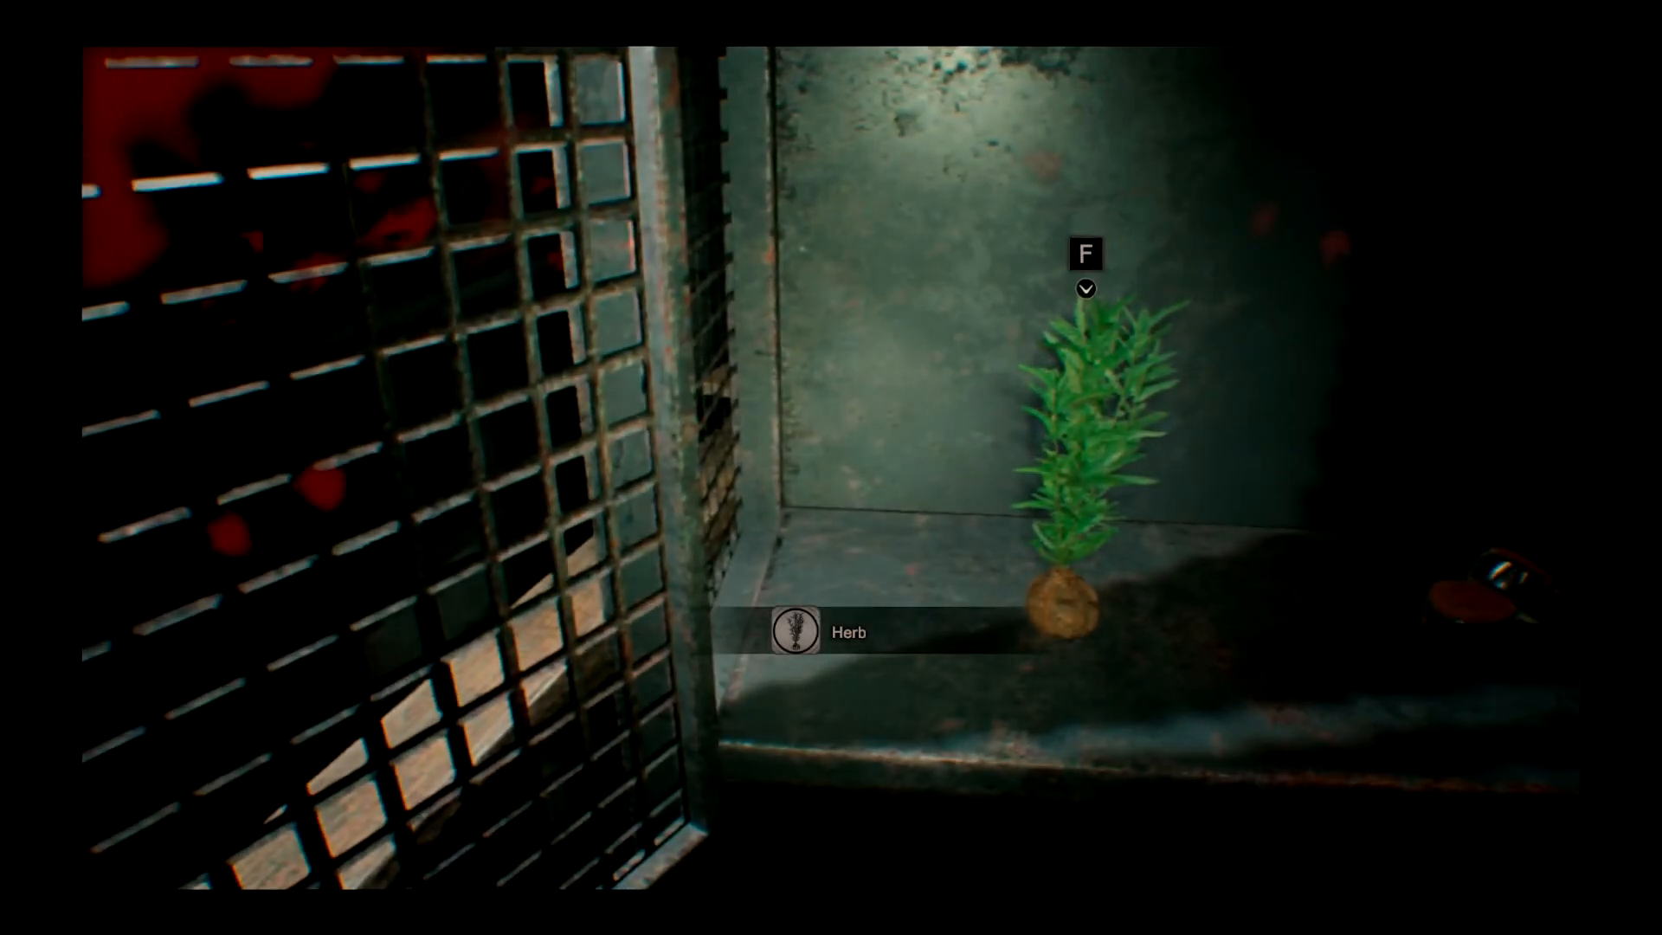
Take the locker herb, craft a Strong First Aid Med, and review the Combine recipes
key("Tab")
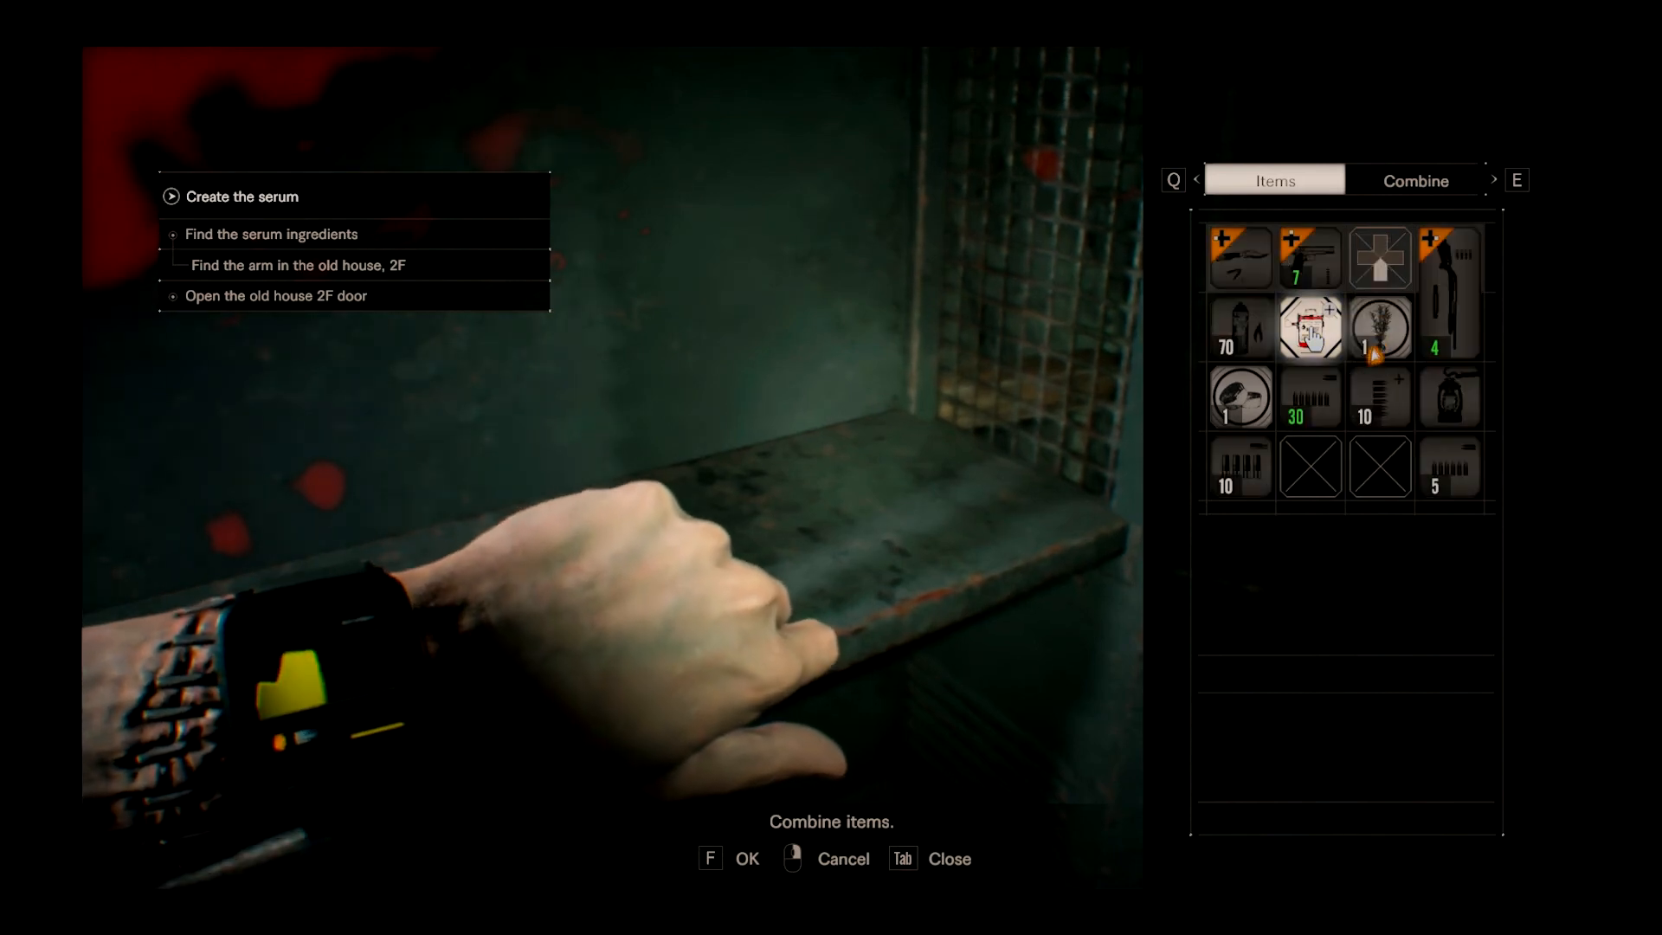
left_click(1309, 327)
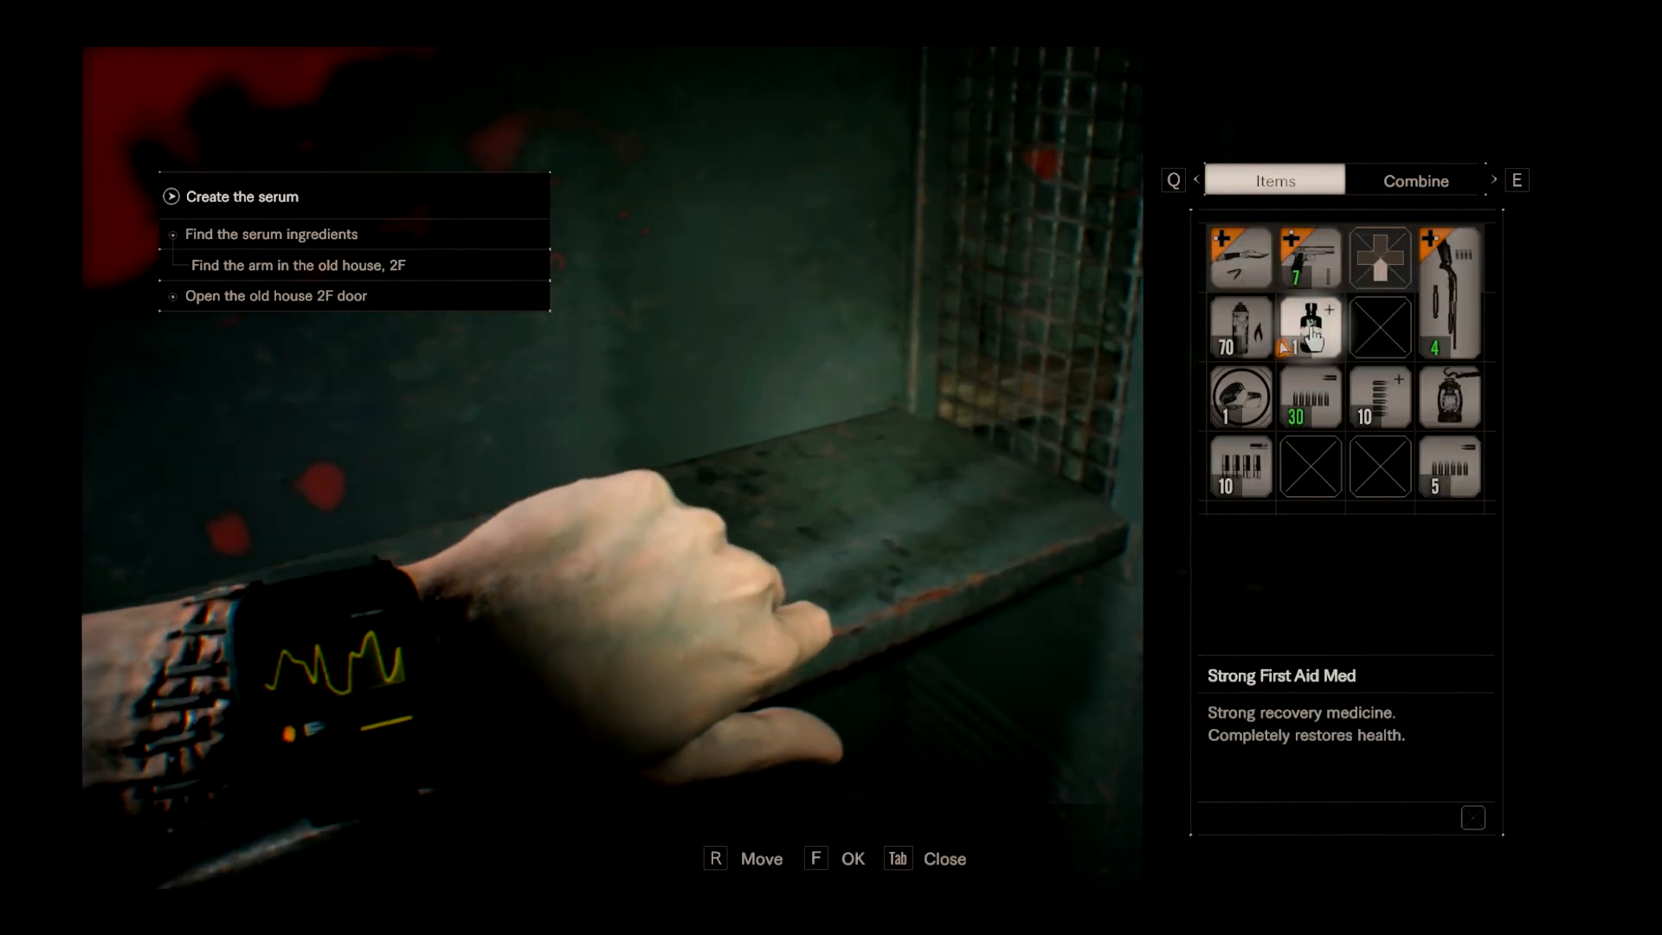
left_click(1416, 180)
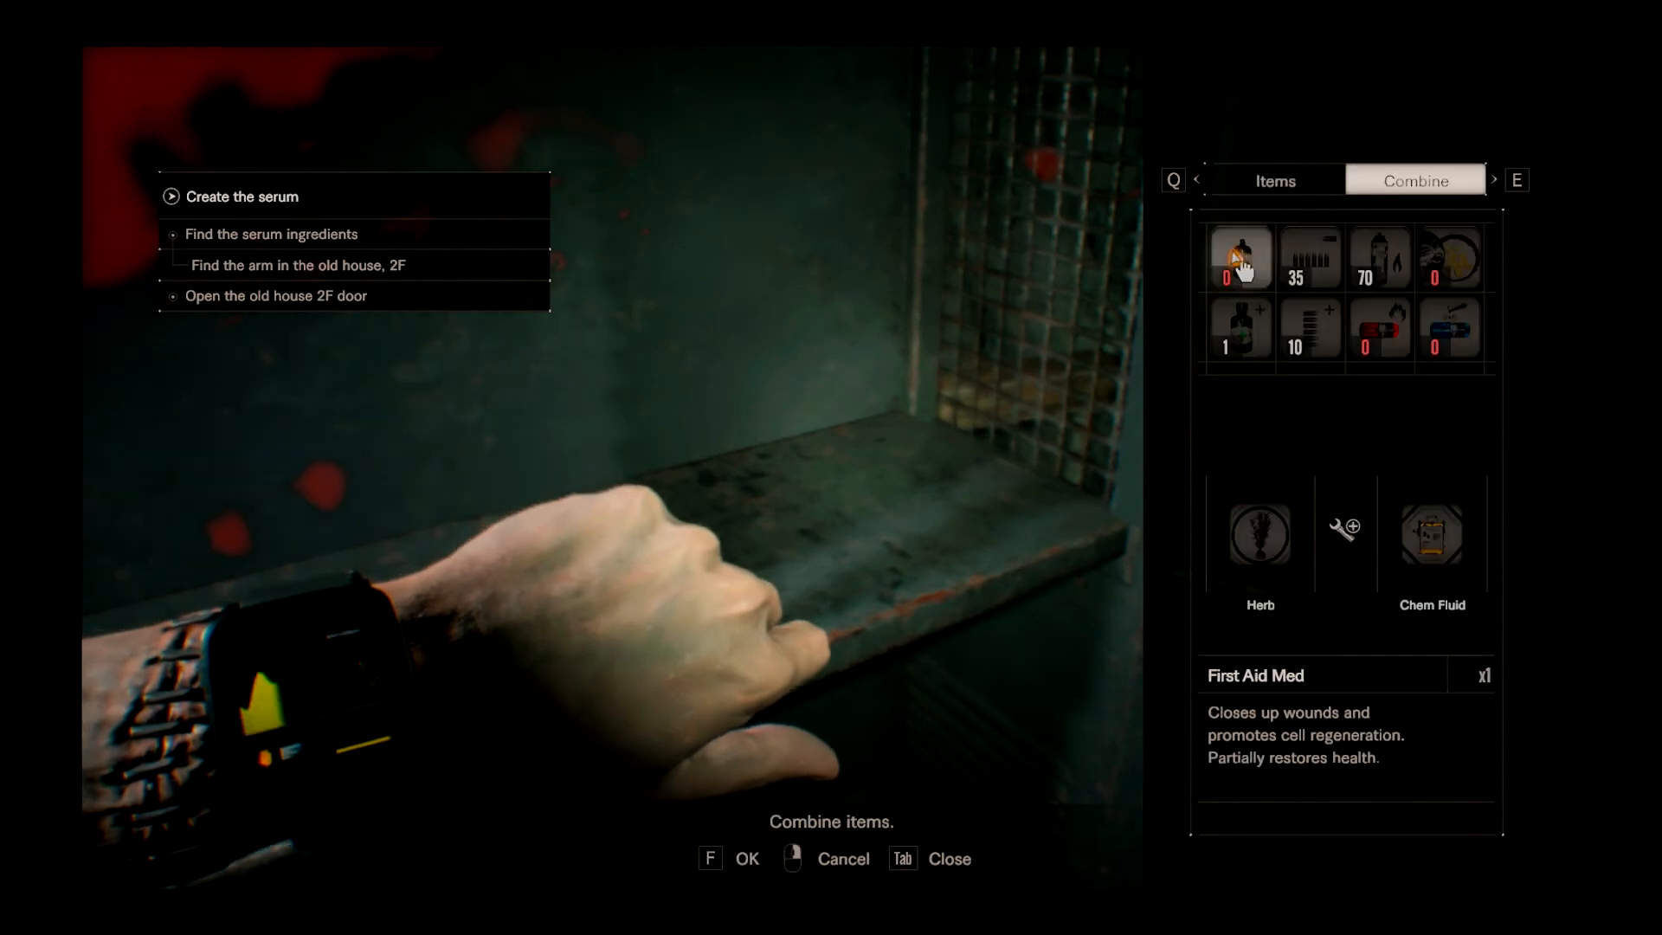
left_click(1274, 180)
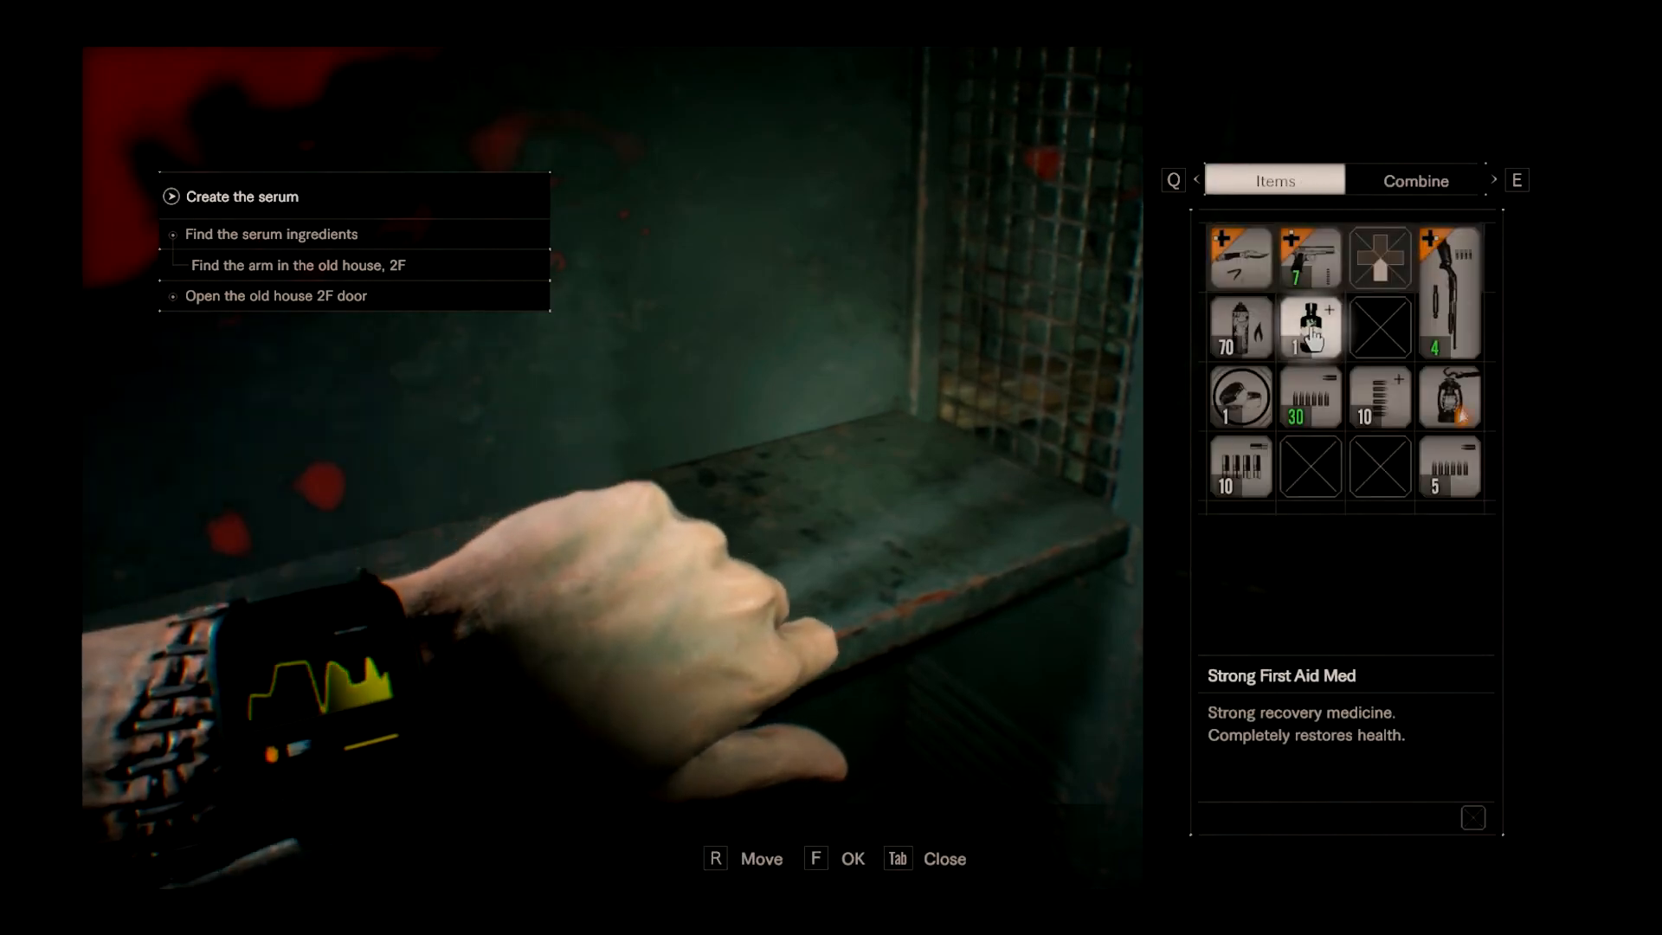
key("Tab")
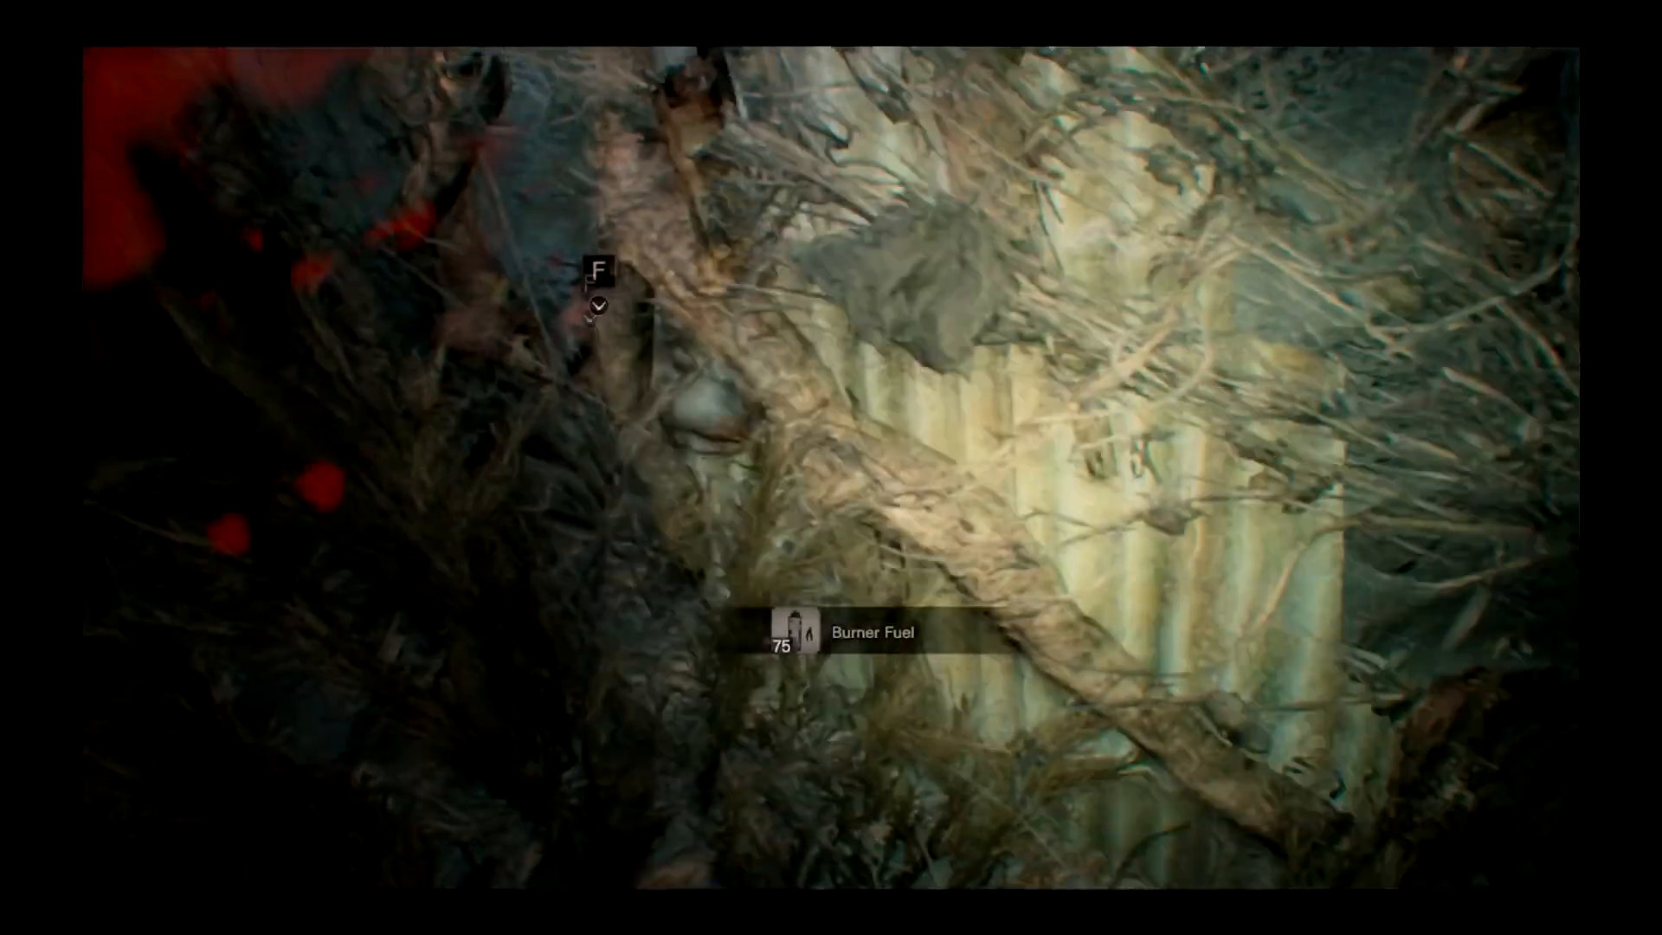
Pick up the 75 Burner Fuel hidden in the bushes
key("tab")
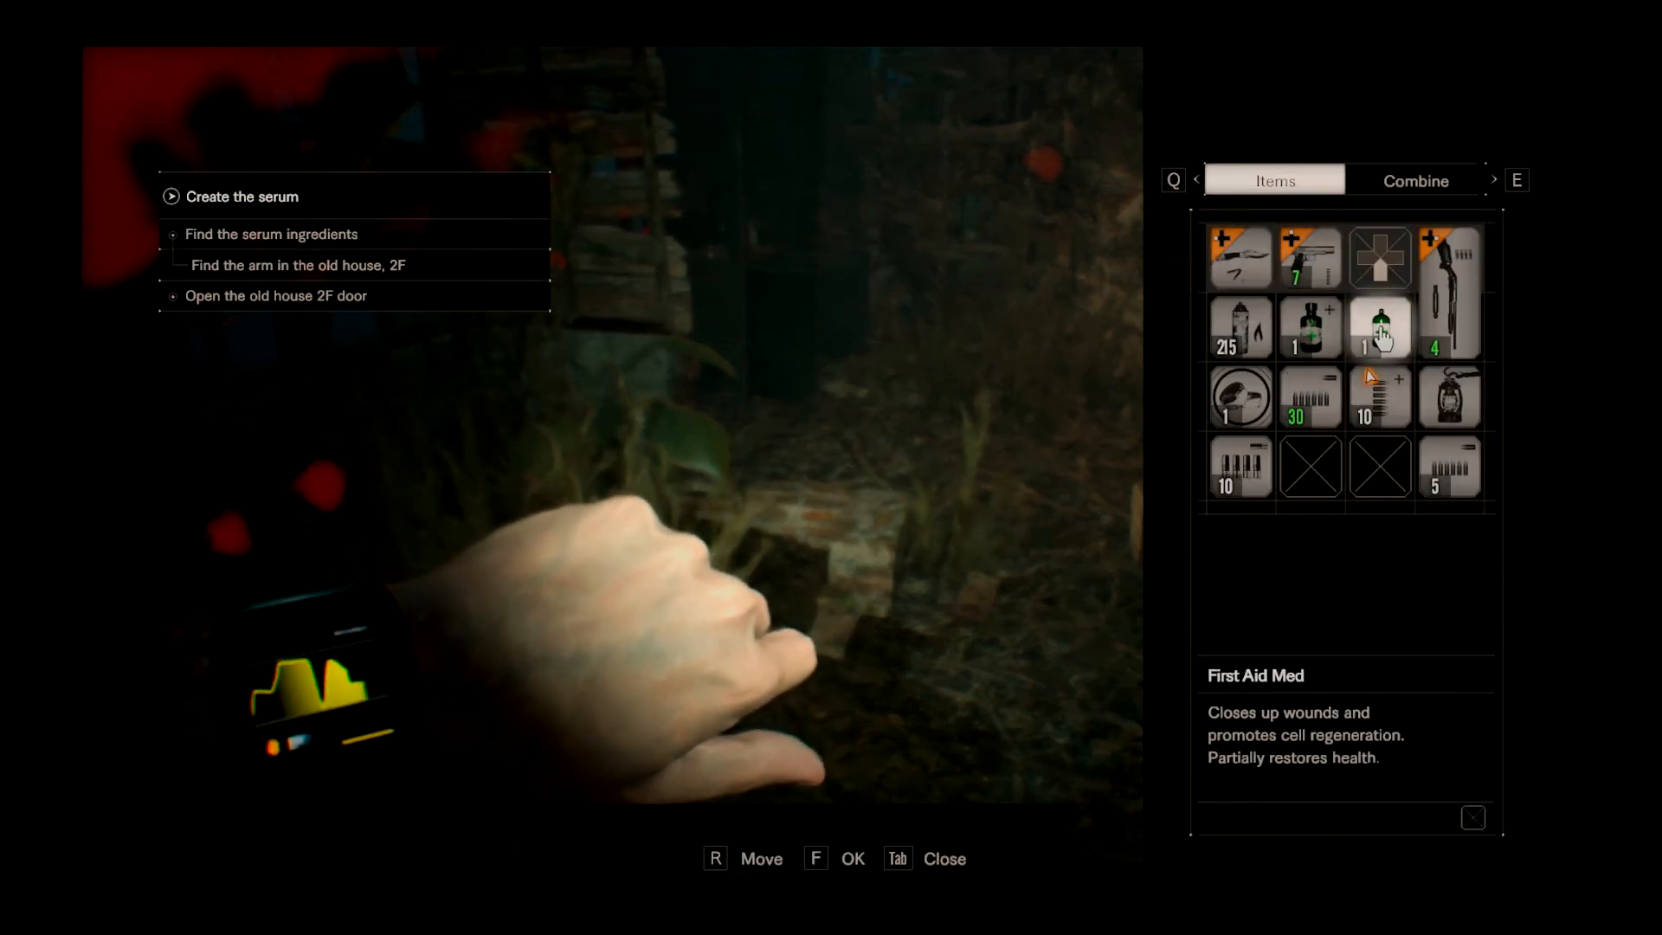
Collect more Burner Fuel, raising the supply to 315, and close the inventory
key("Tab")
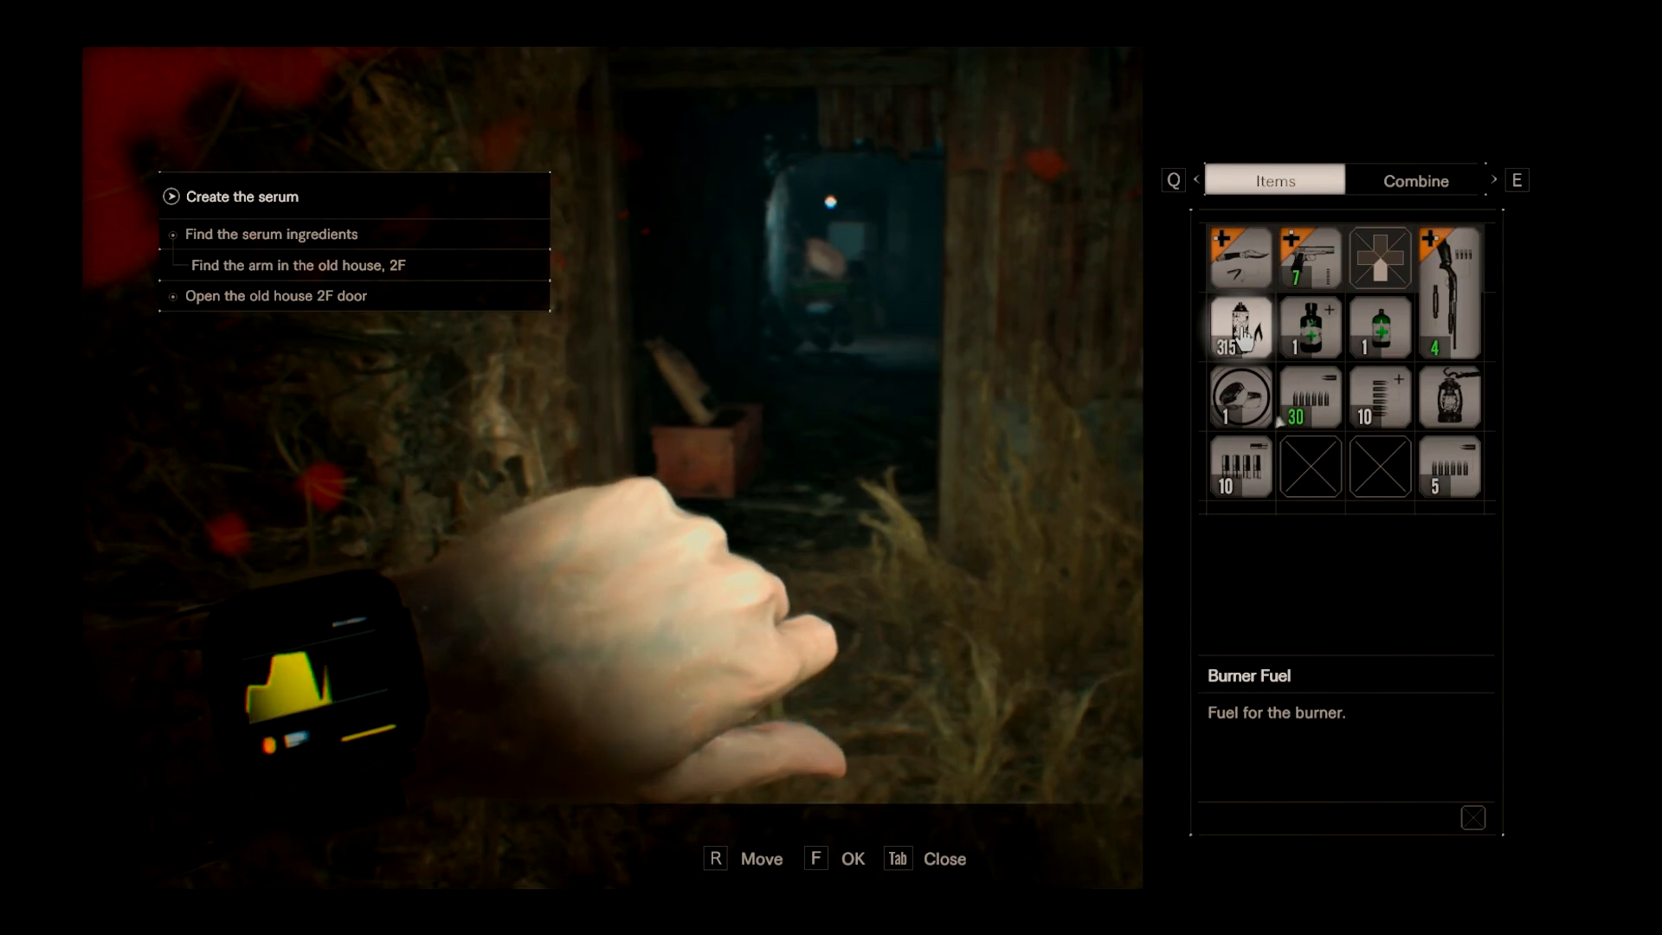
key("Tab")
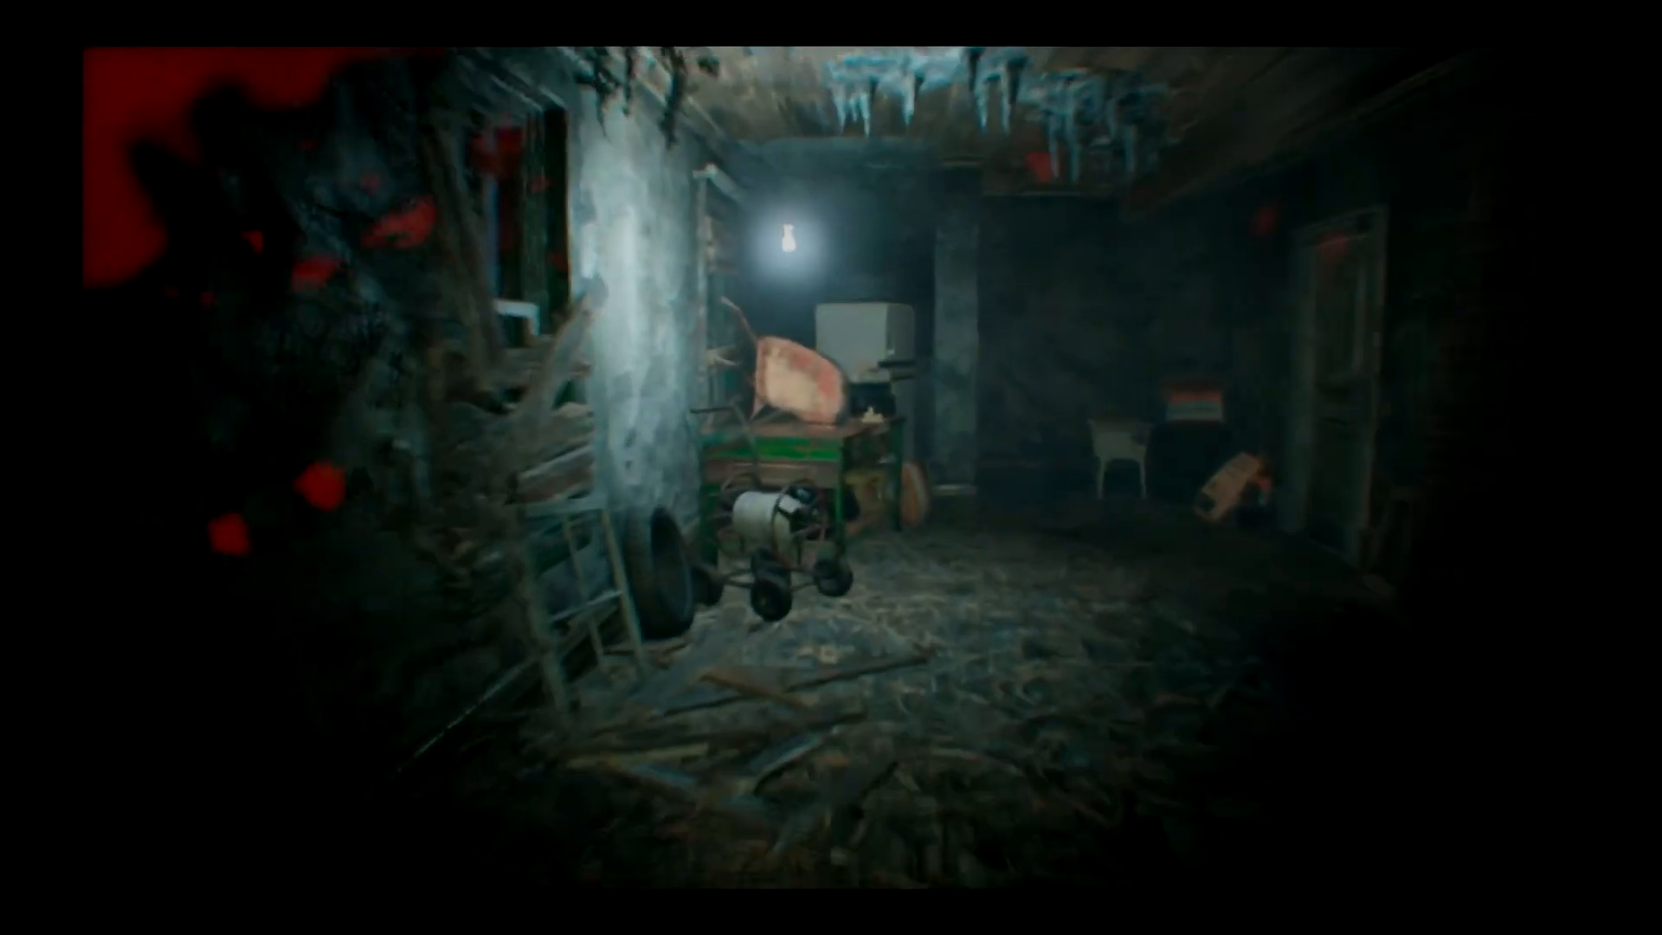
mouse_move(831, 467)
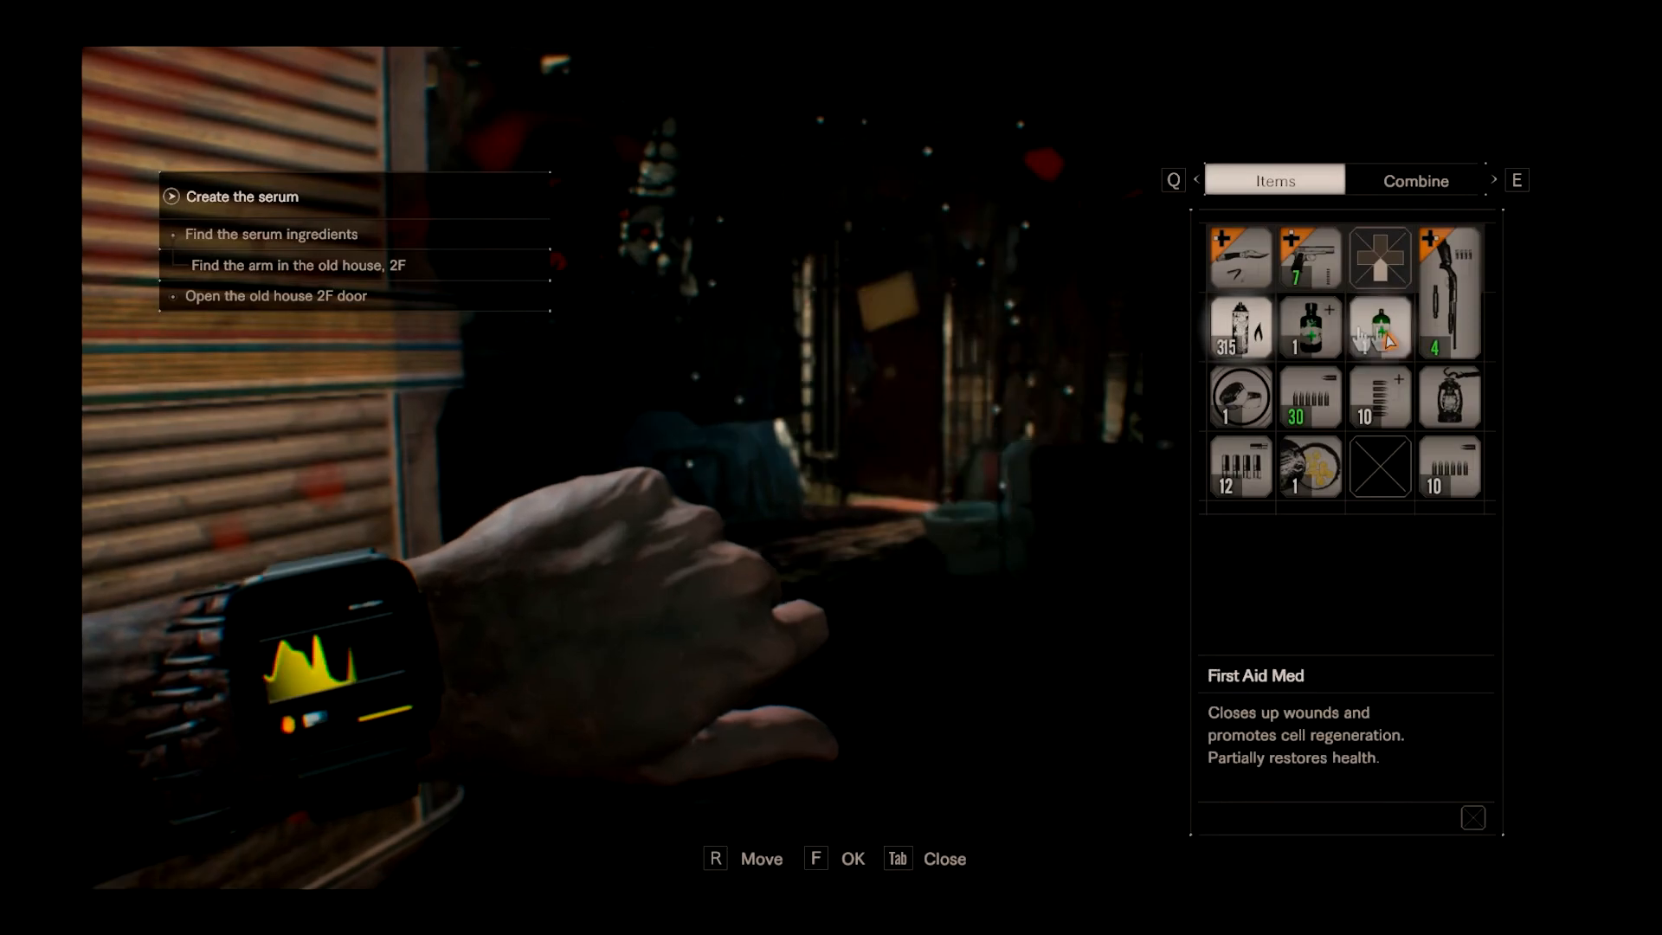
Use the First Aid Med from the inventory to heal
left_click(1378, 326)
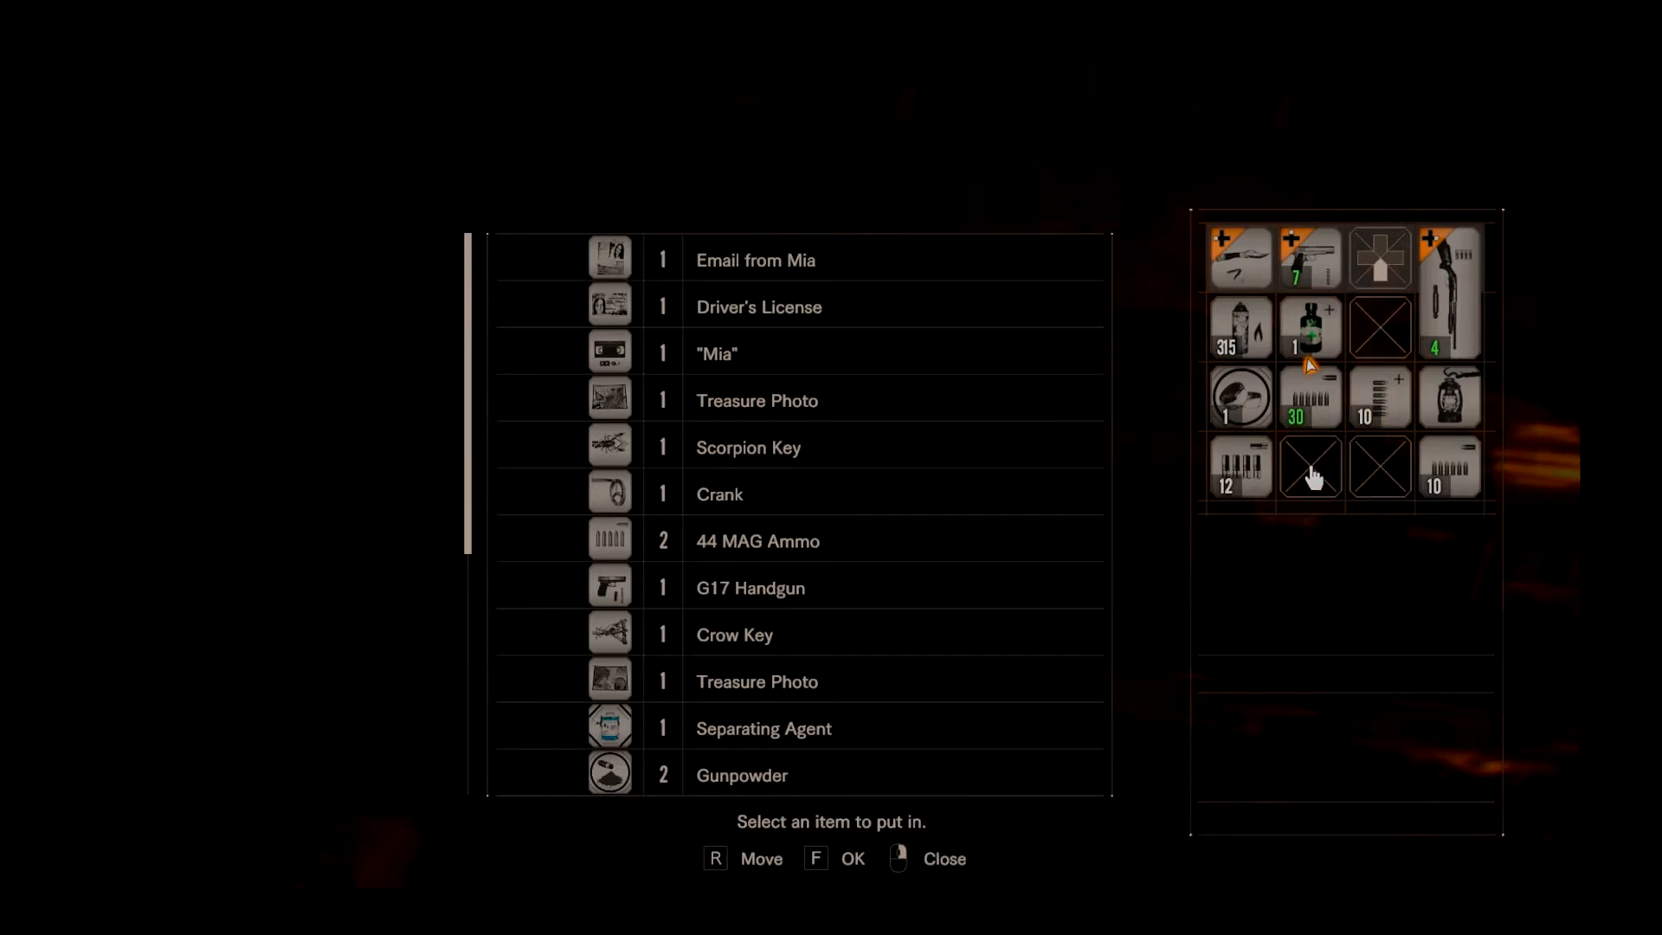
mouse_move(620, 607)
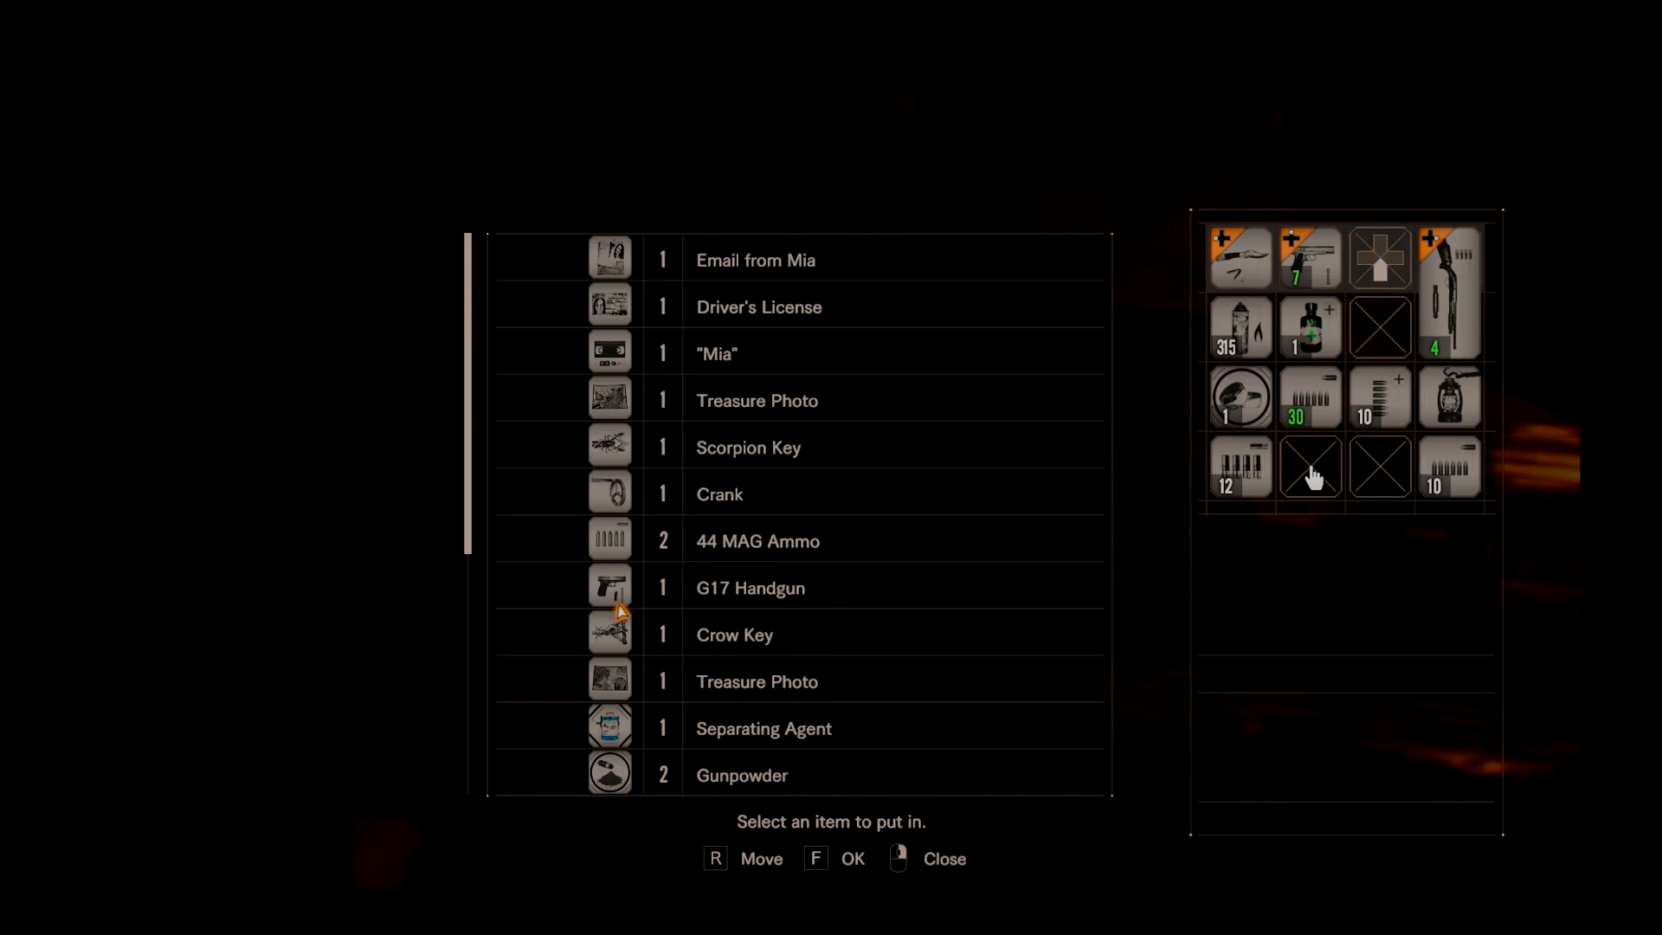
mouse_move(853, 566)
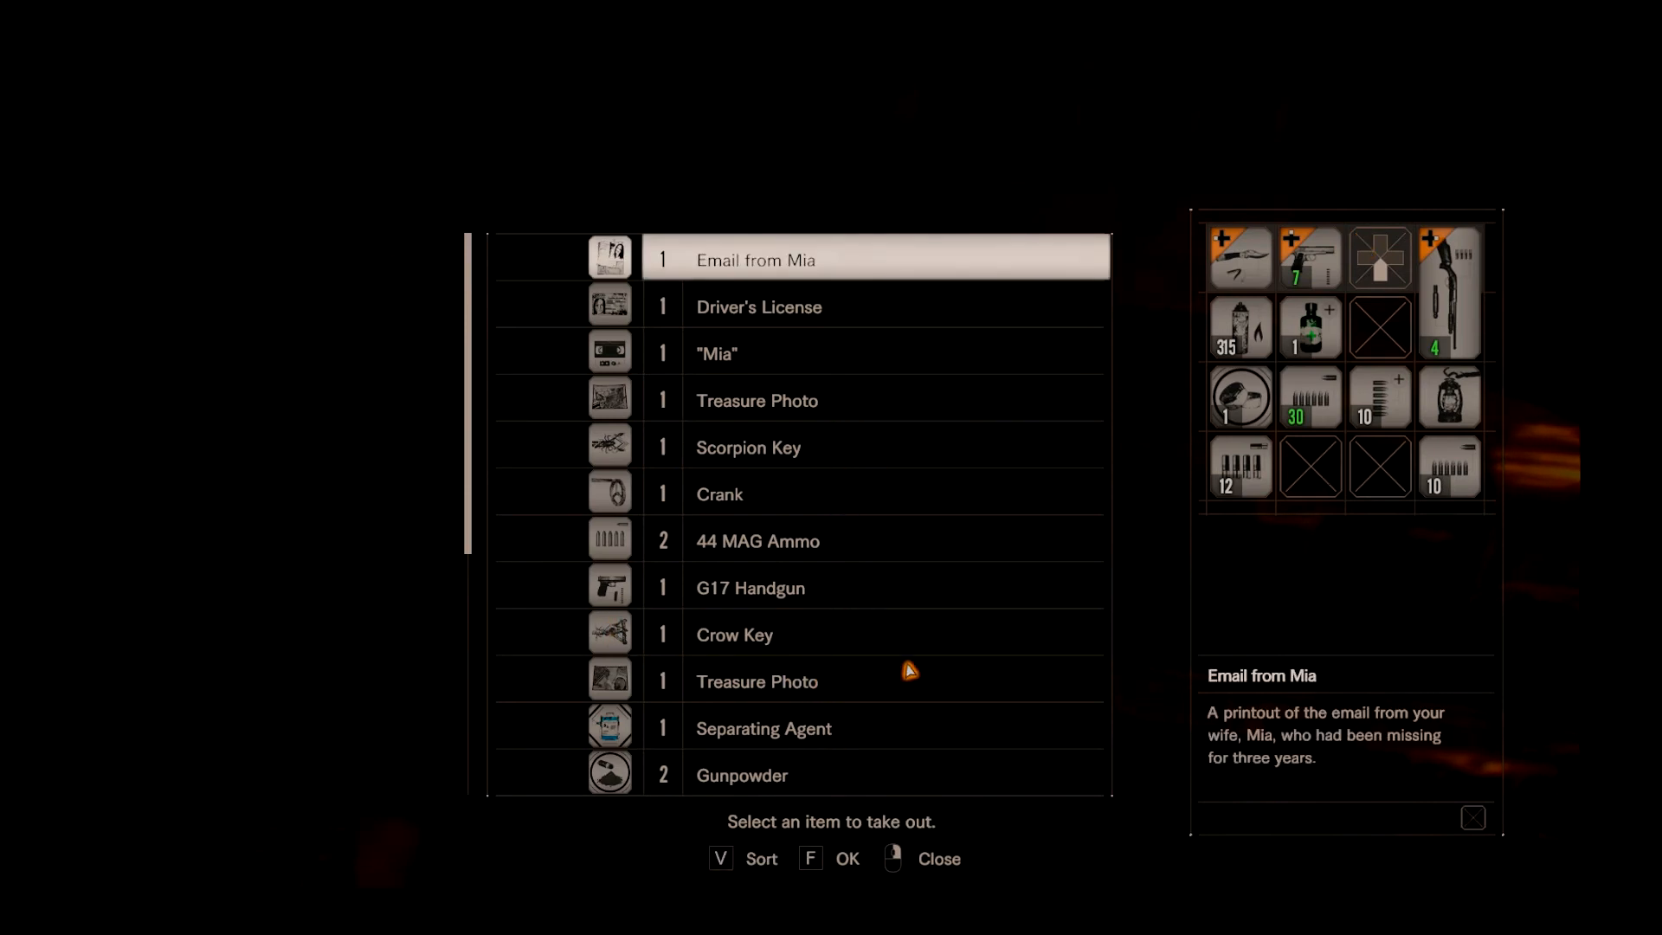
Scroll the item box's stored list to find the Grenade Launcher
scroll("down", 3)
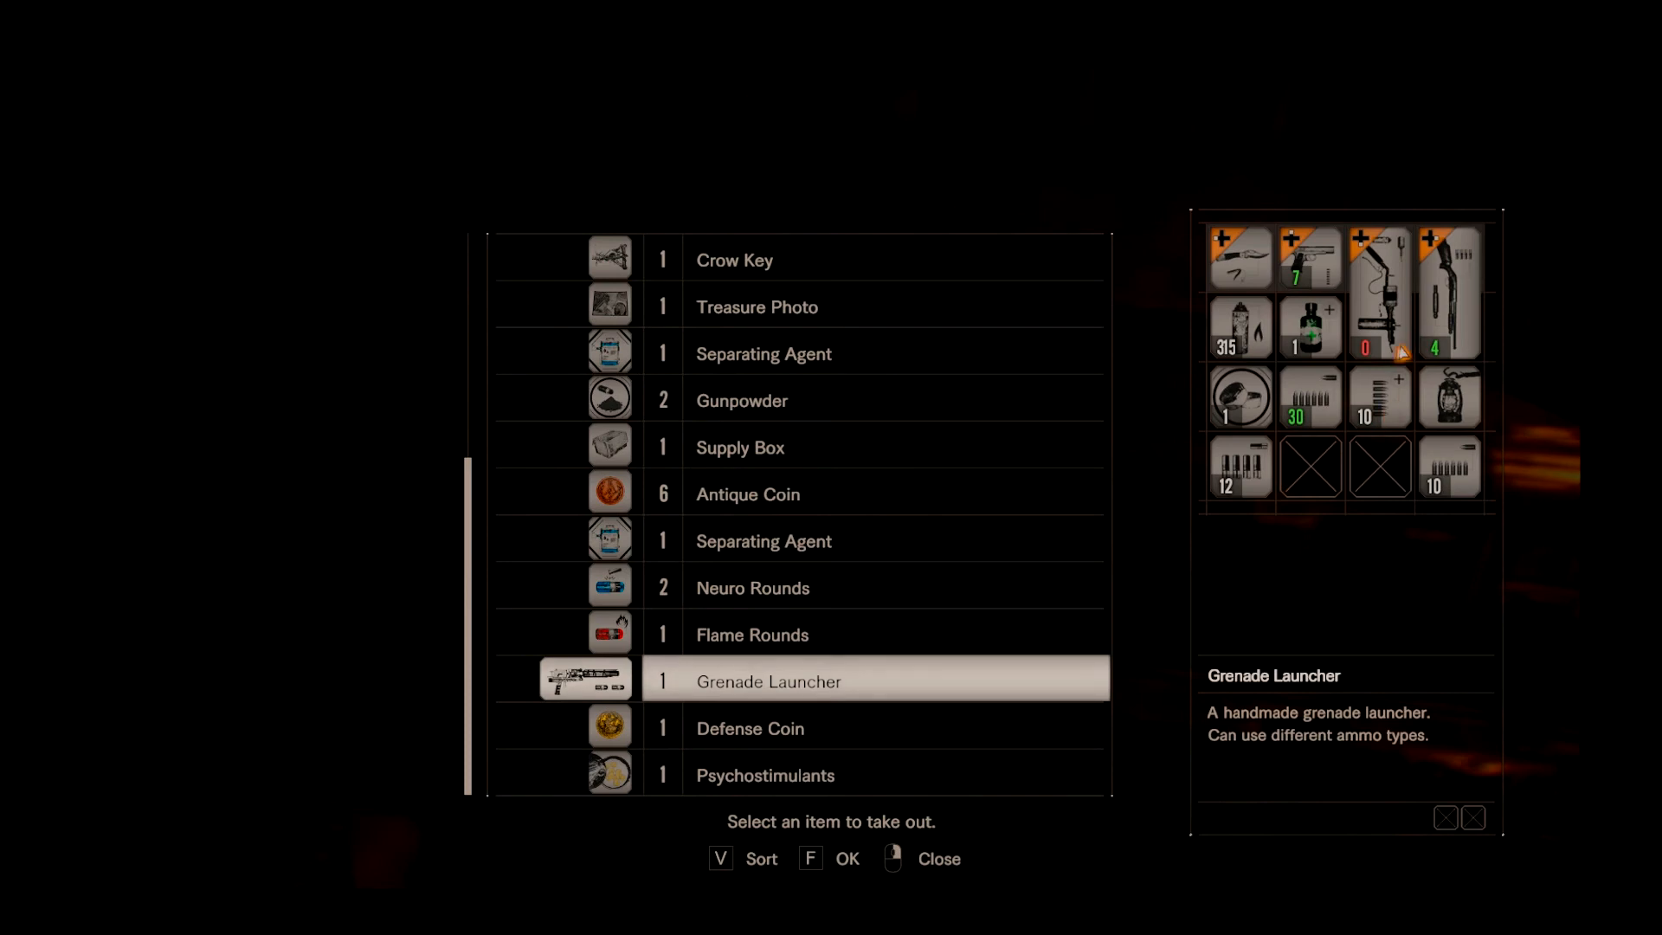
mouse_move(1278, 443)
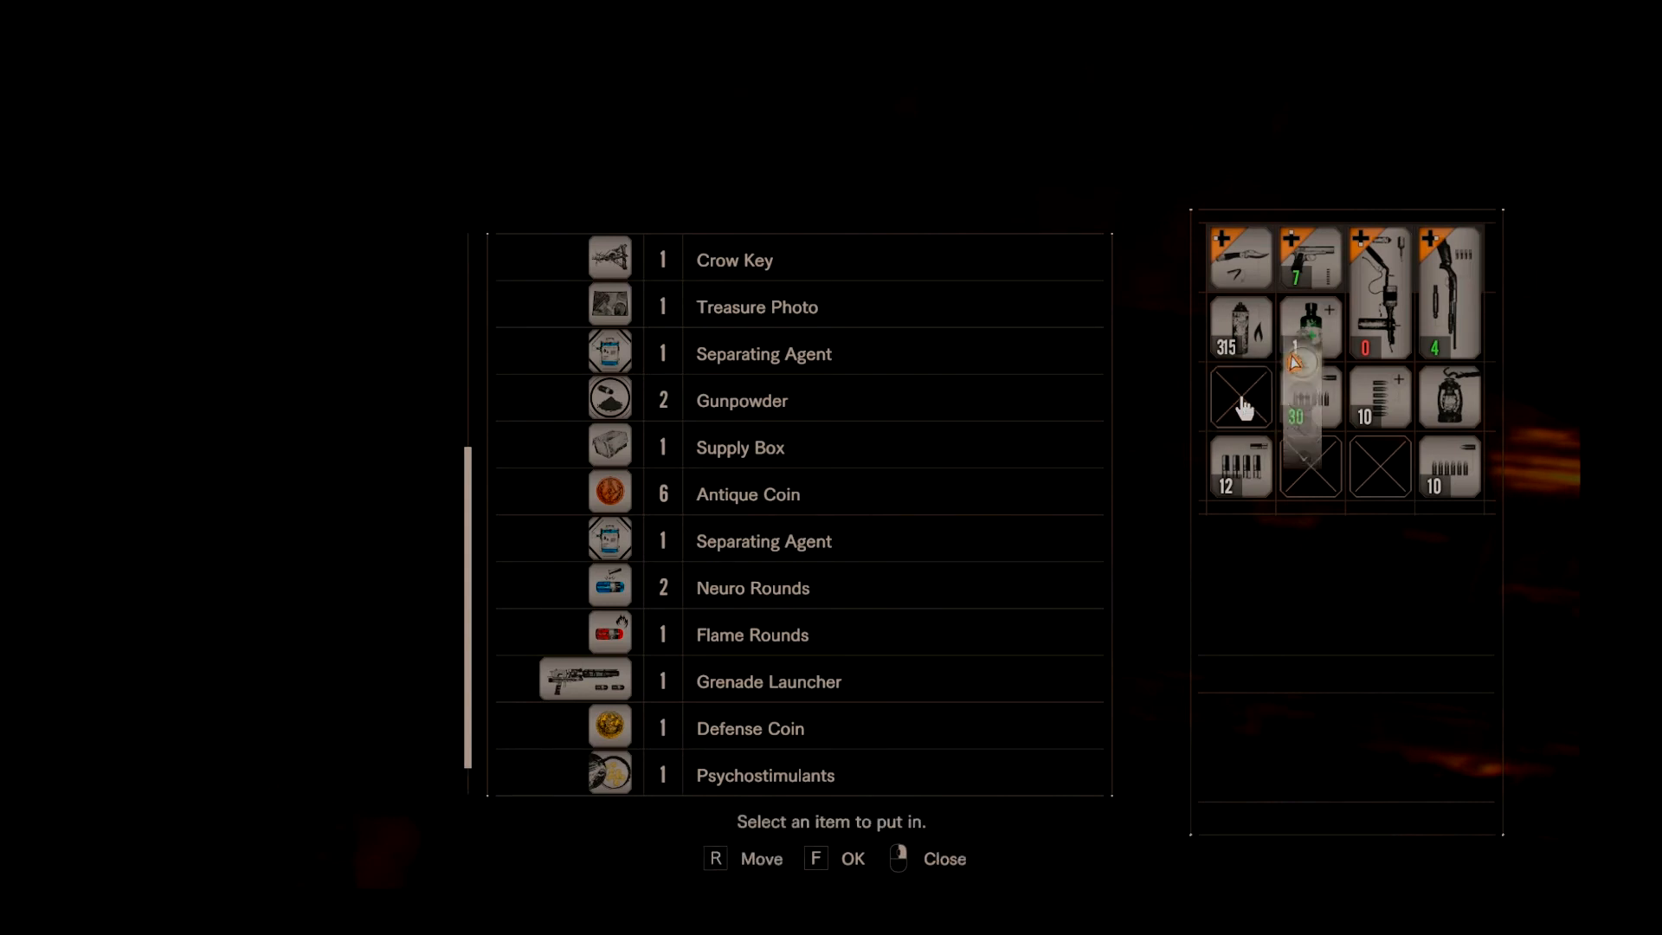
mouse_move(1241, 467)
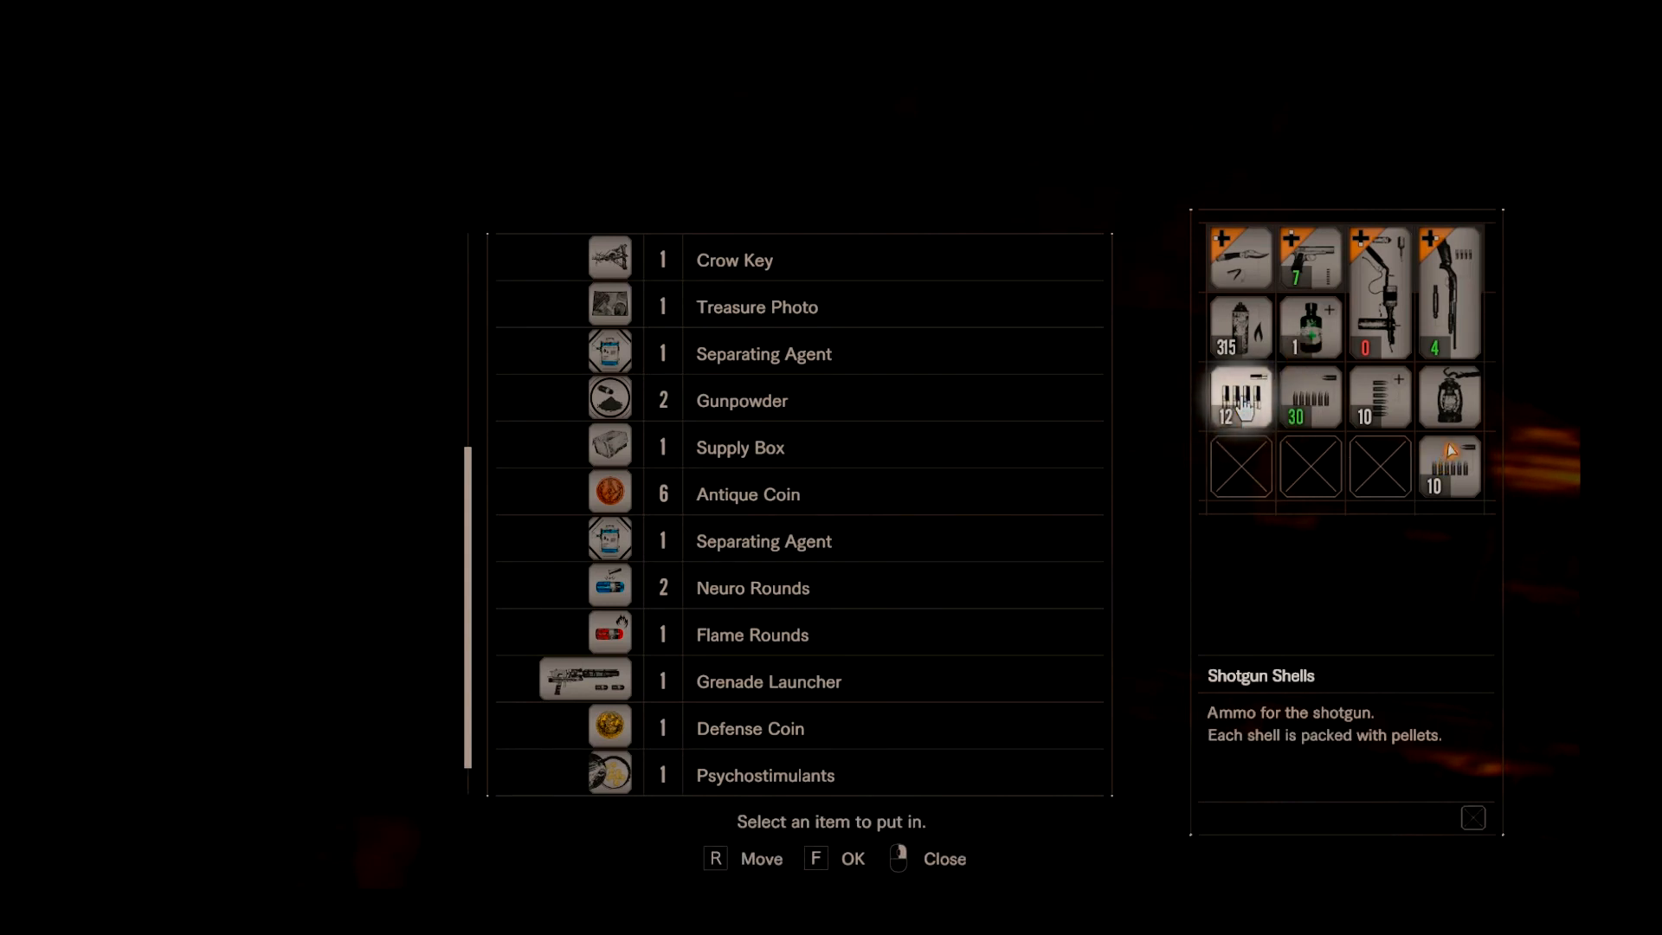
mouse_move(1170, 515)
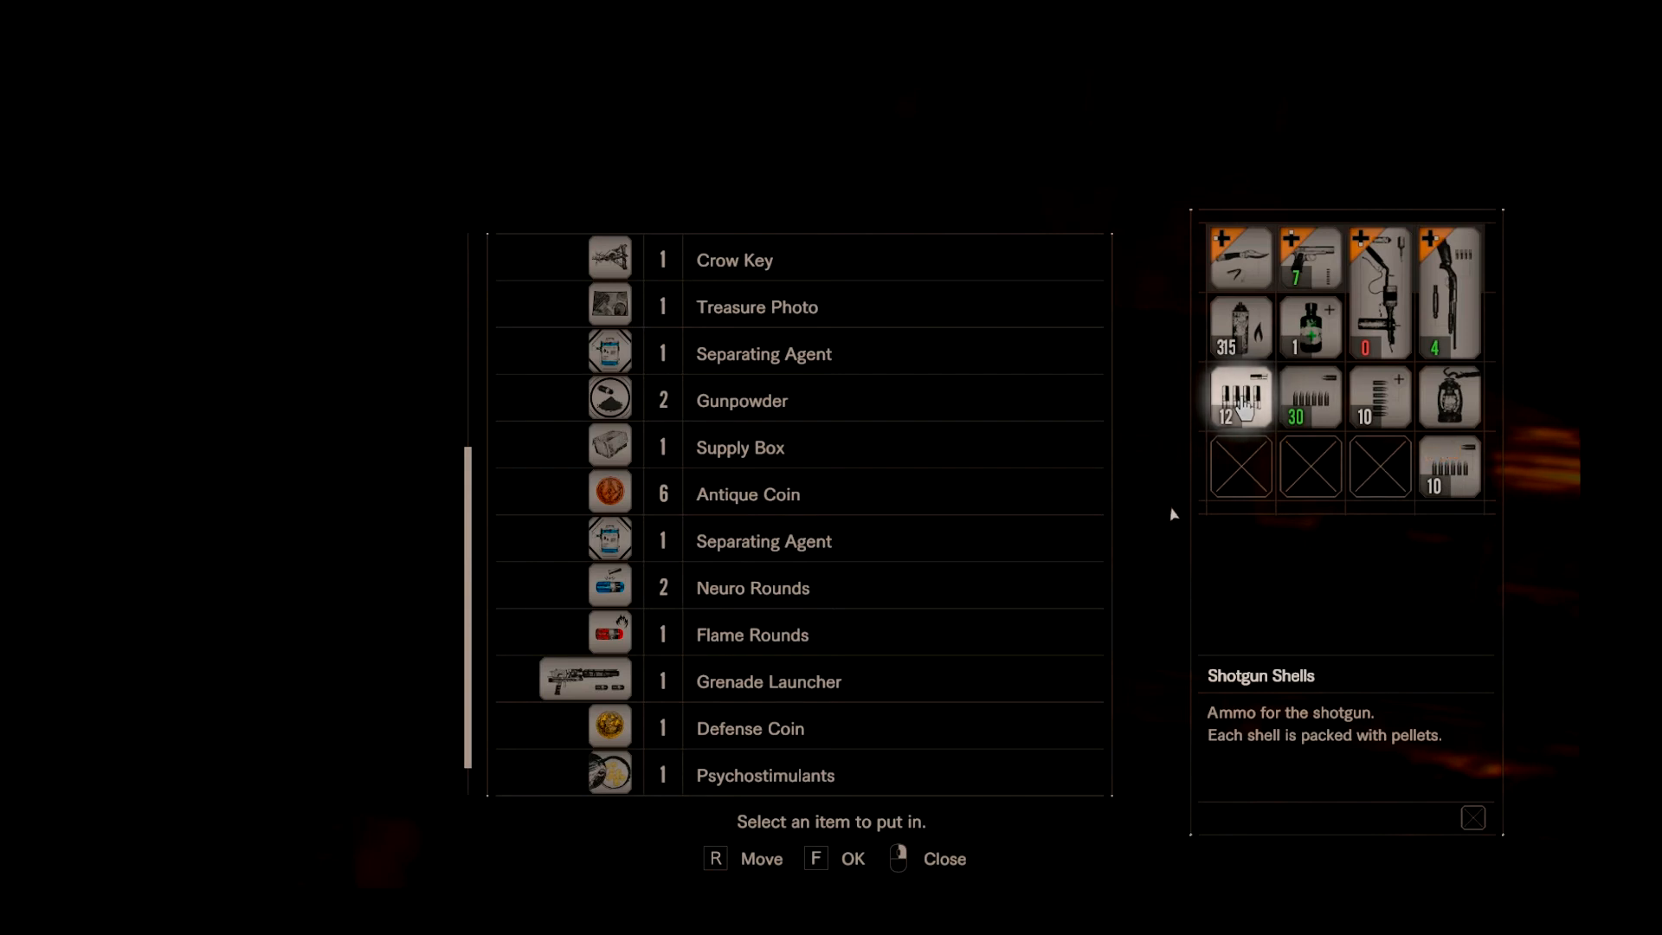
mouse_move(1184, 445)
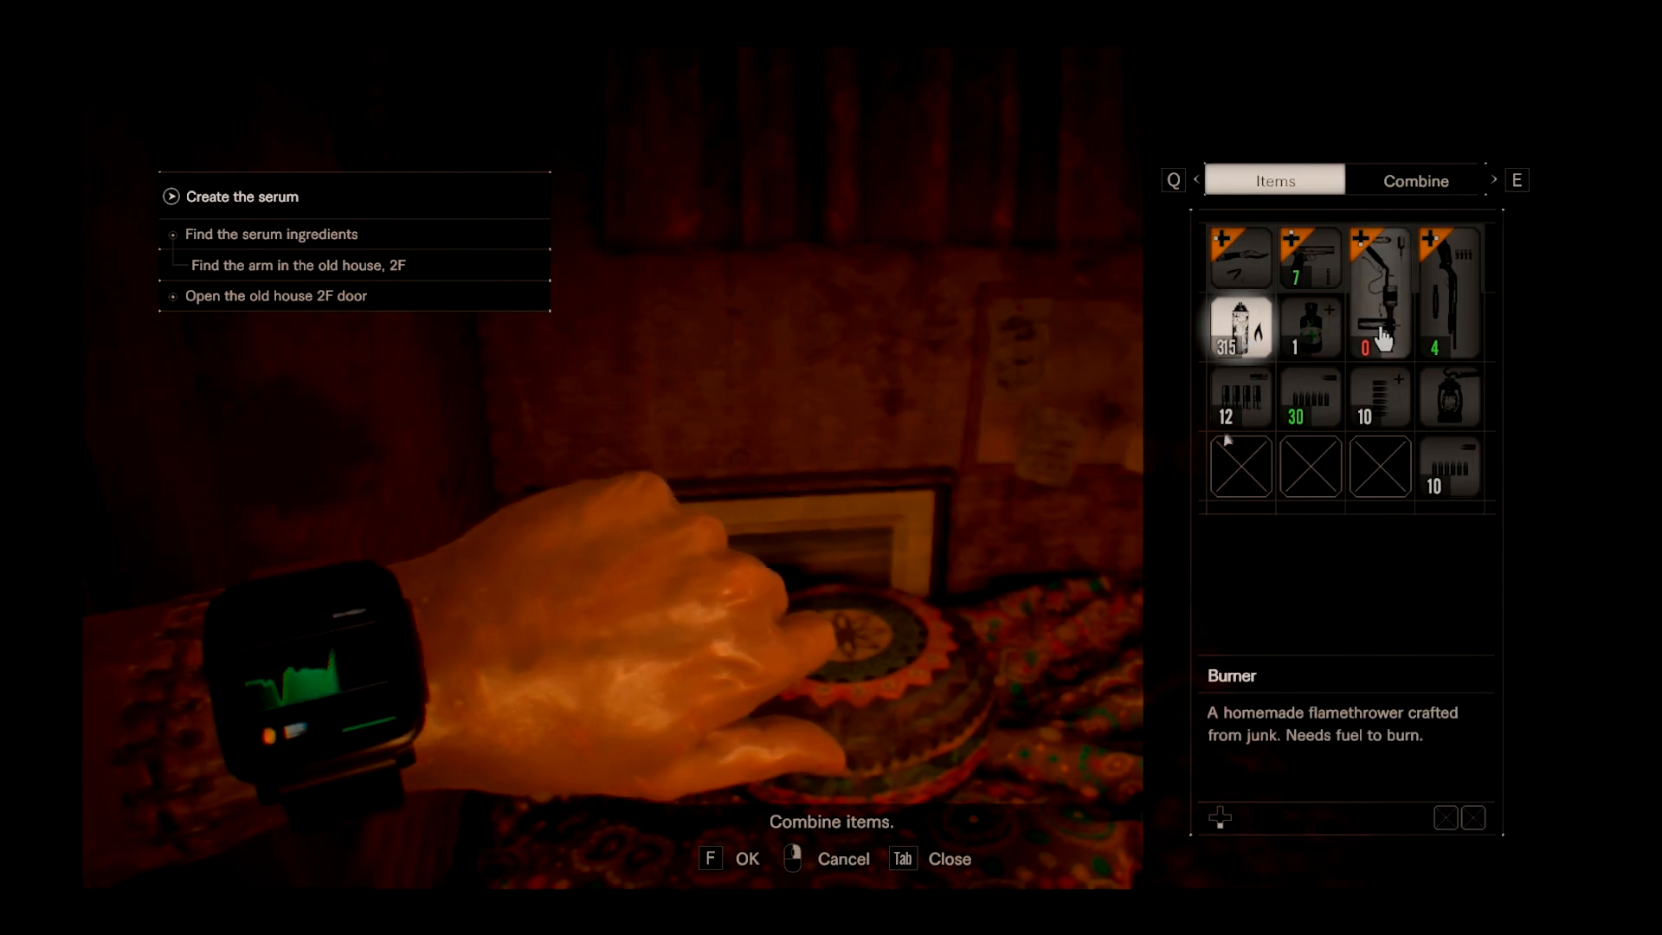
key("Tab")
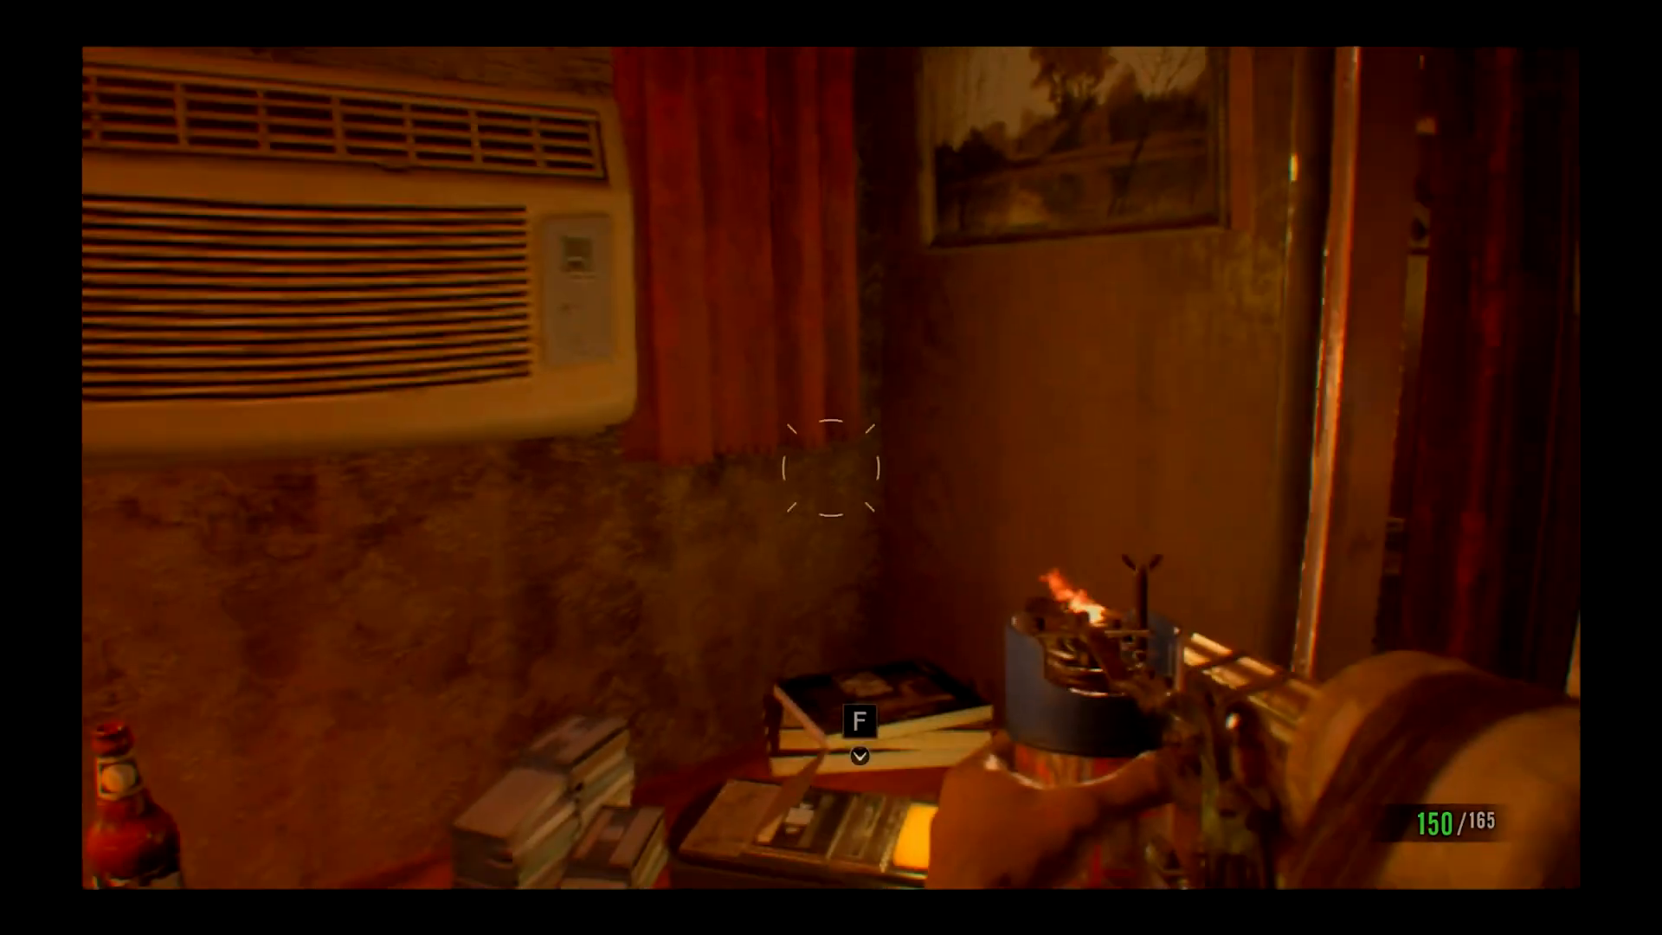
key("Tab")
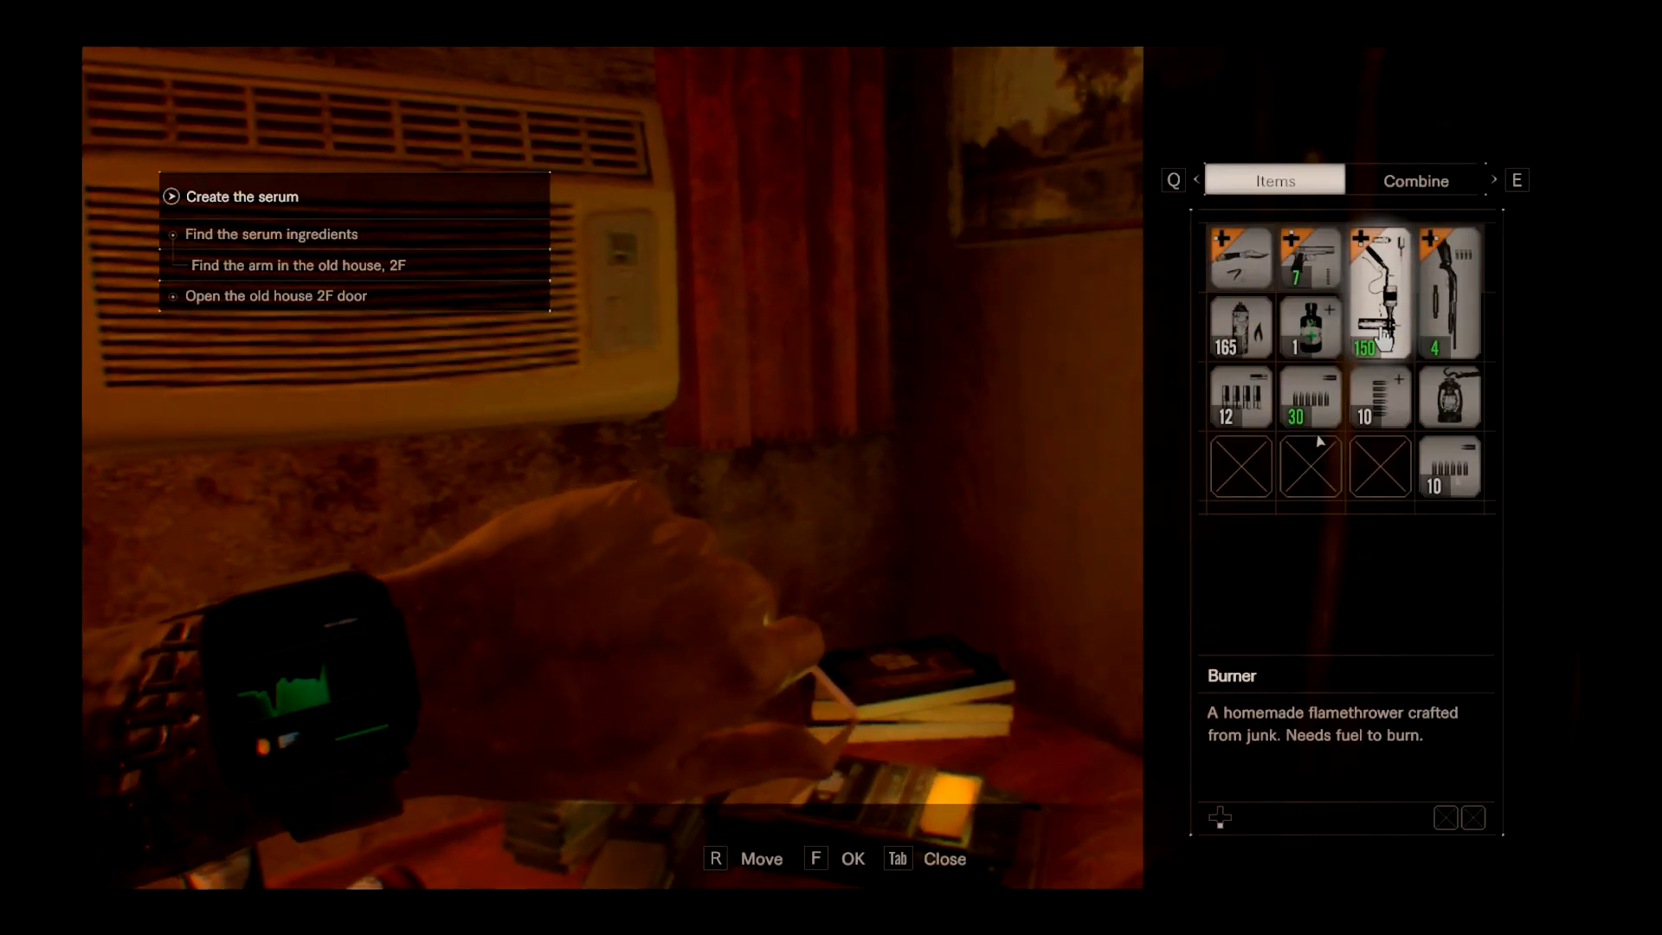
key("Tab")
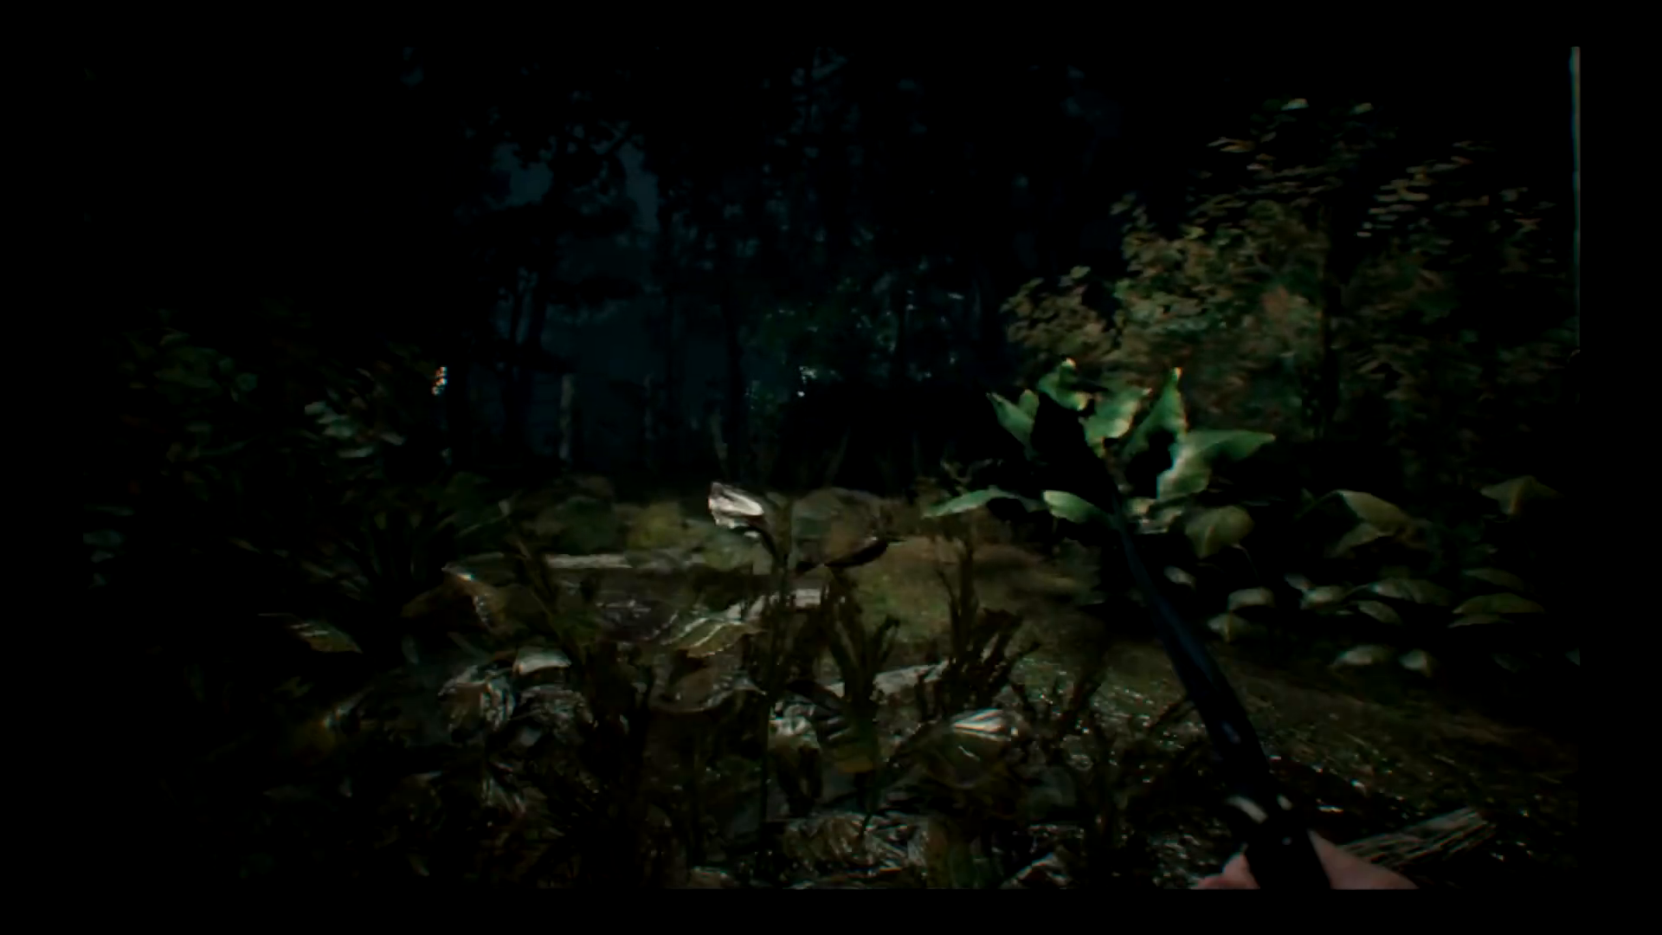
mouse_move(831, 468)
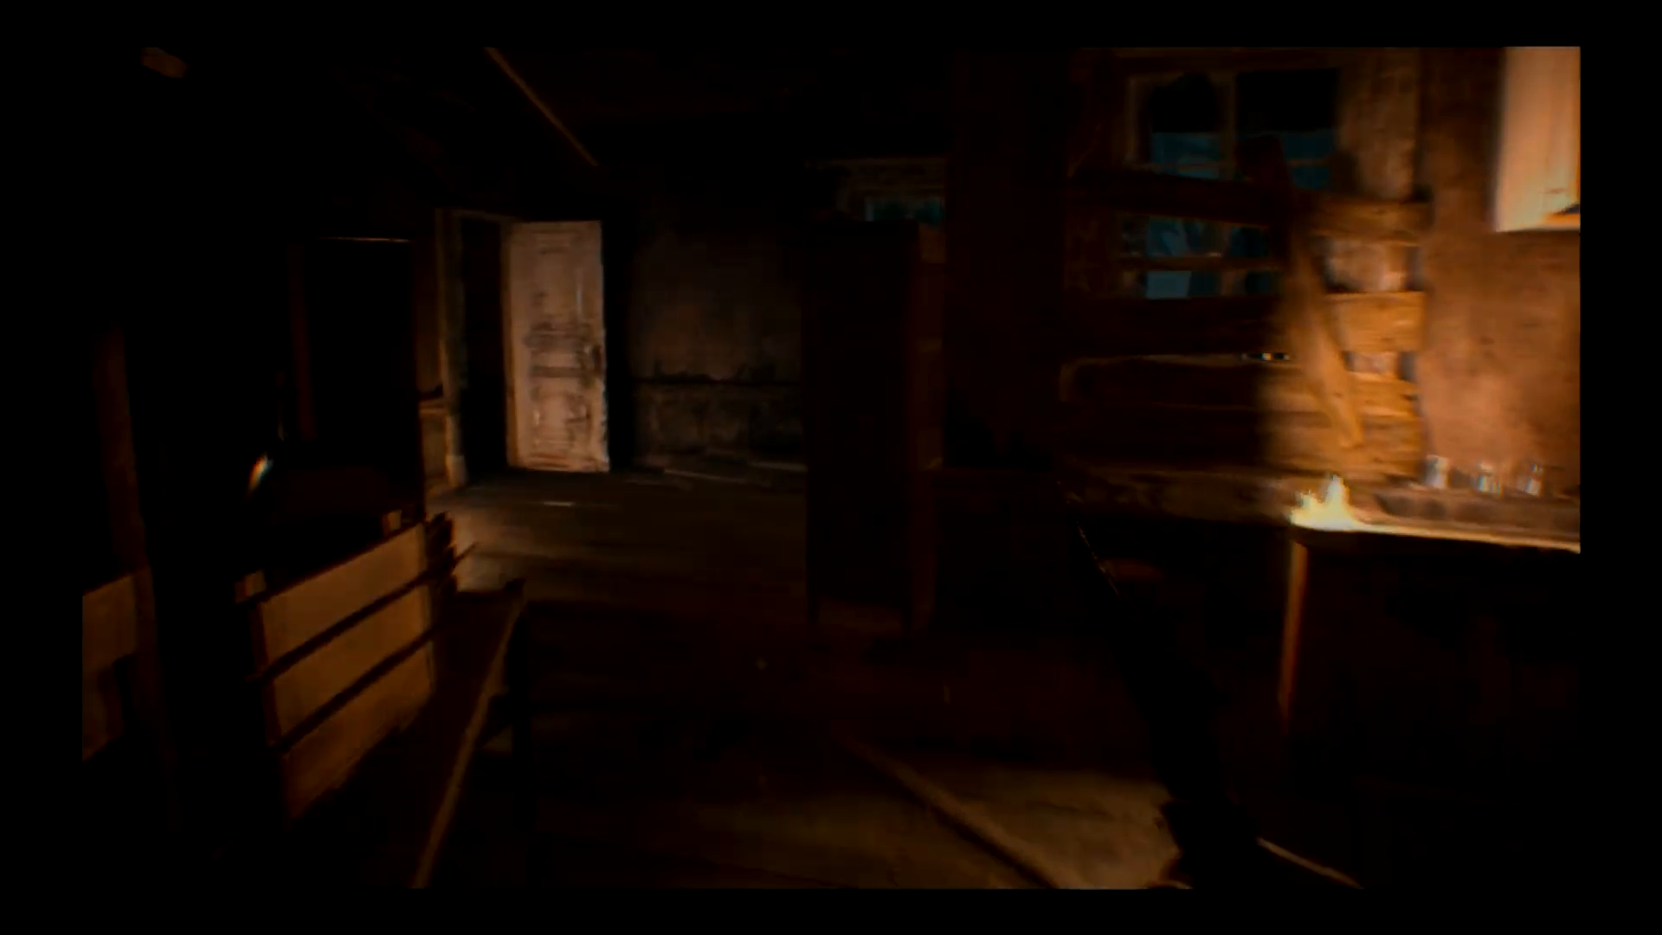
Save progress at the tape recorder into save slot 8
key("m")
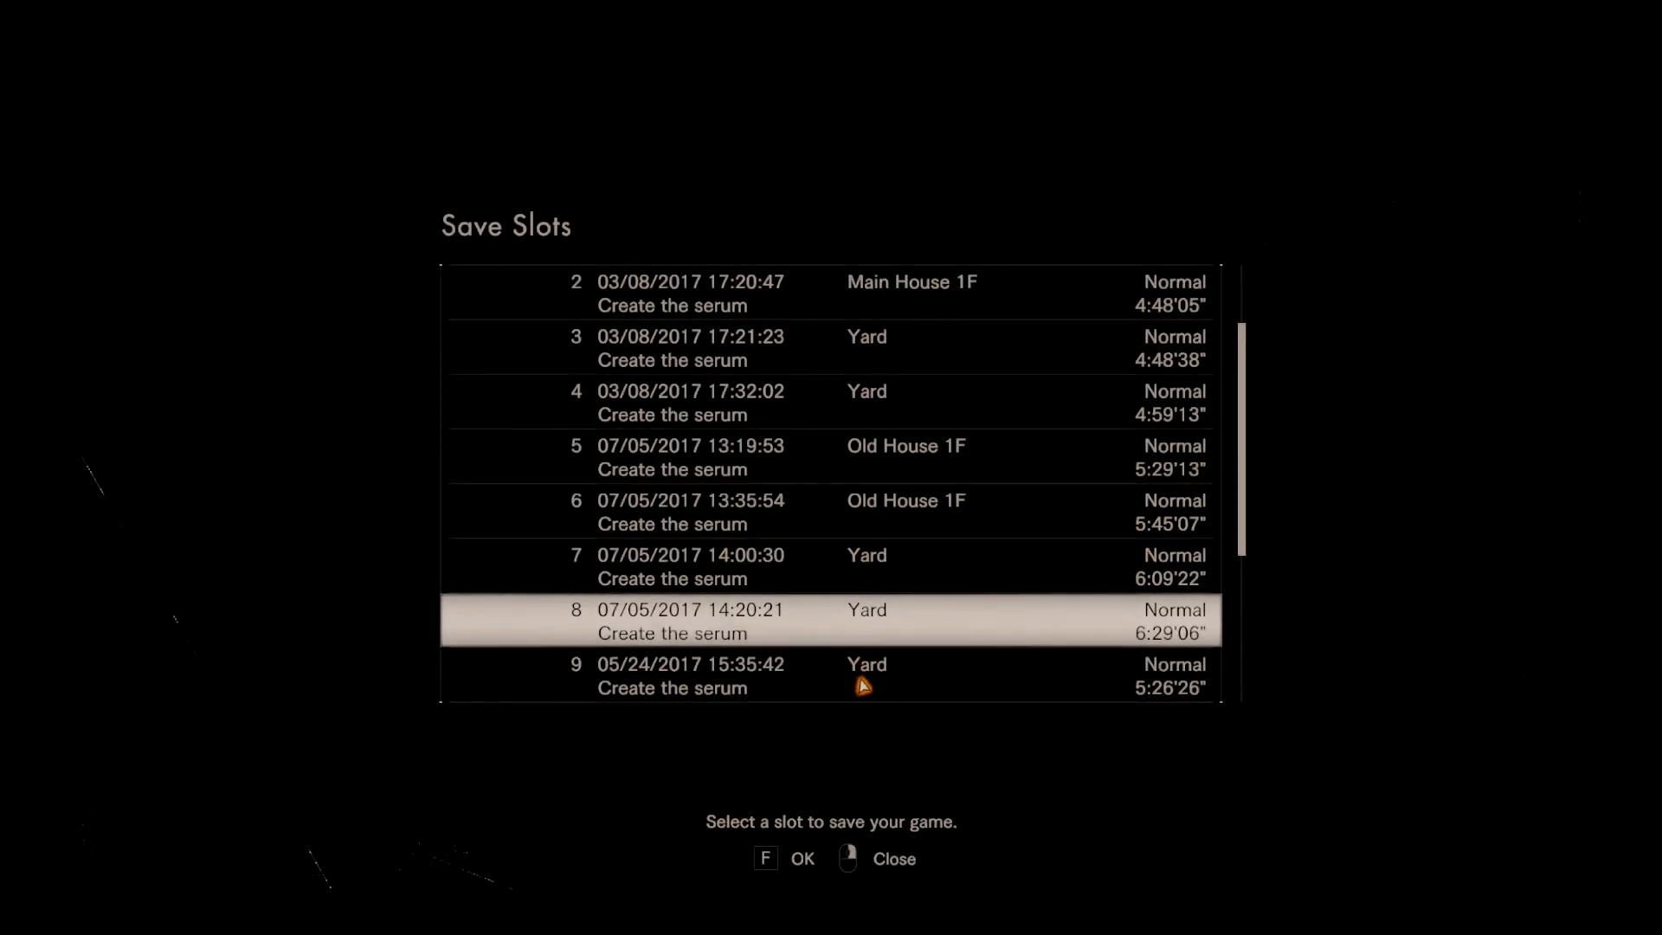
left_click(894, 858)
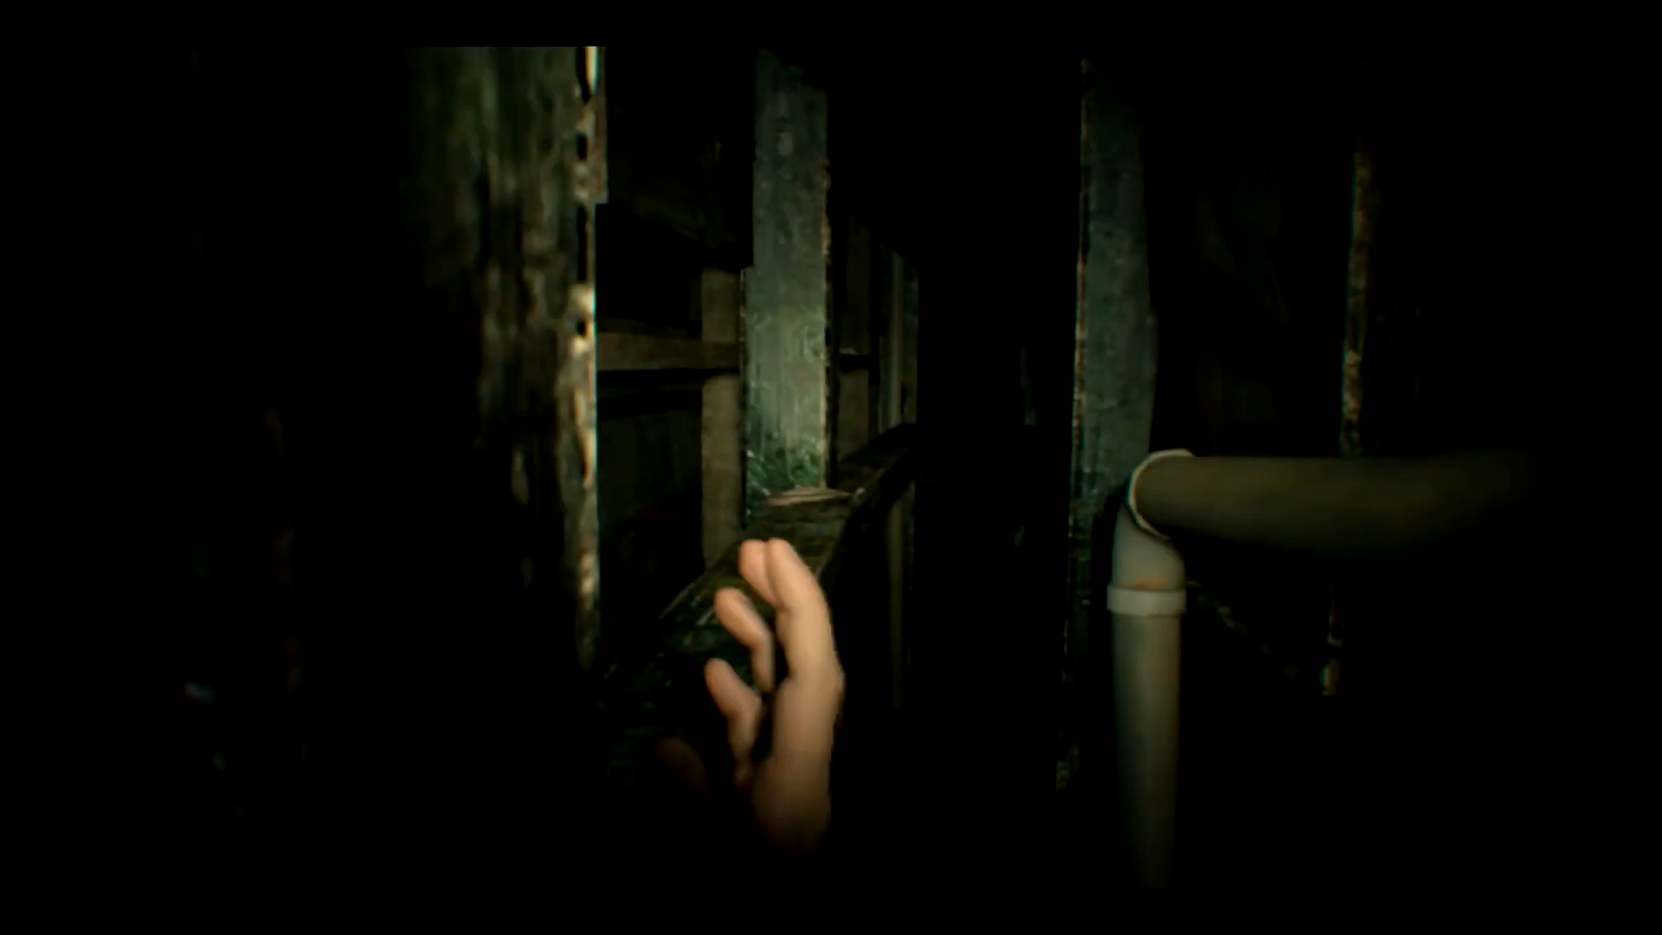
mouse_move(831, 467)
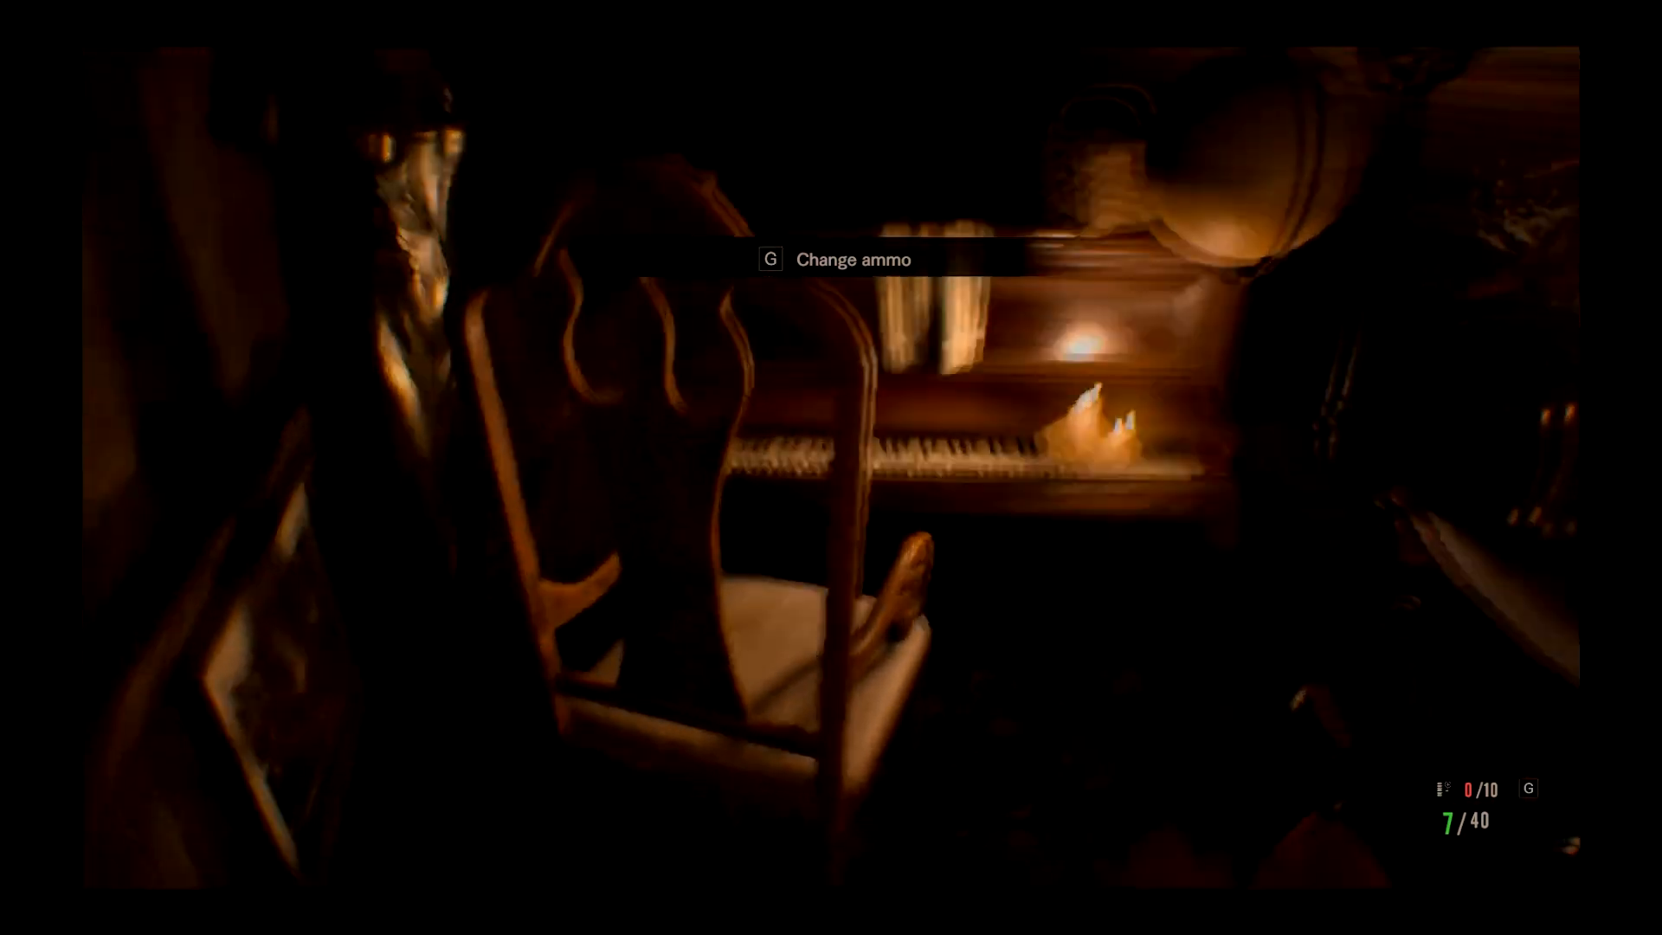
mouse_move(831, 467)
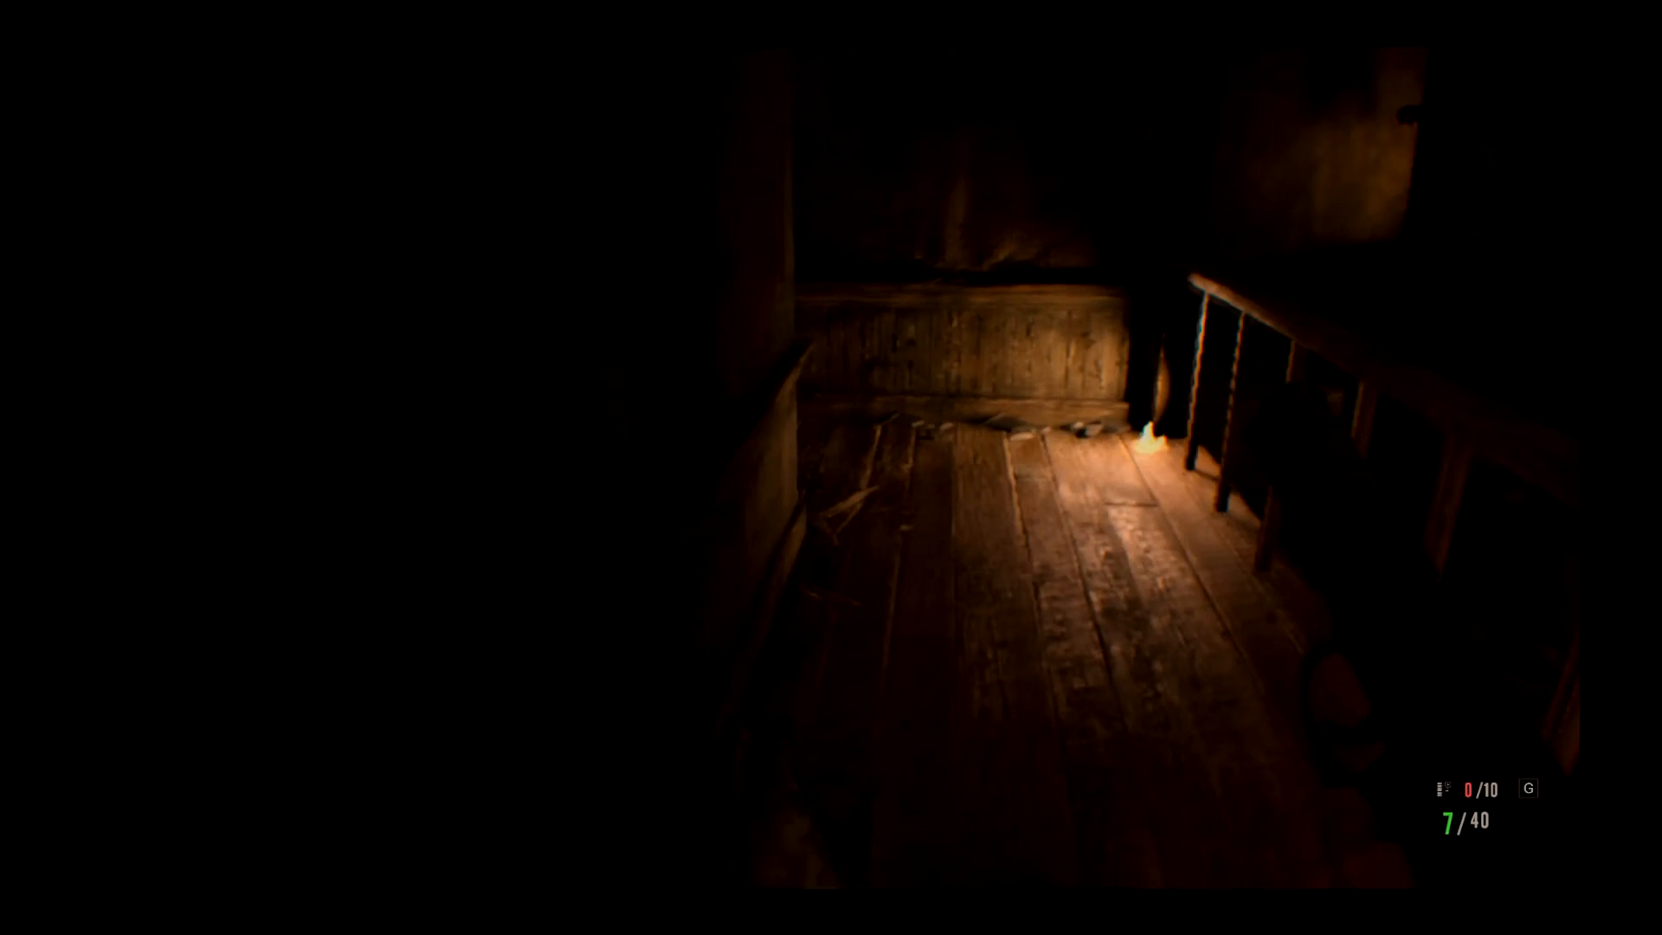
mouse_move(831, 467)
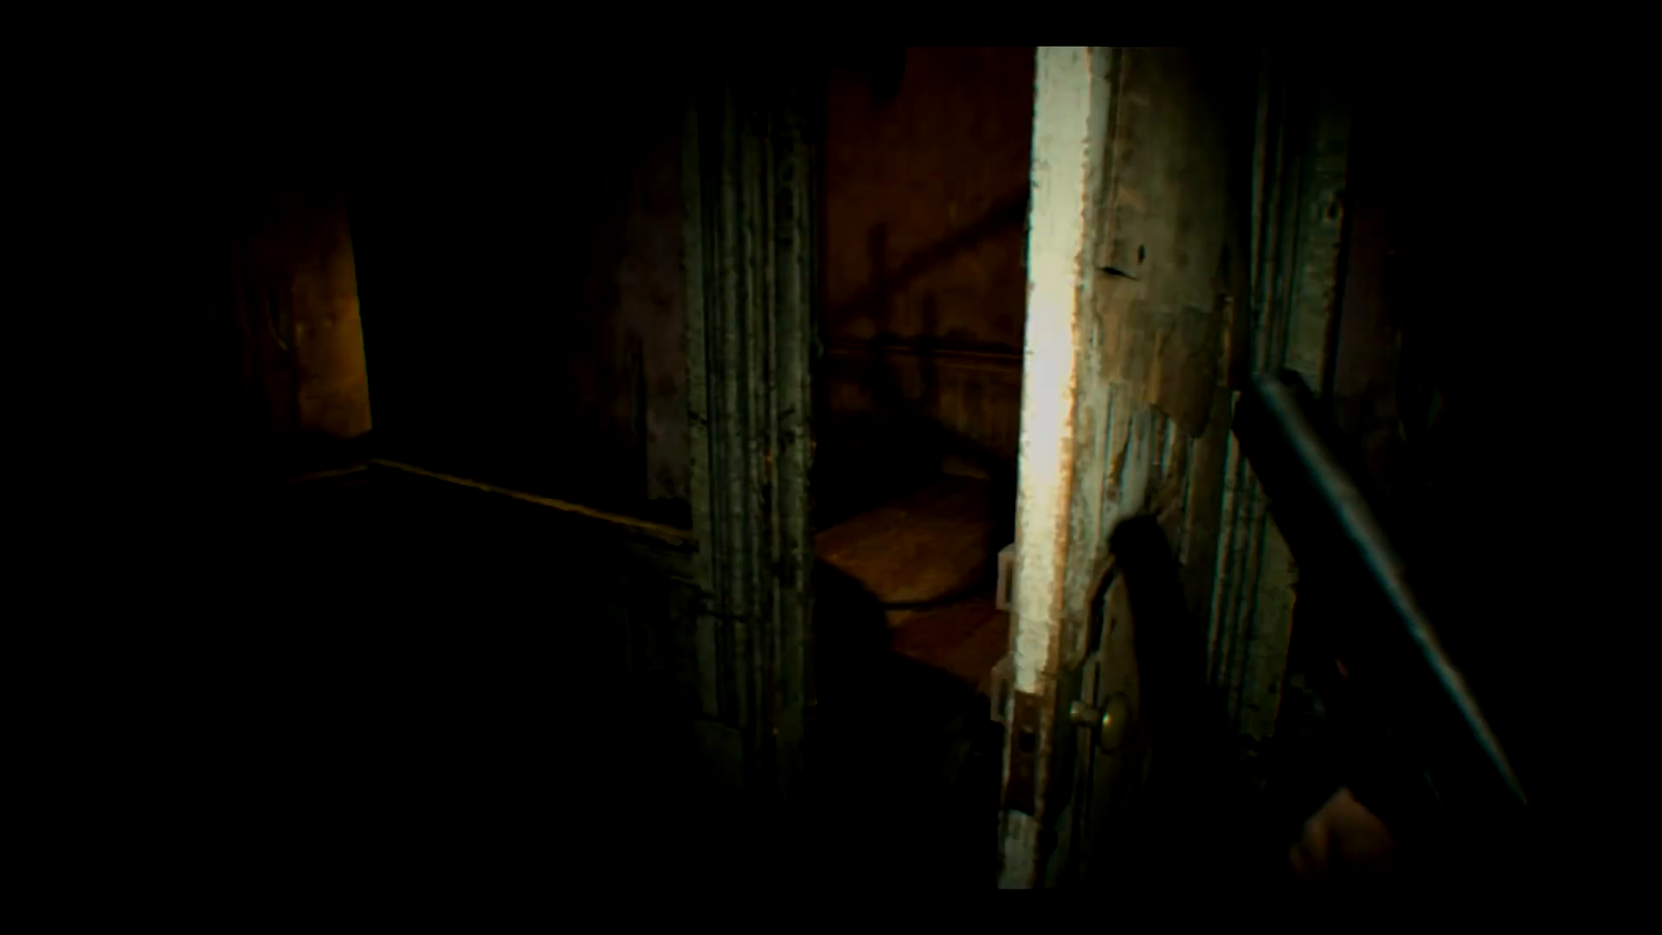
mouse_move(831, 468)
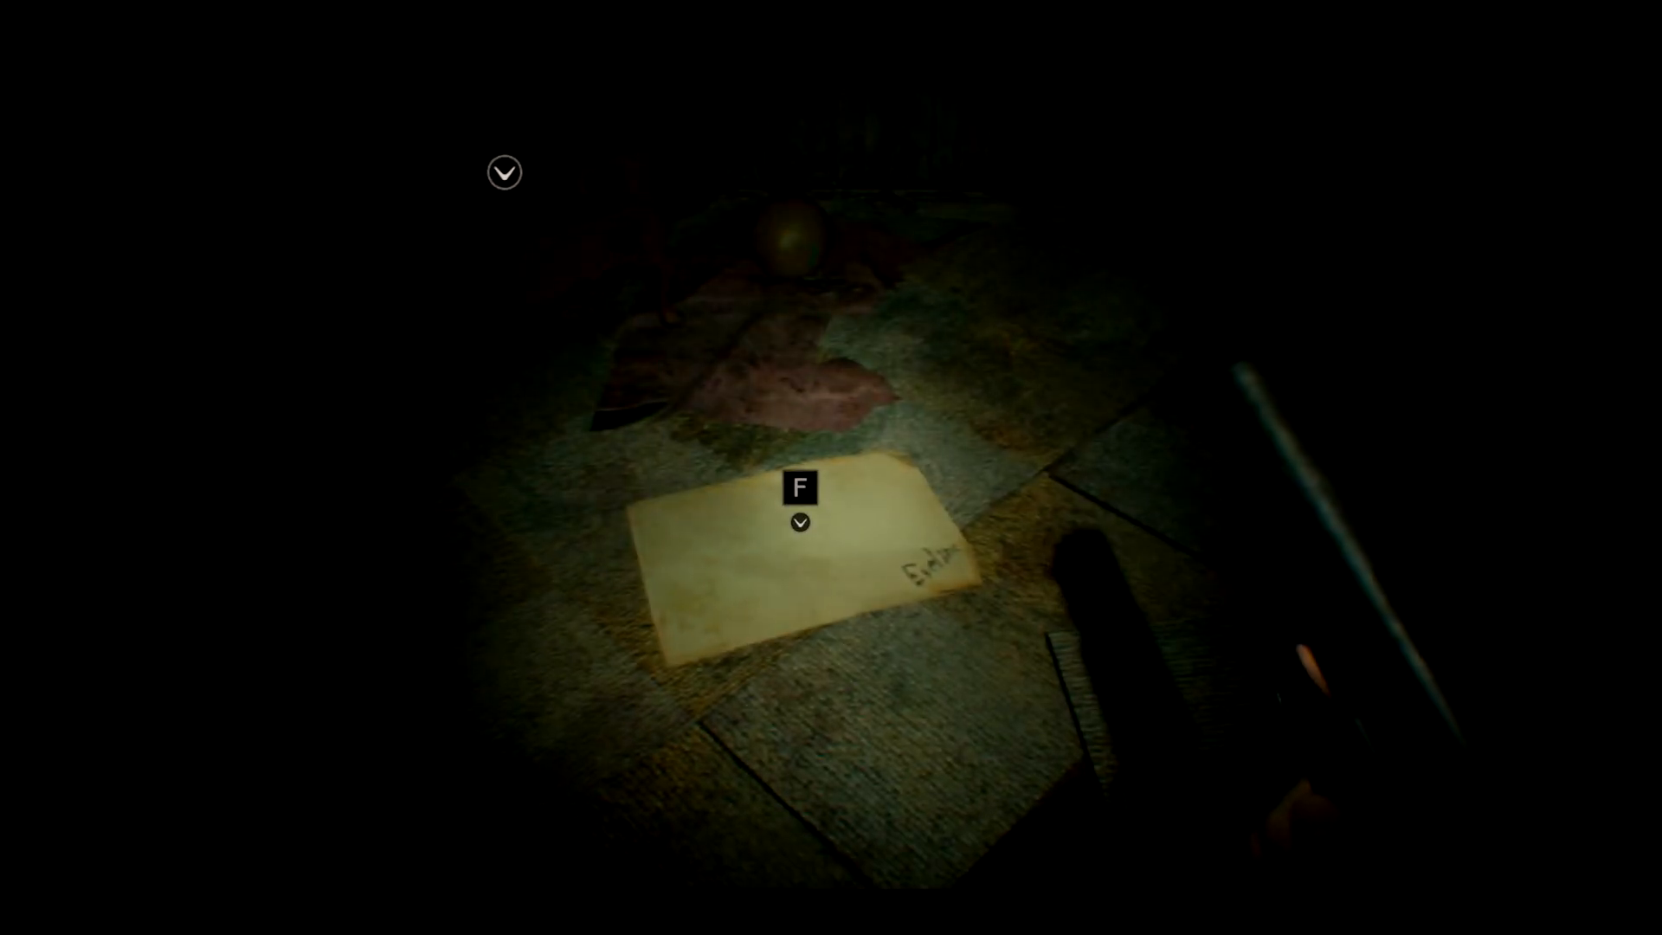
Pick up the MY FAMILY drawing, view its signed back, and put it down
key("f")
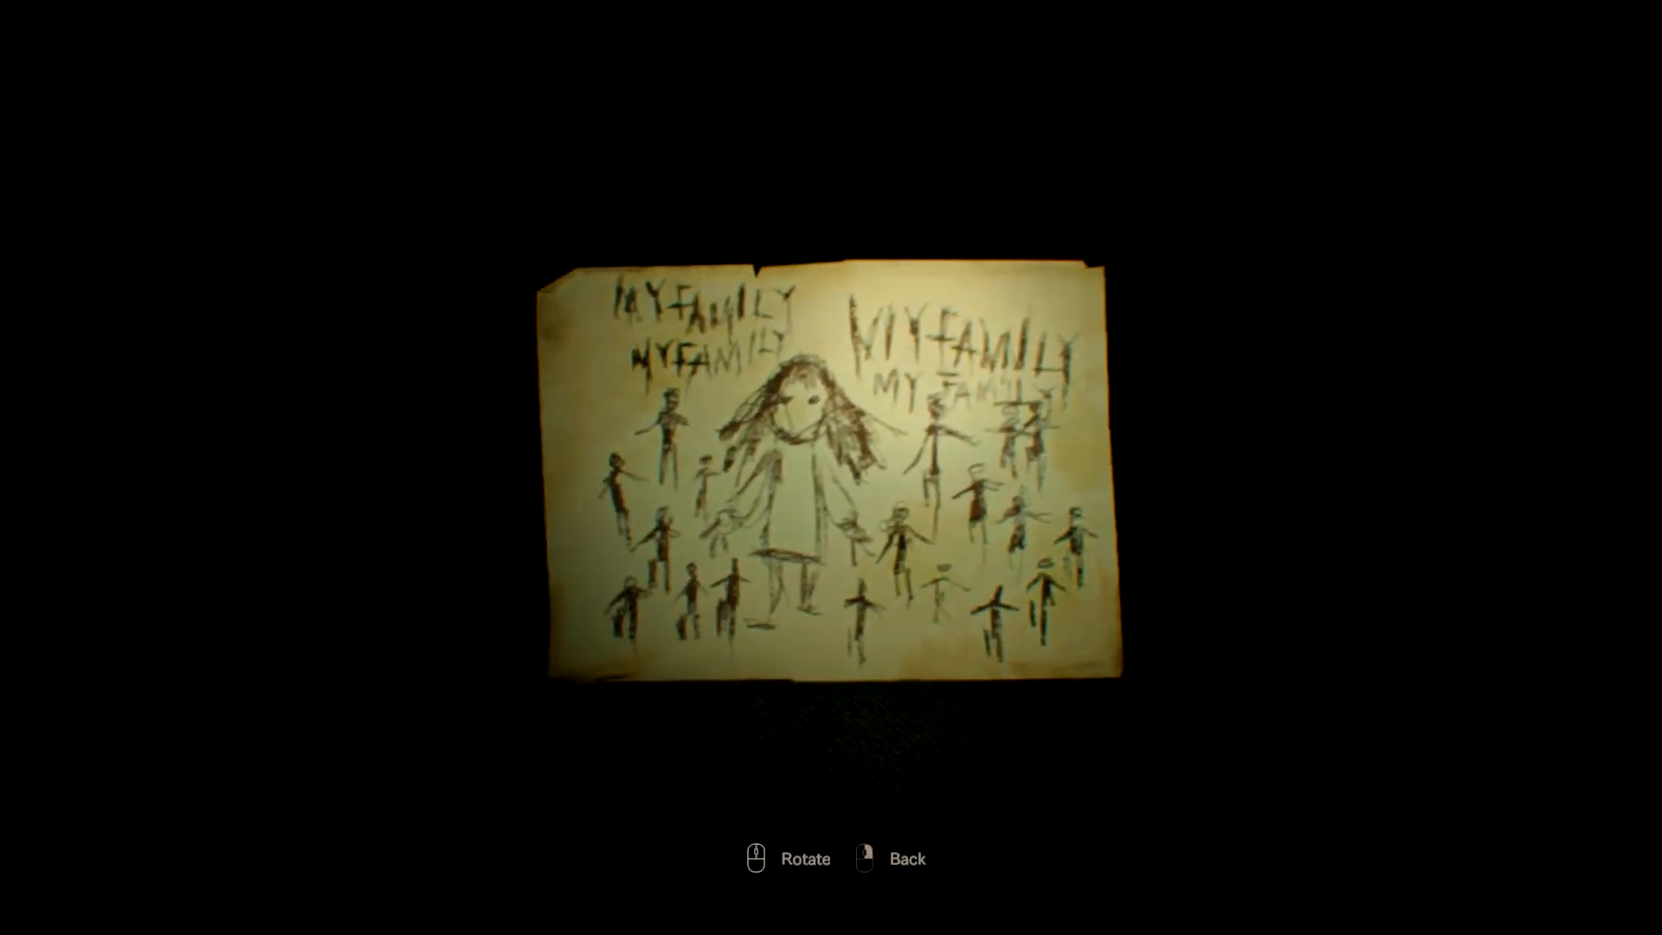
left_click(755, 858)
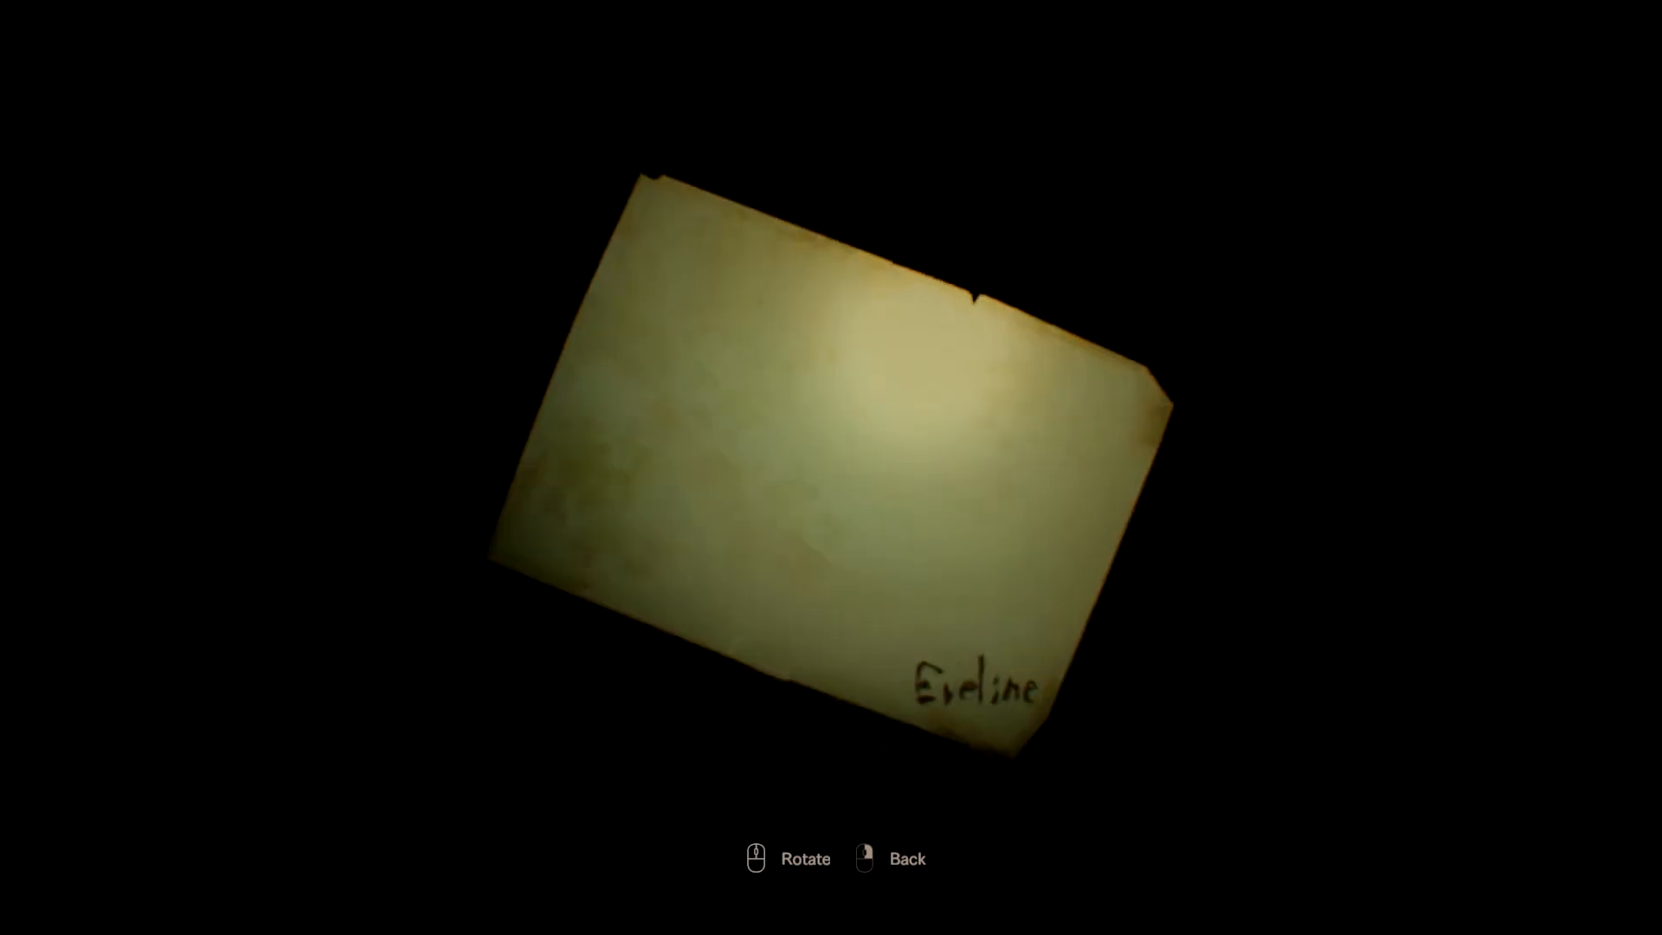
left_click(864, 859)
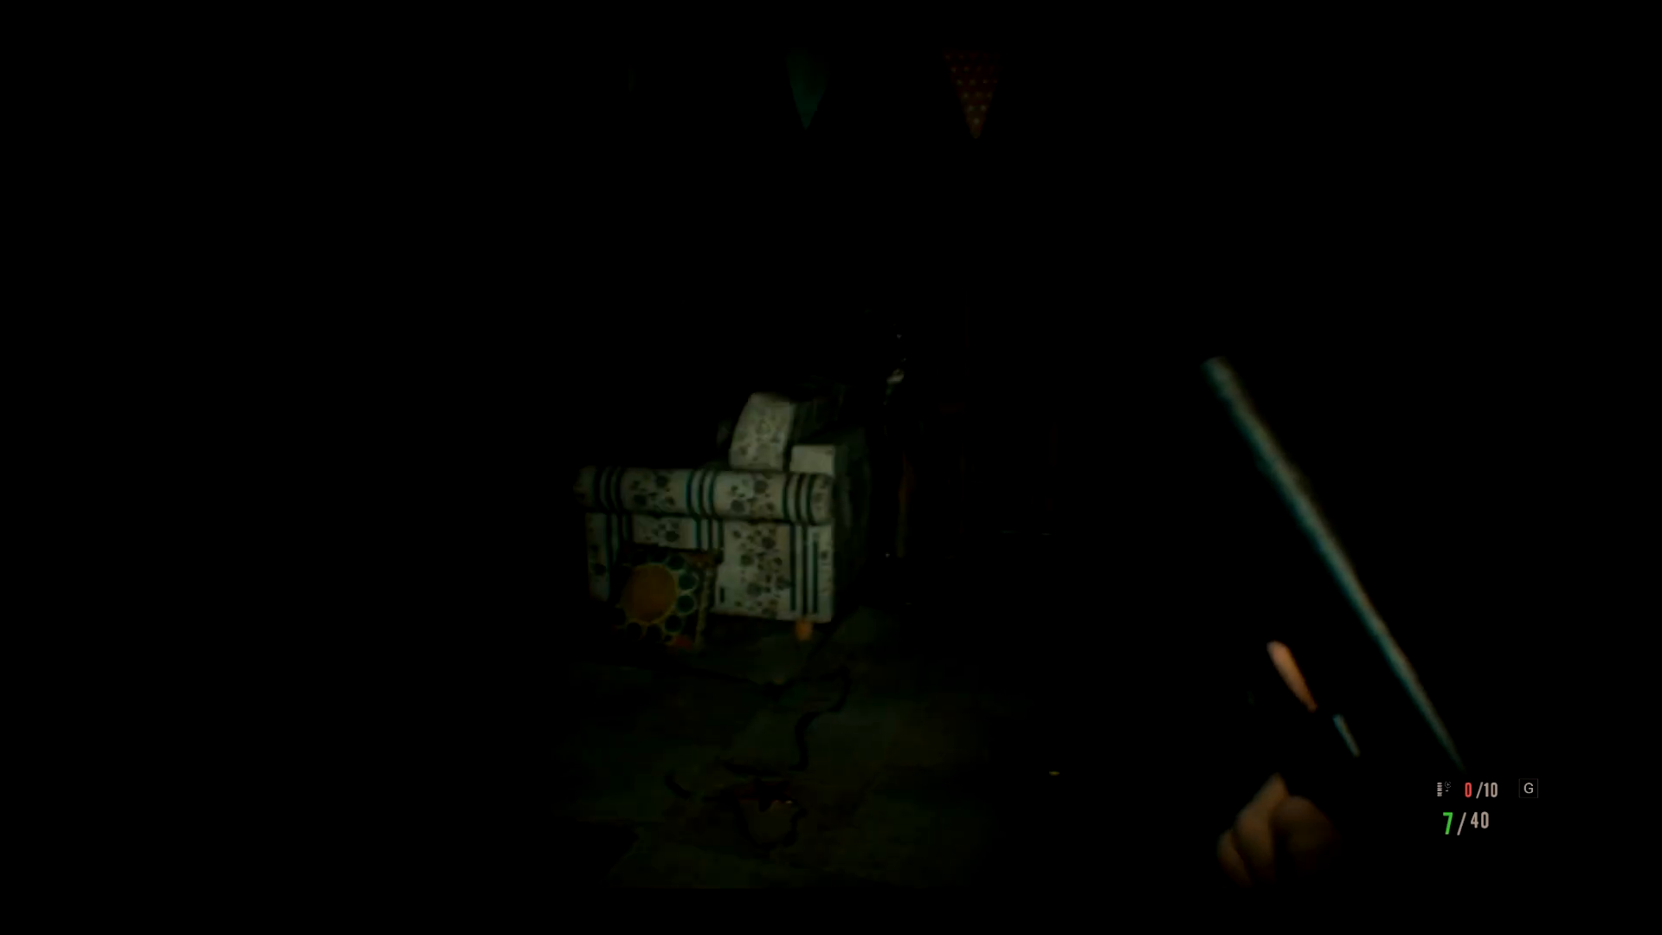
mouse_move(831, 468)
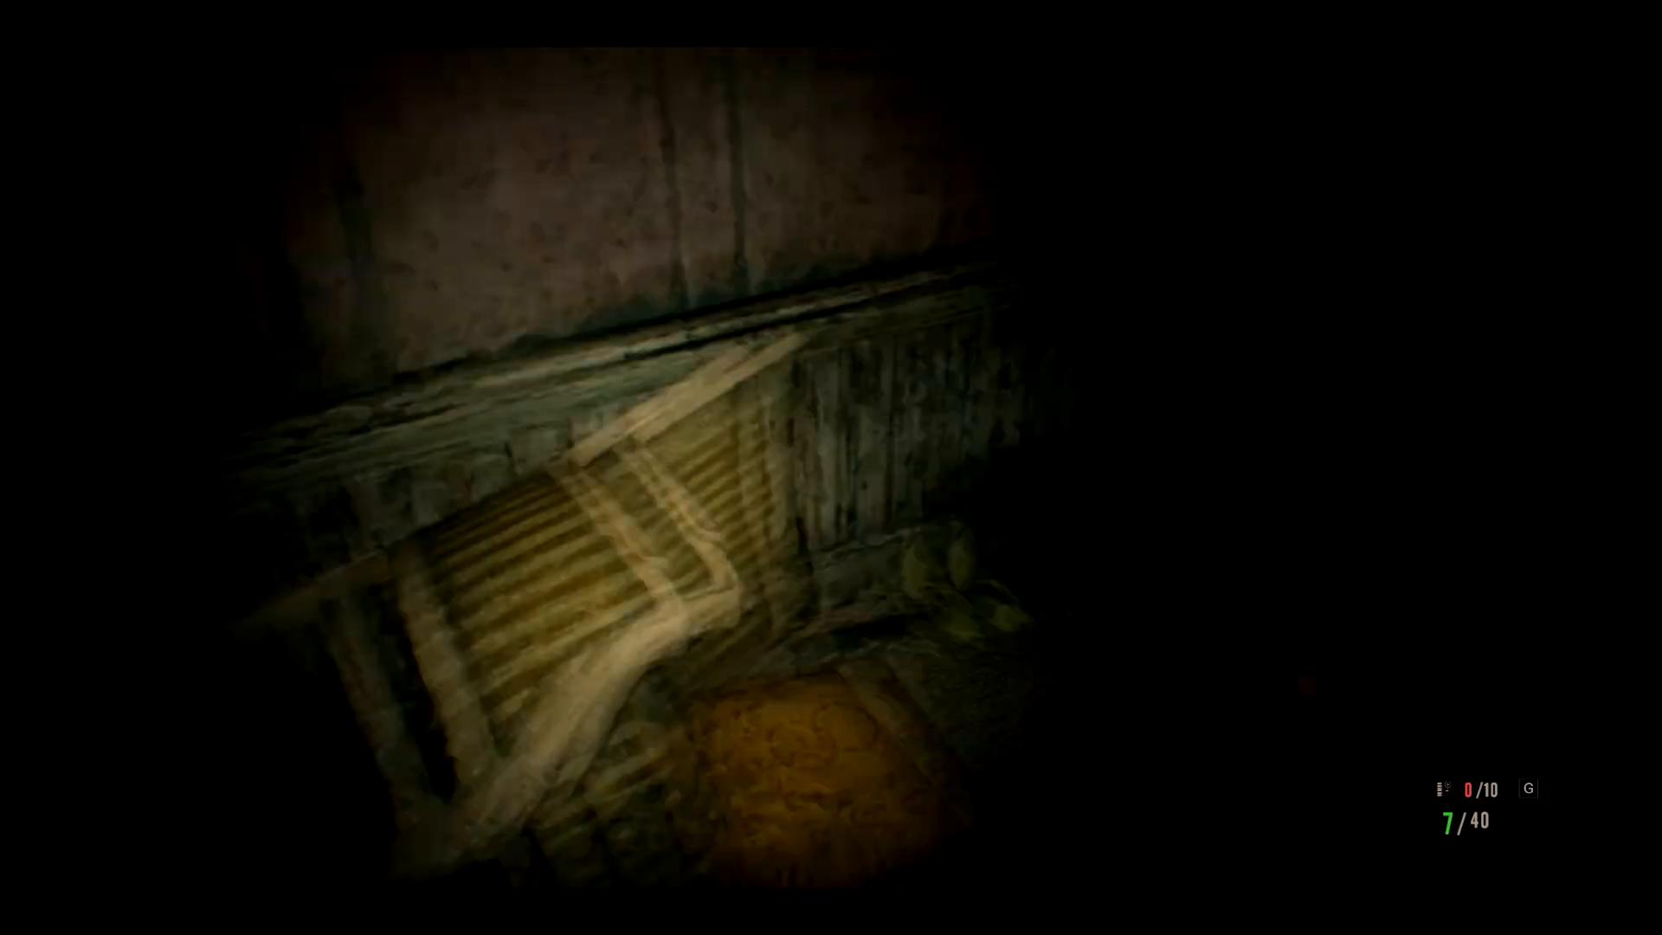
mouse_move(831, 468)
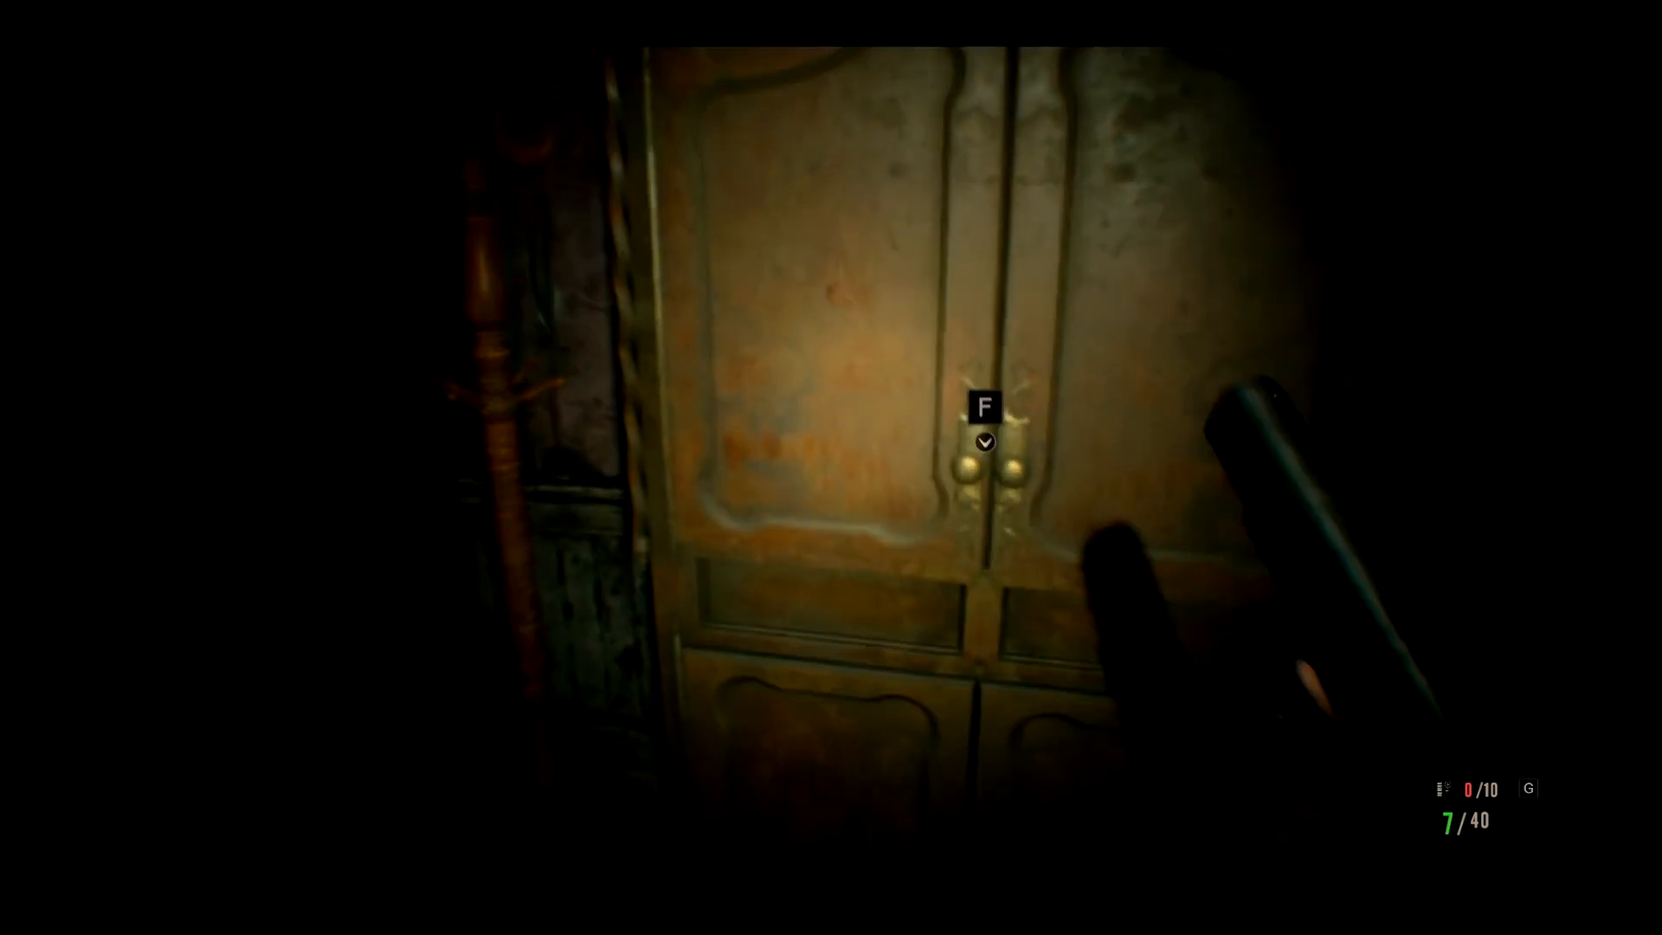
Open the tall wooden wardrobe past the armchair
key("f")
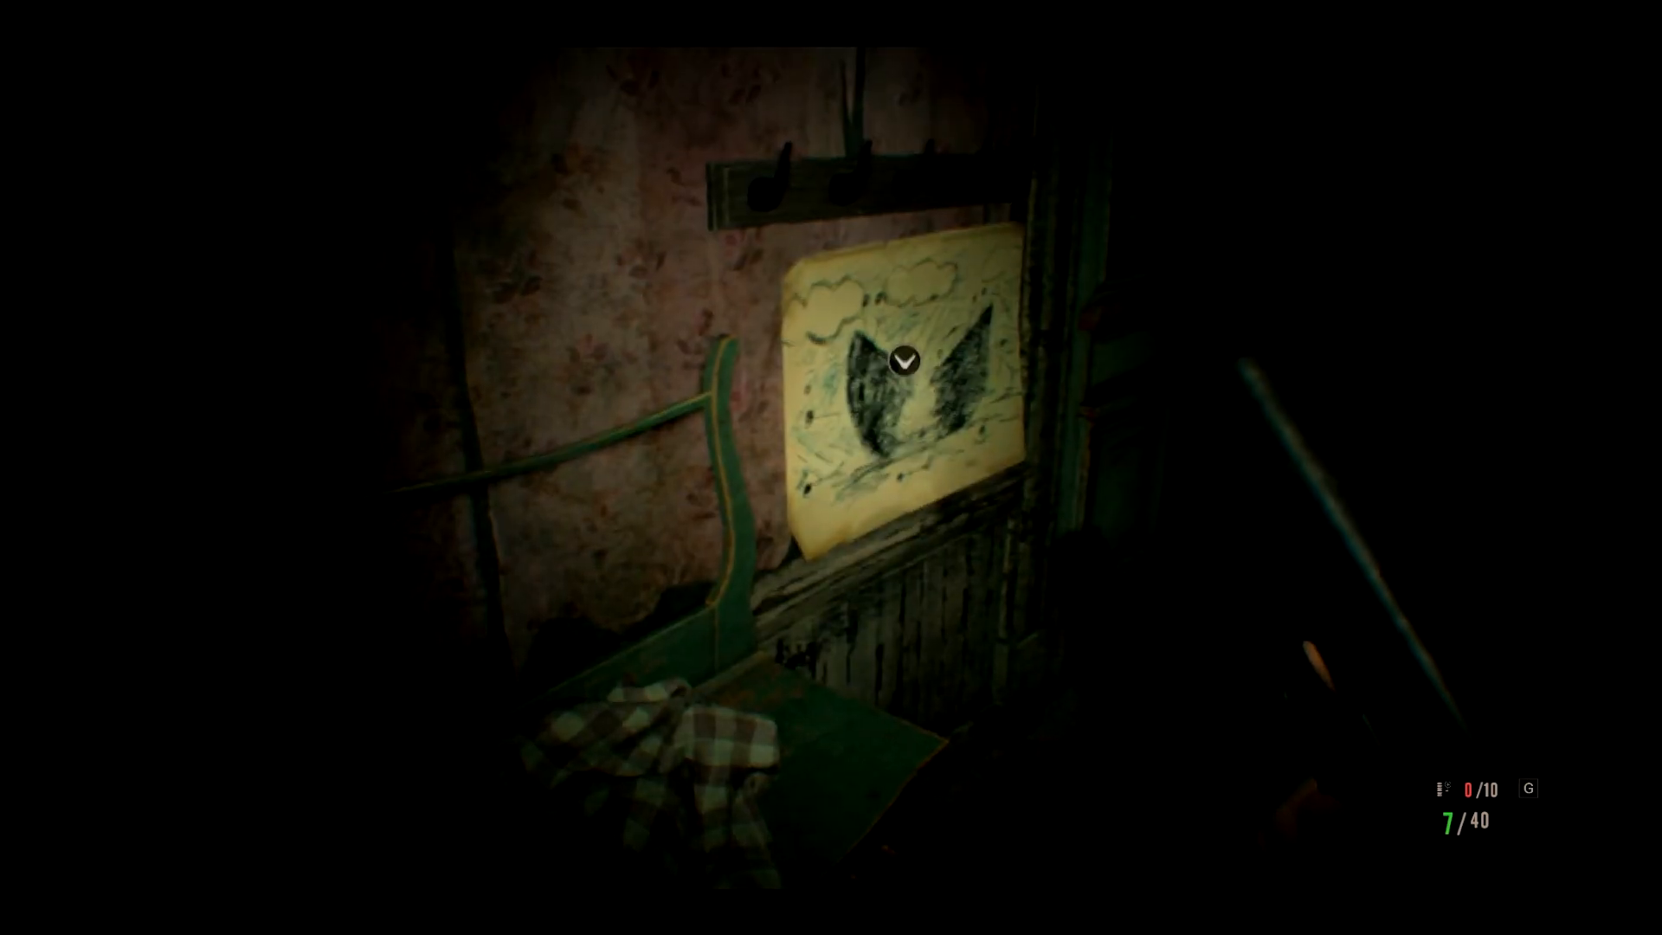
Pick up the crayon drawing of the dark winged shape, look it over, and put it back
left_click(904, 362)
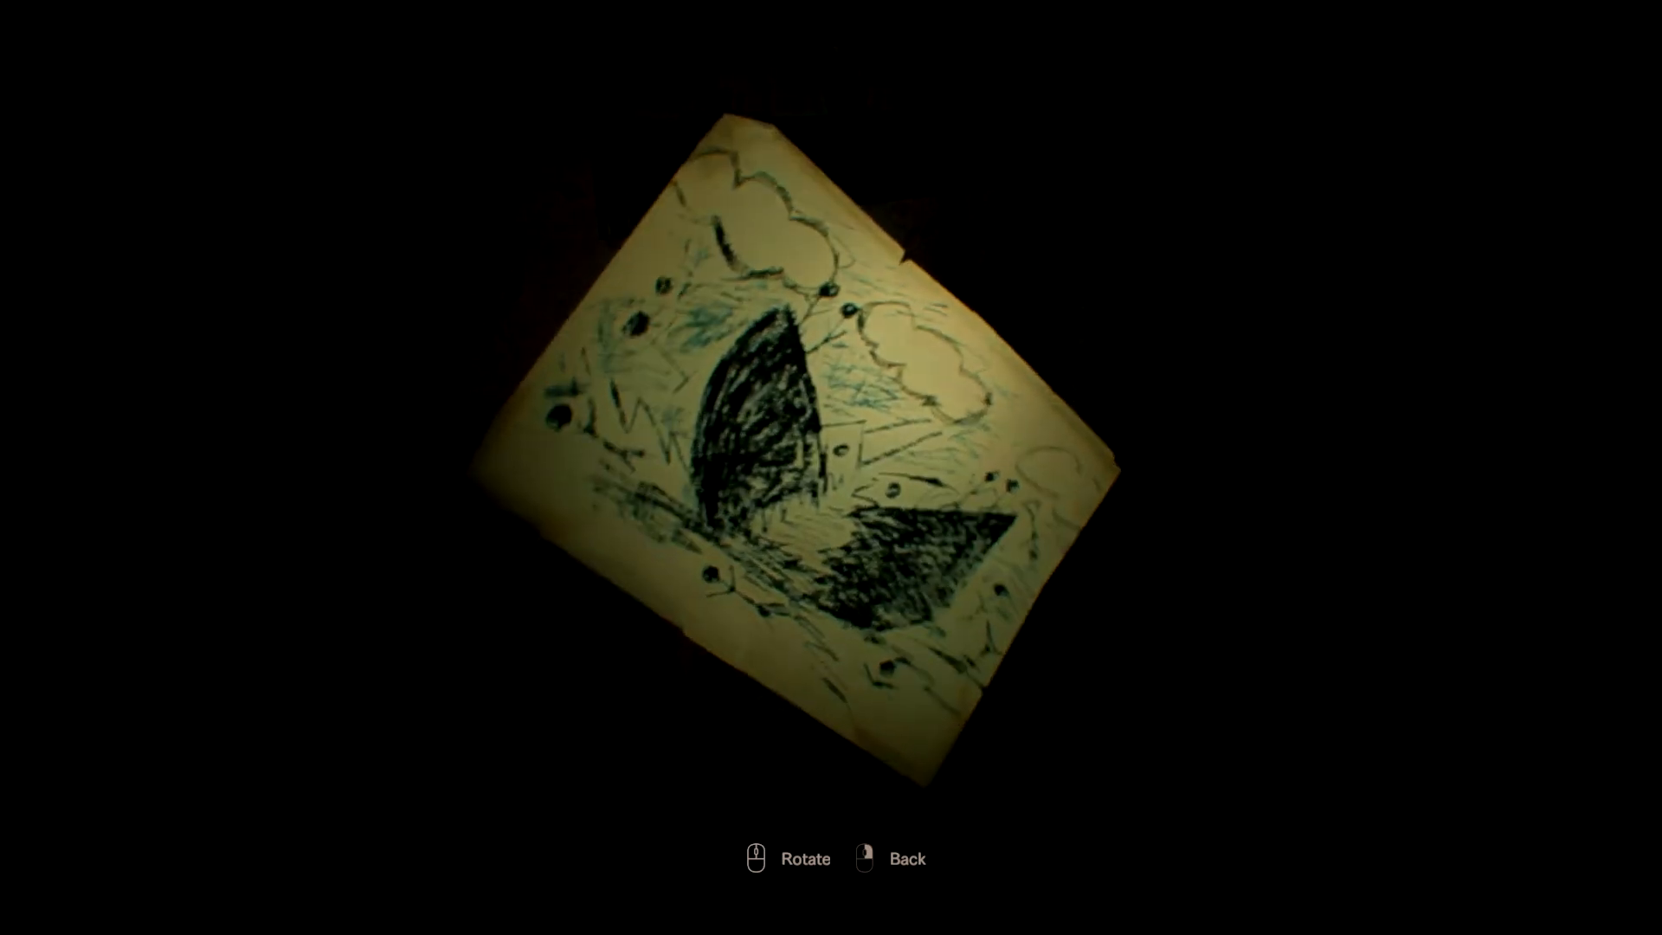
left_click(865, 859)
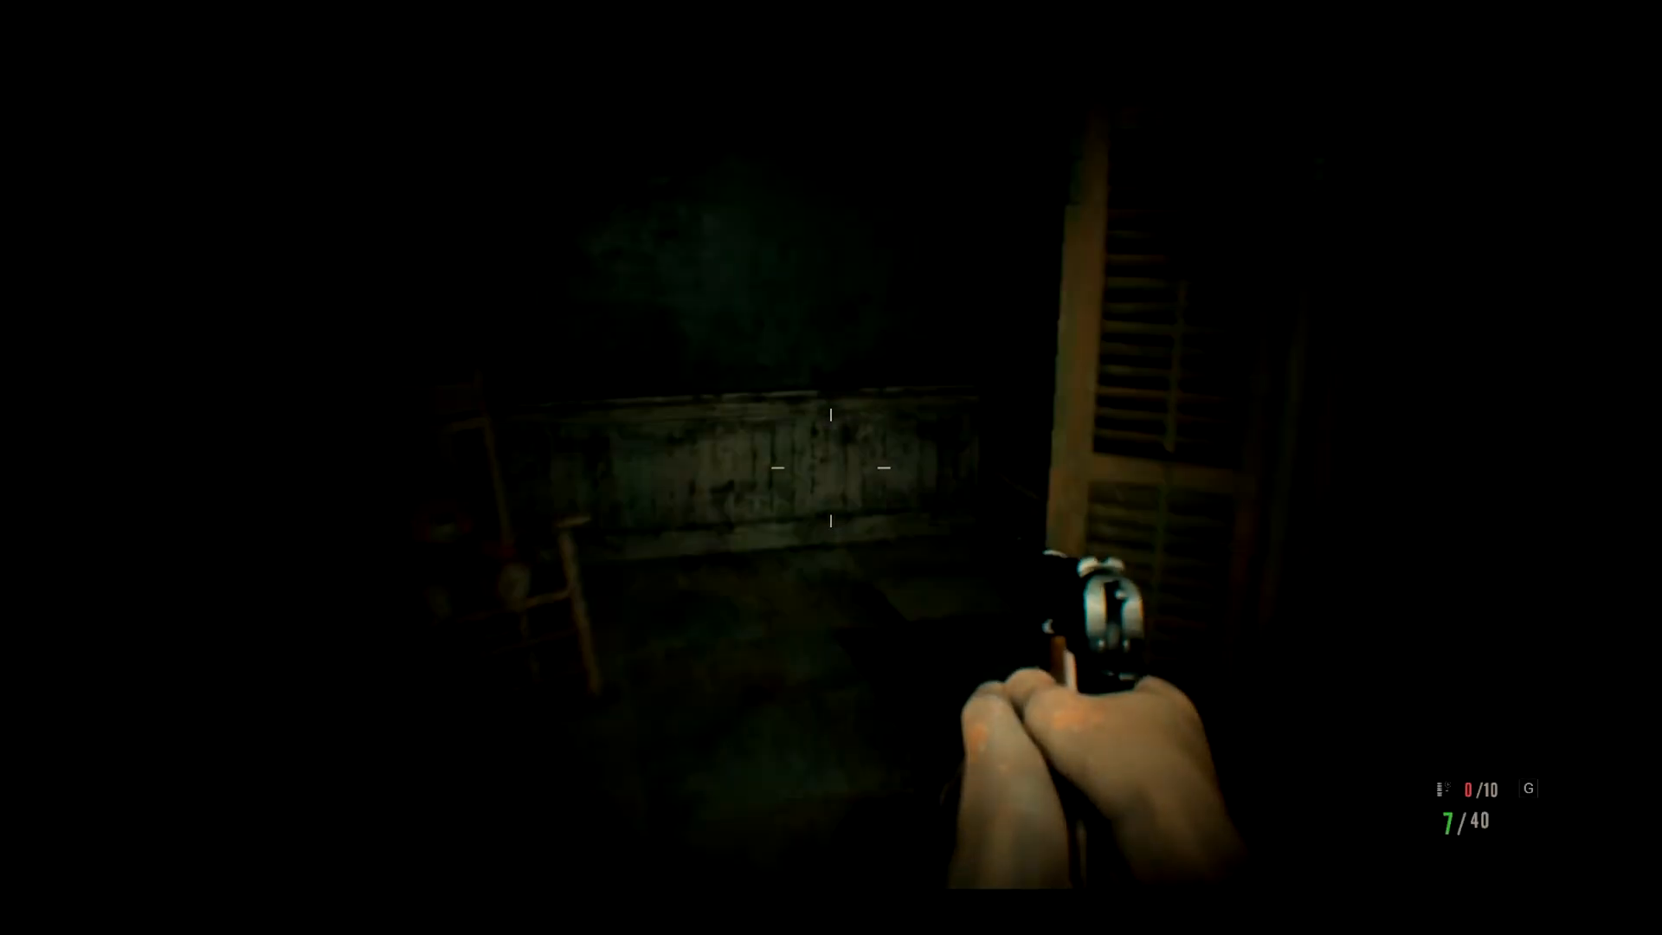
mouse_move(831, 468)
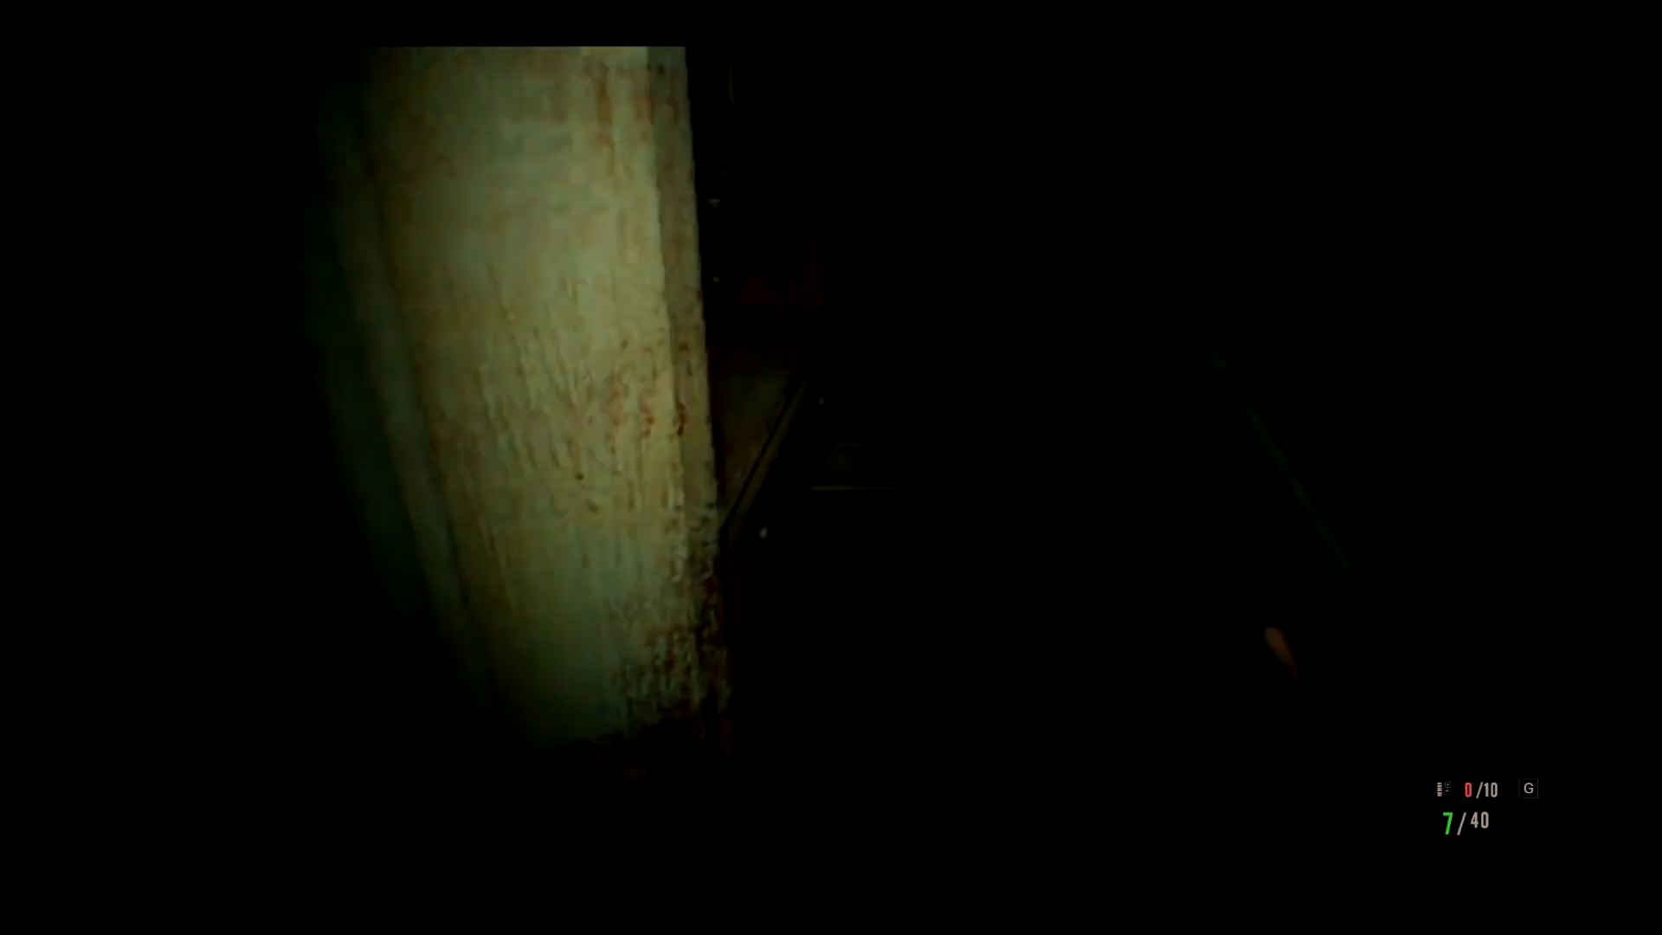
mouse_move(831, 467)
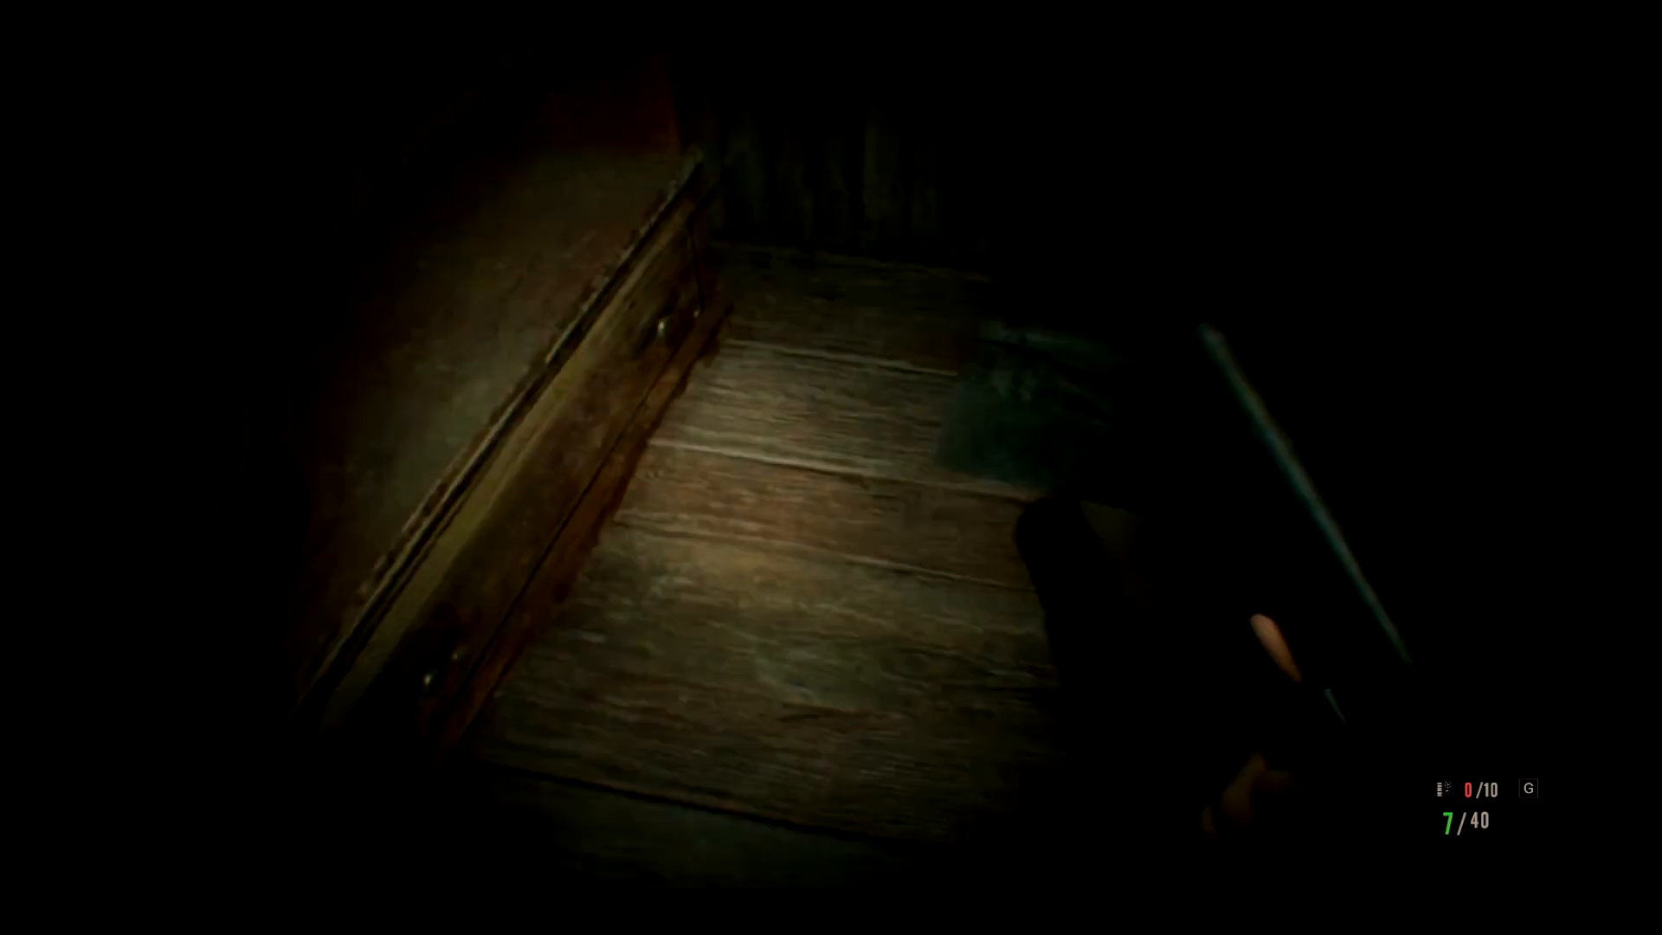
mouse_move(831, 467)
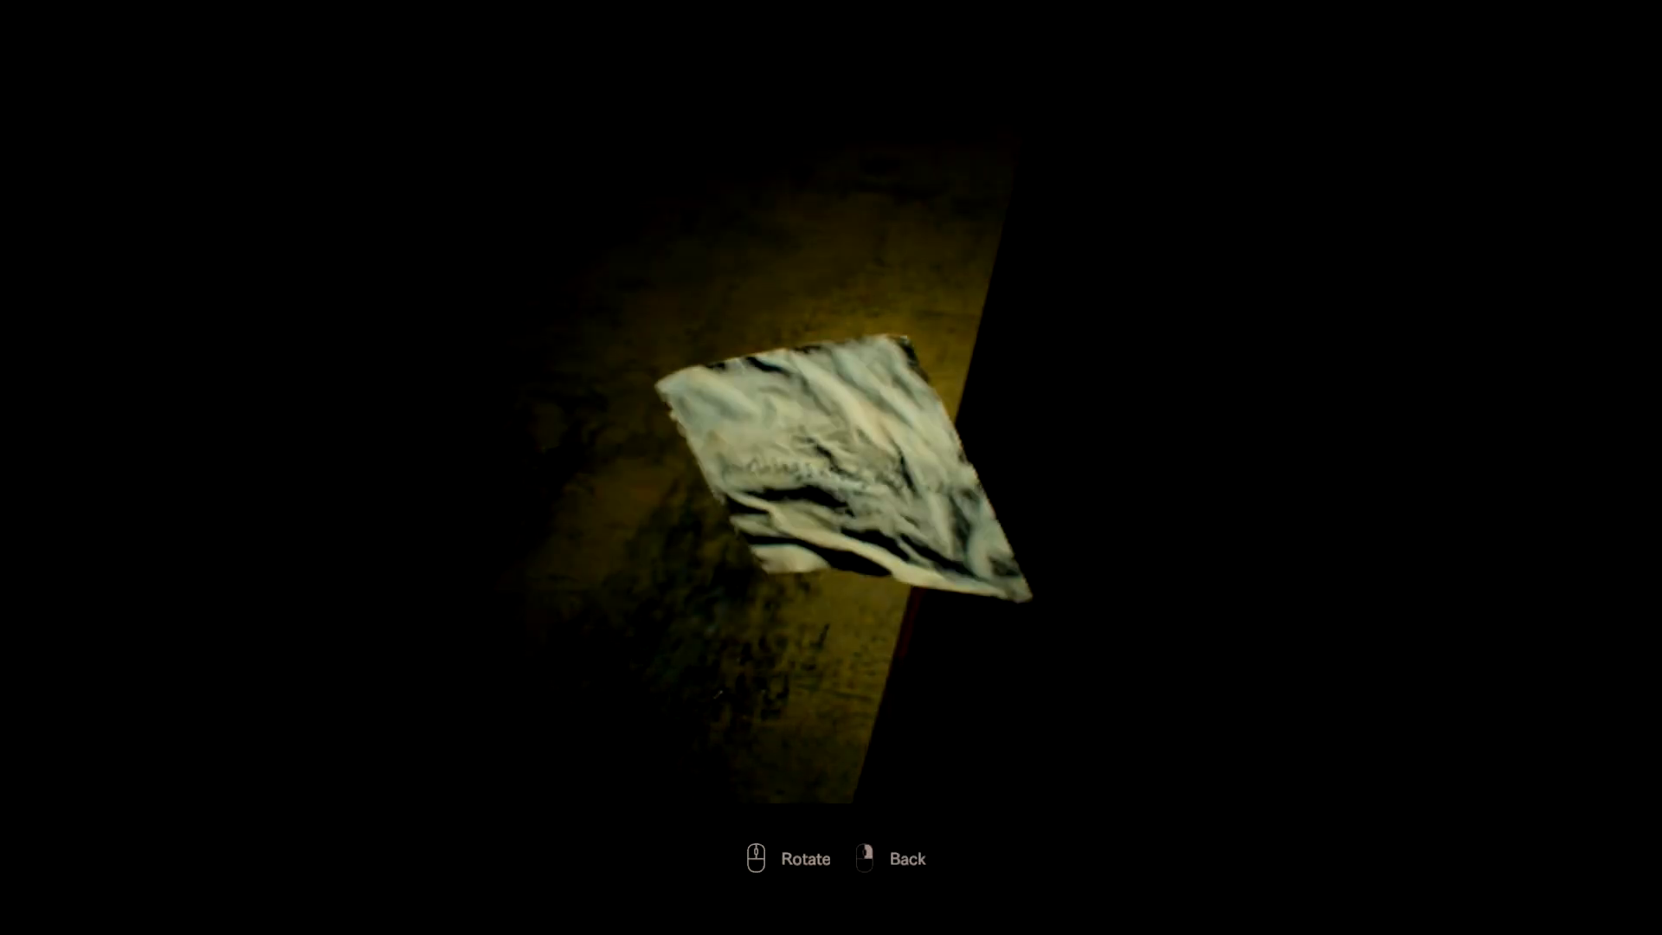
Put away the crumpled note and search the trailer's desks and shelves toward the metal door
left_click(864, 858)
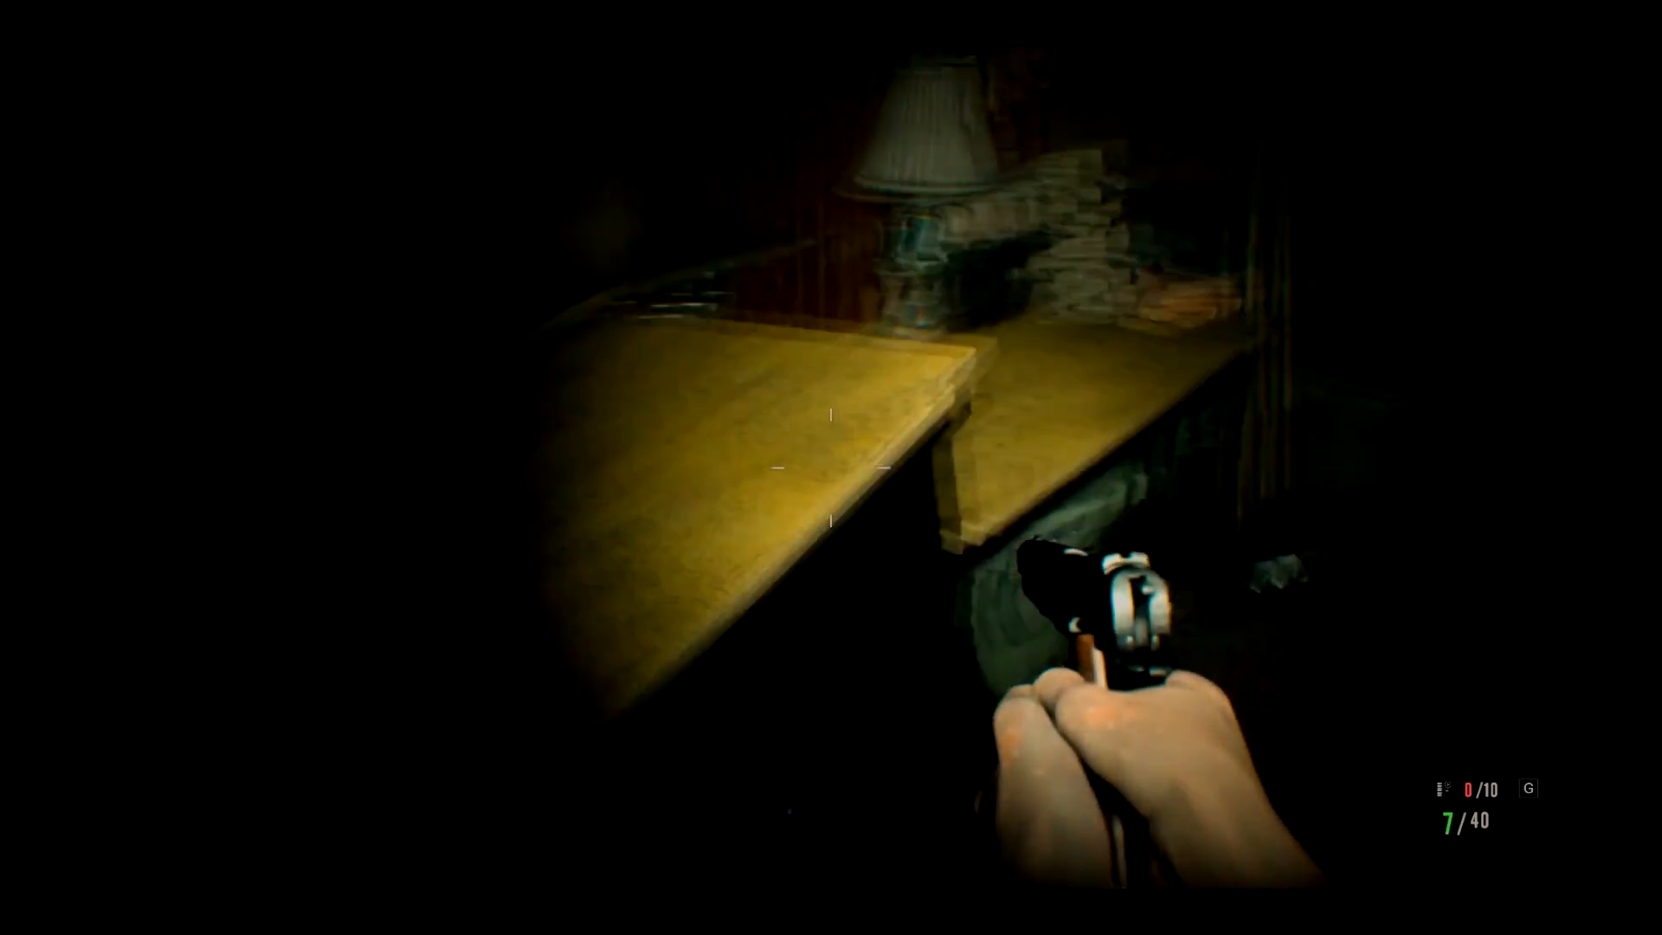
mouse_move(831, 467)
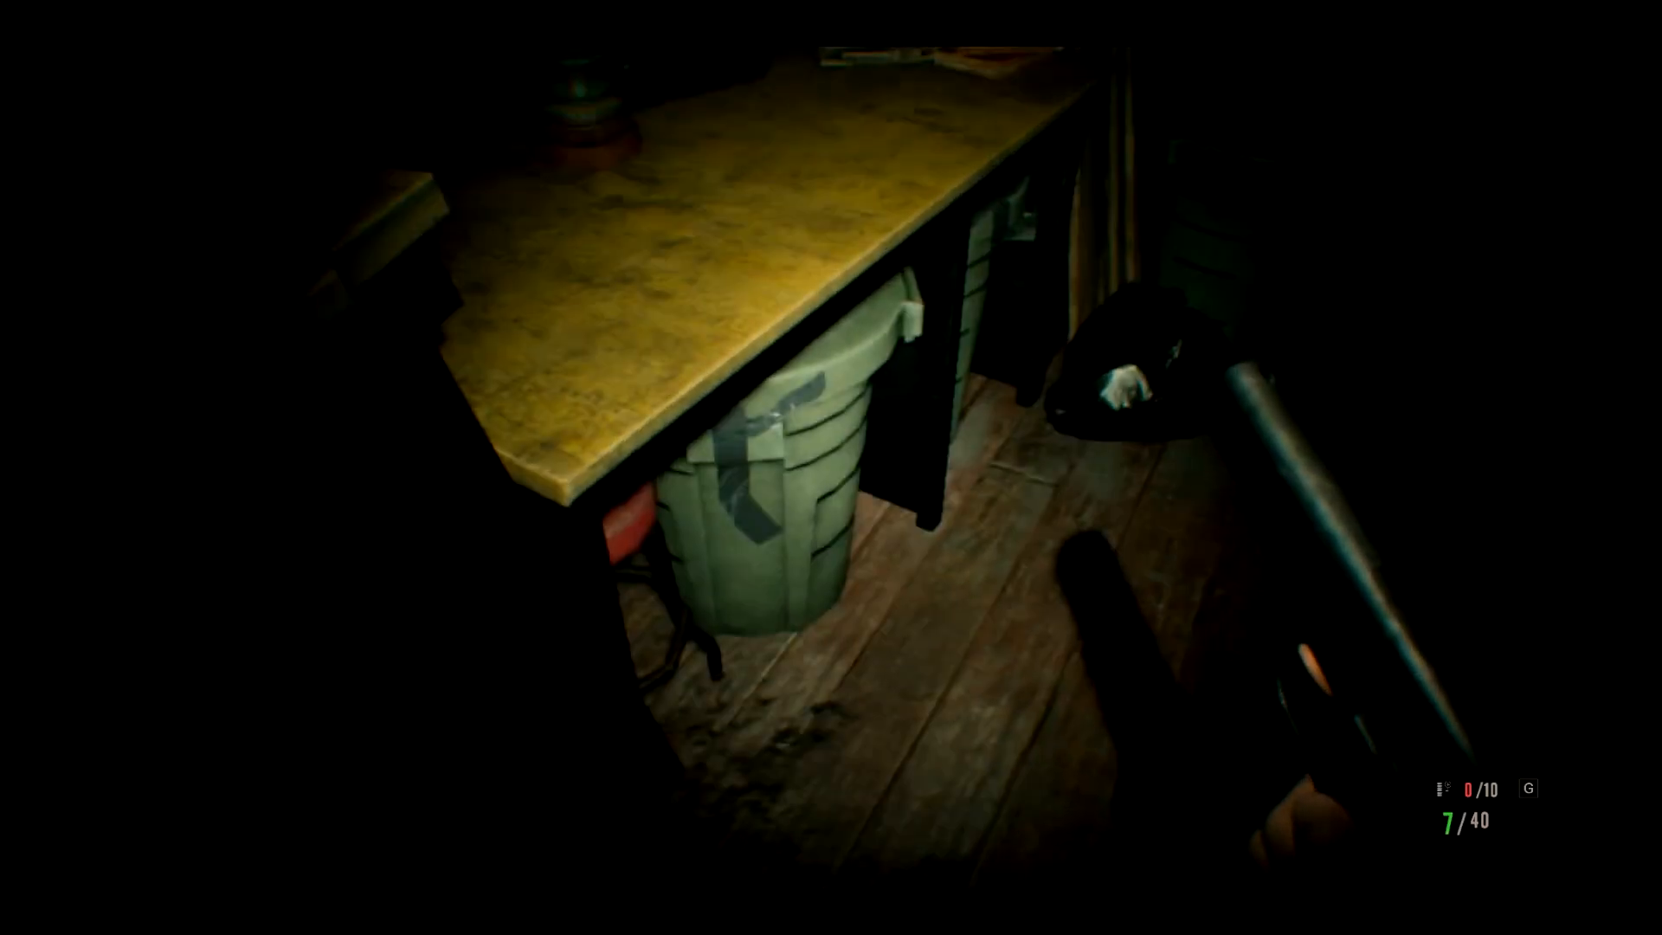
mouse_move(831, 467)
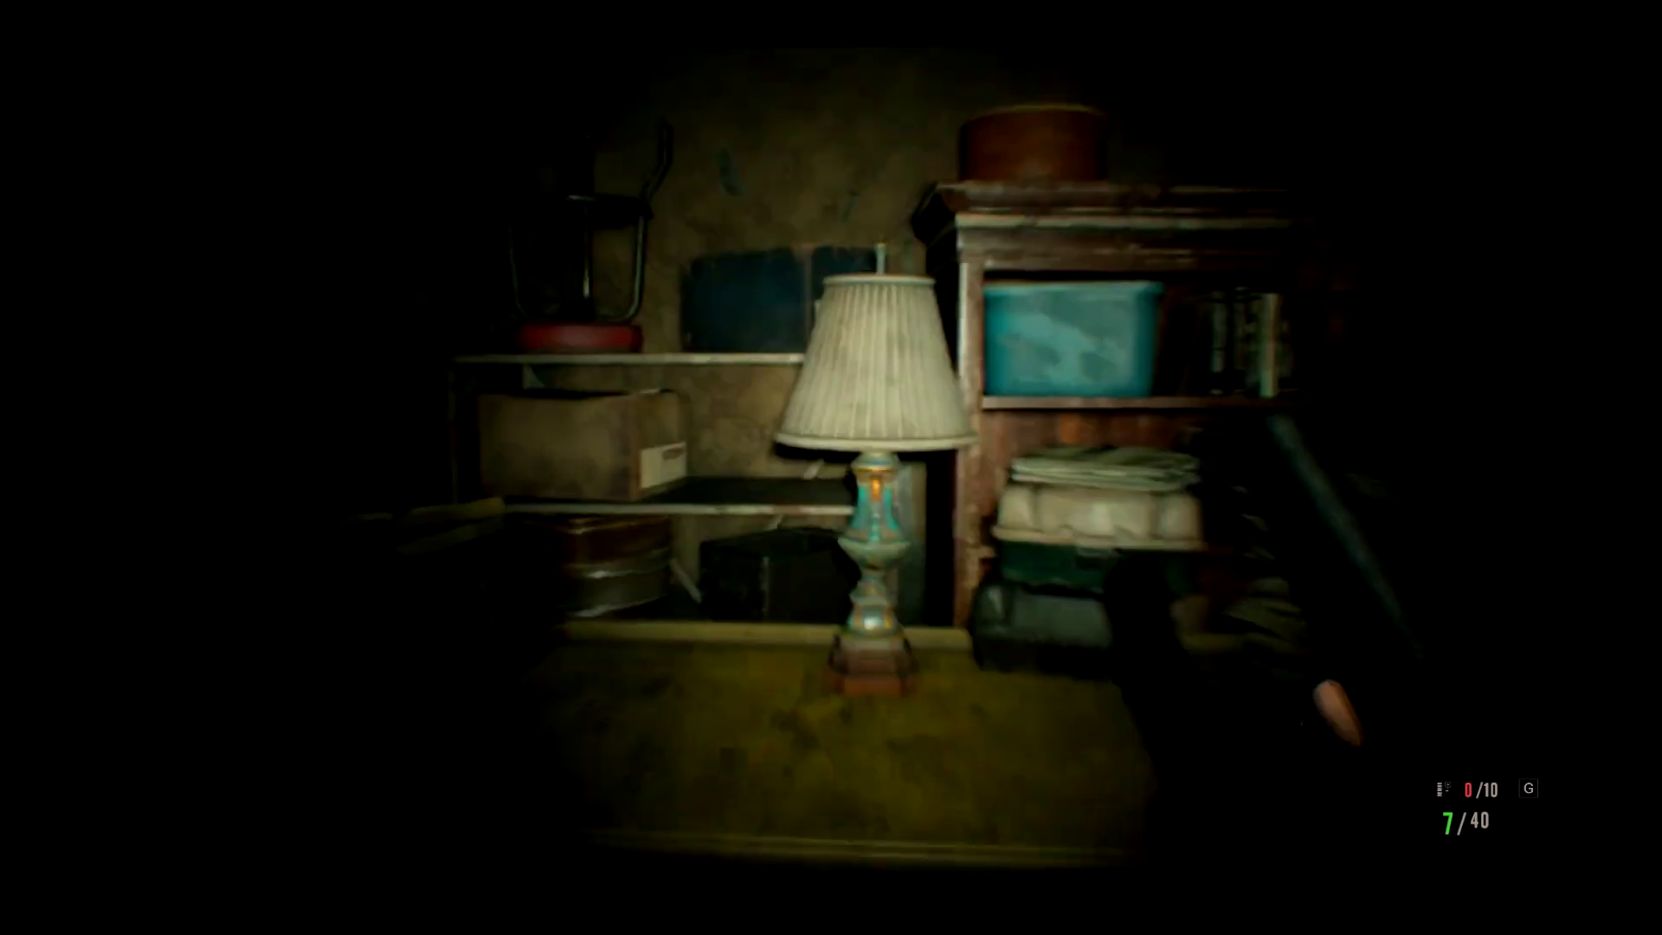
mouse_move(830, 468)
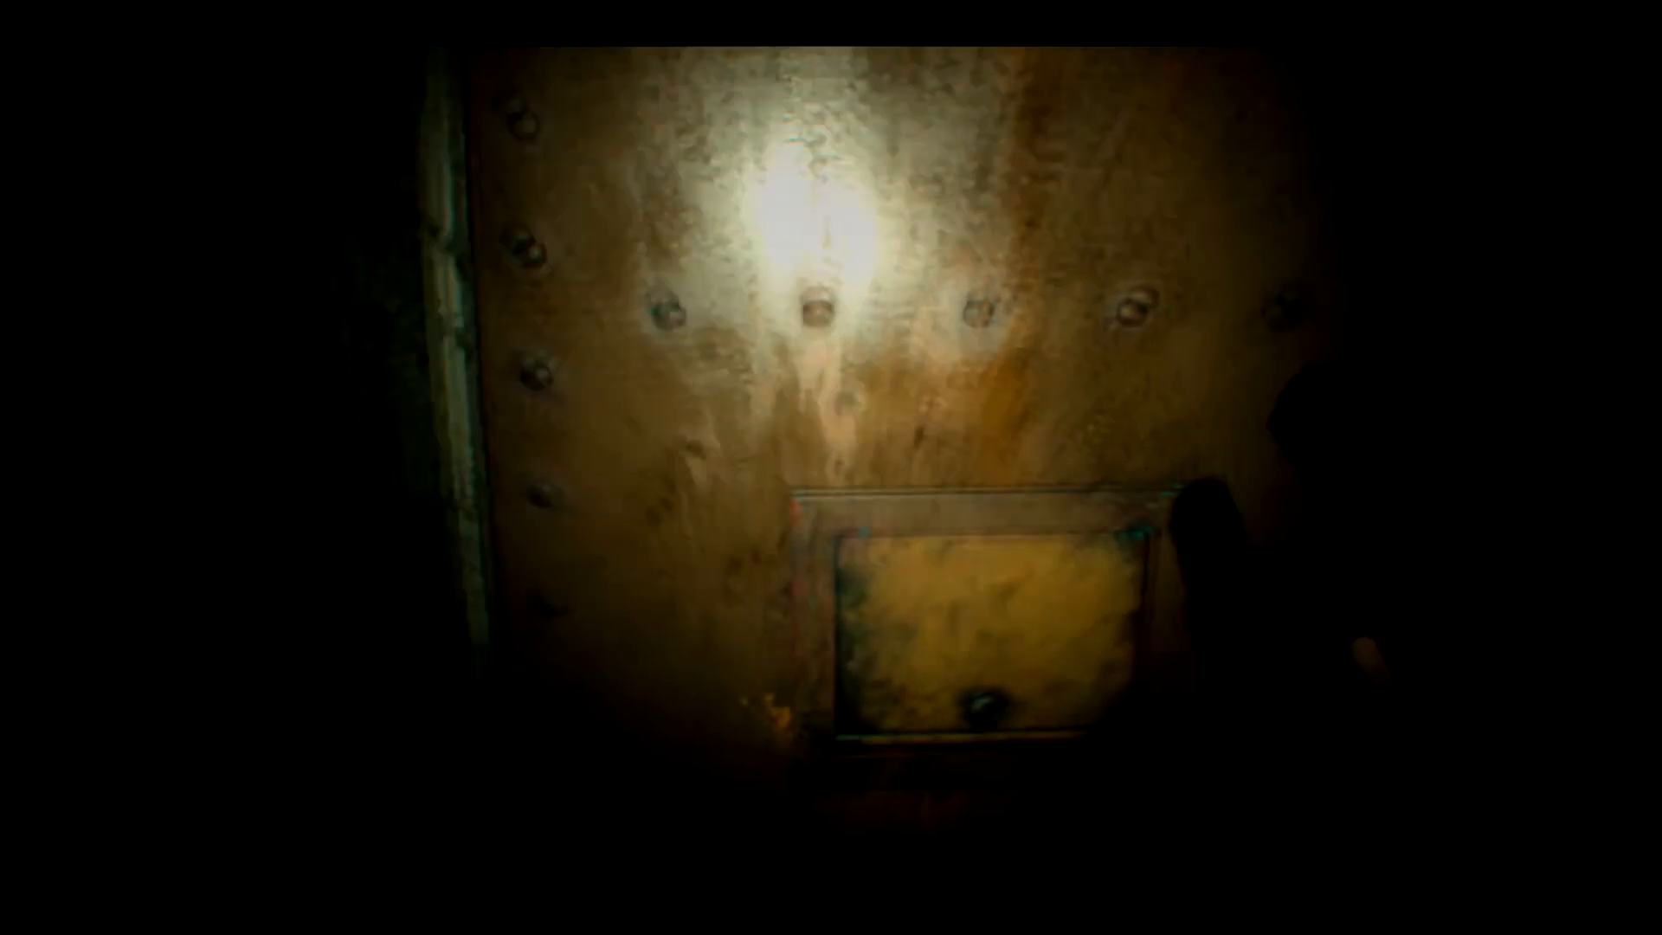
Open the riveted metal door and walk the dark passage toward the candlelit table
left_click(943, 605)
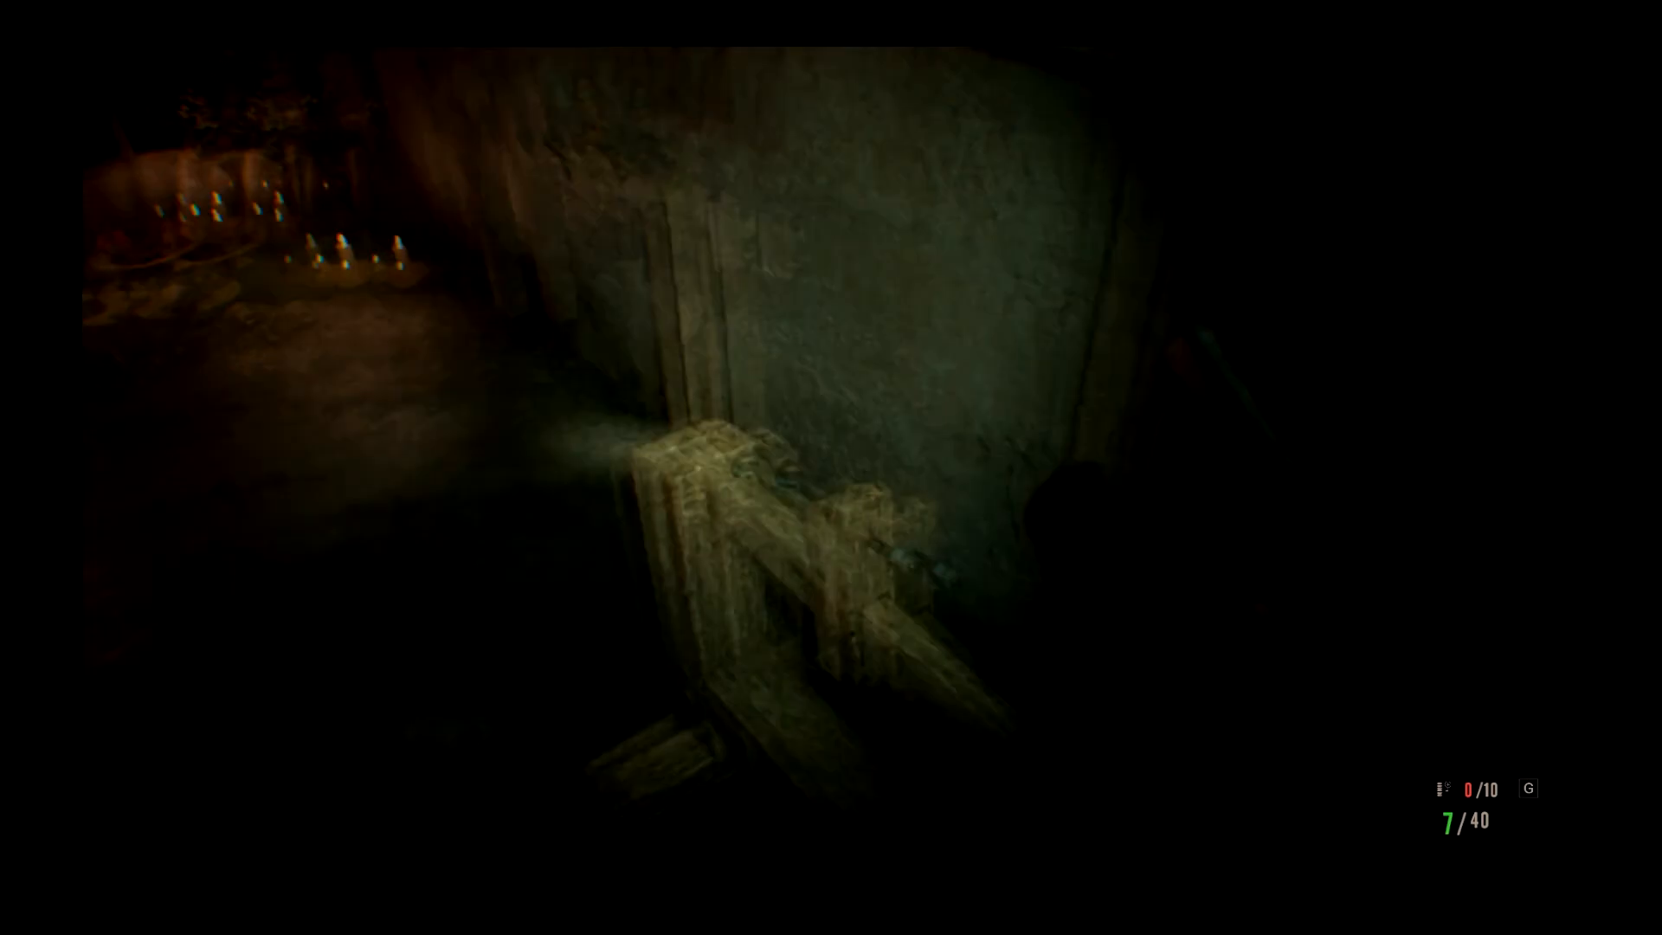
mouse_move(831, 468)
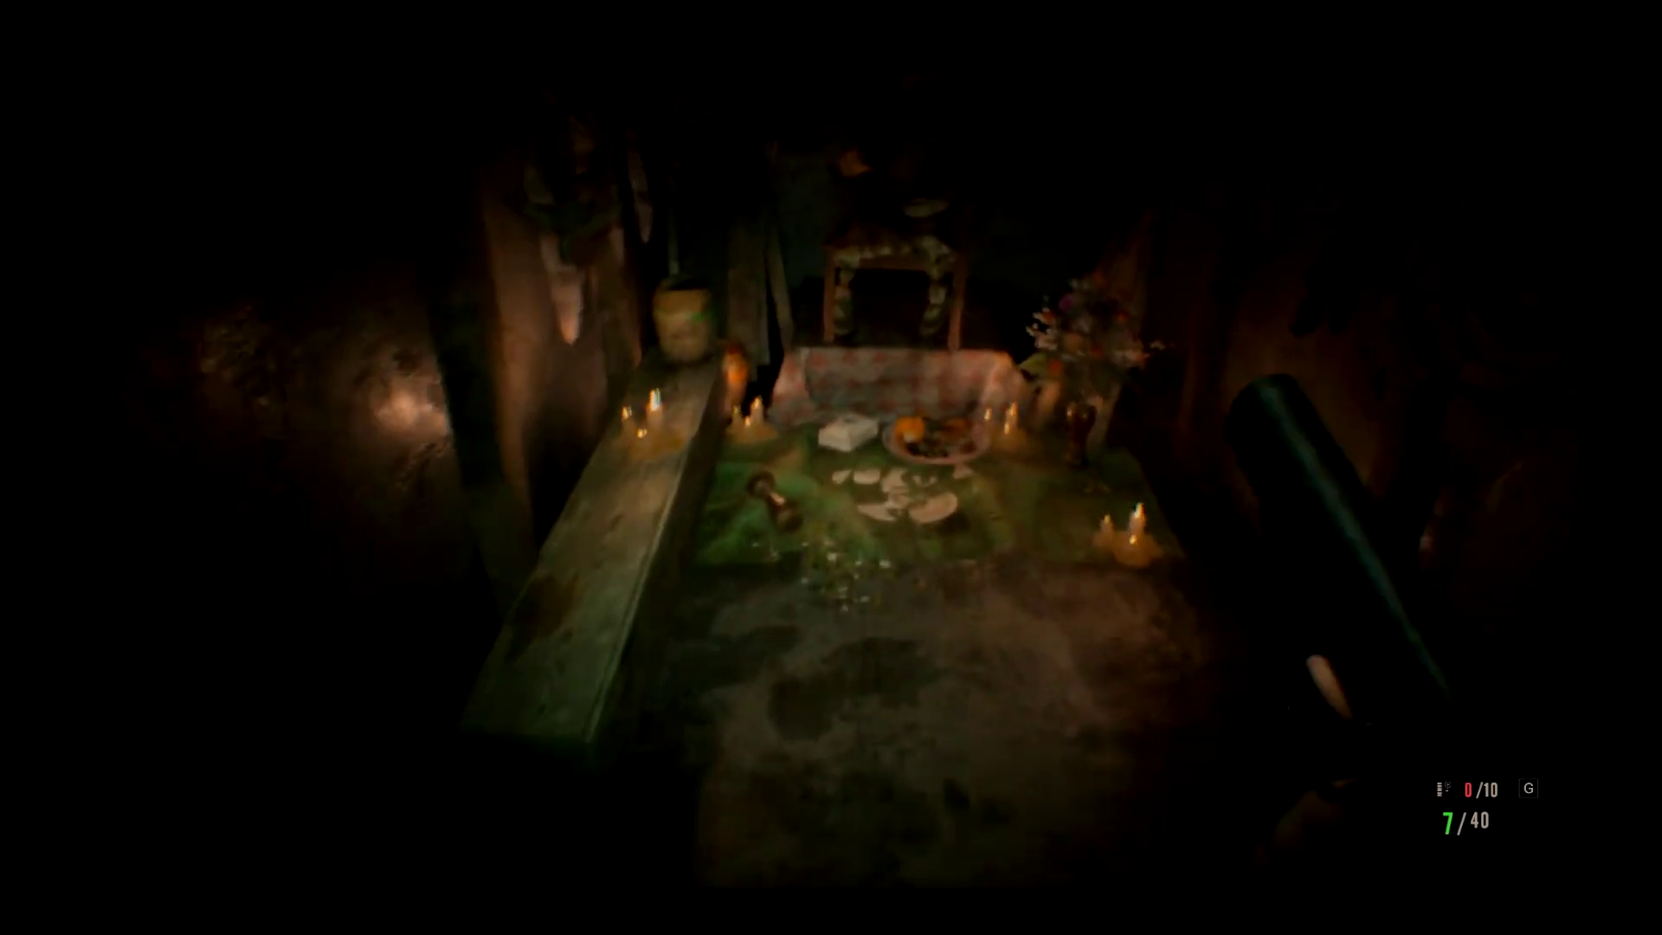
mouse_move(831, 467)
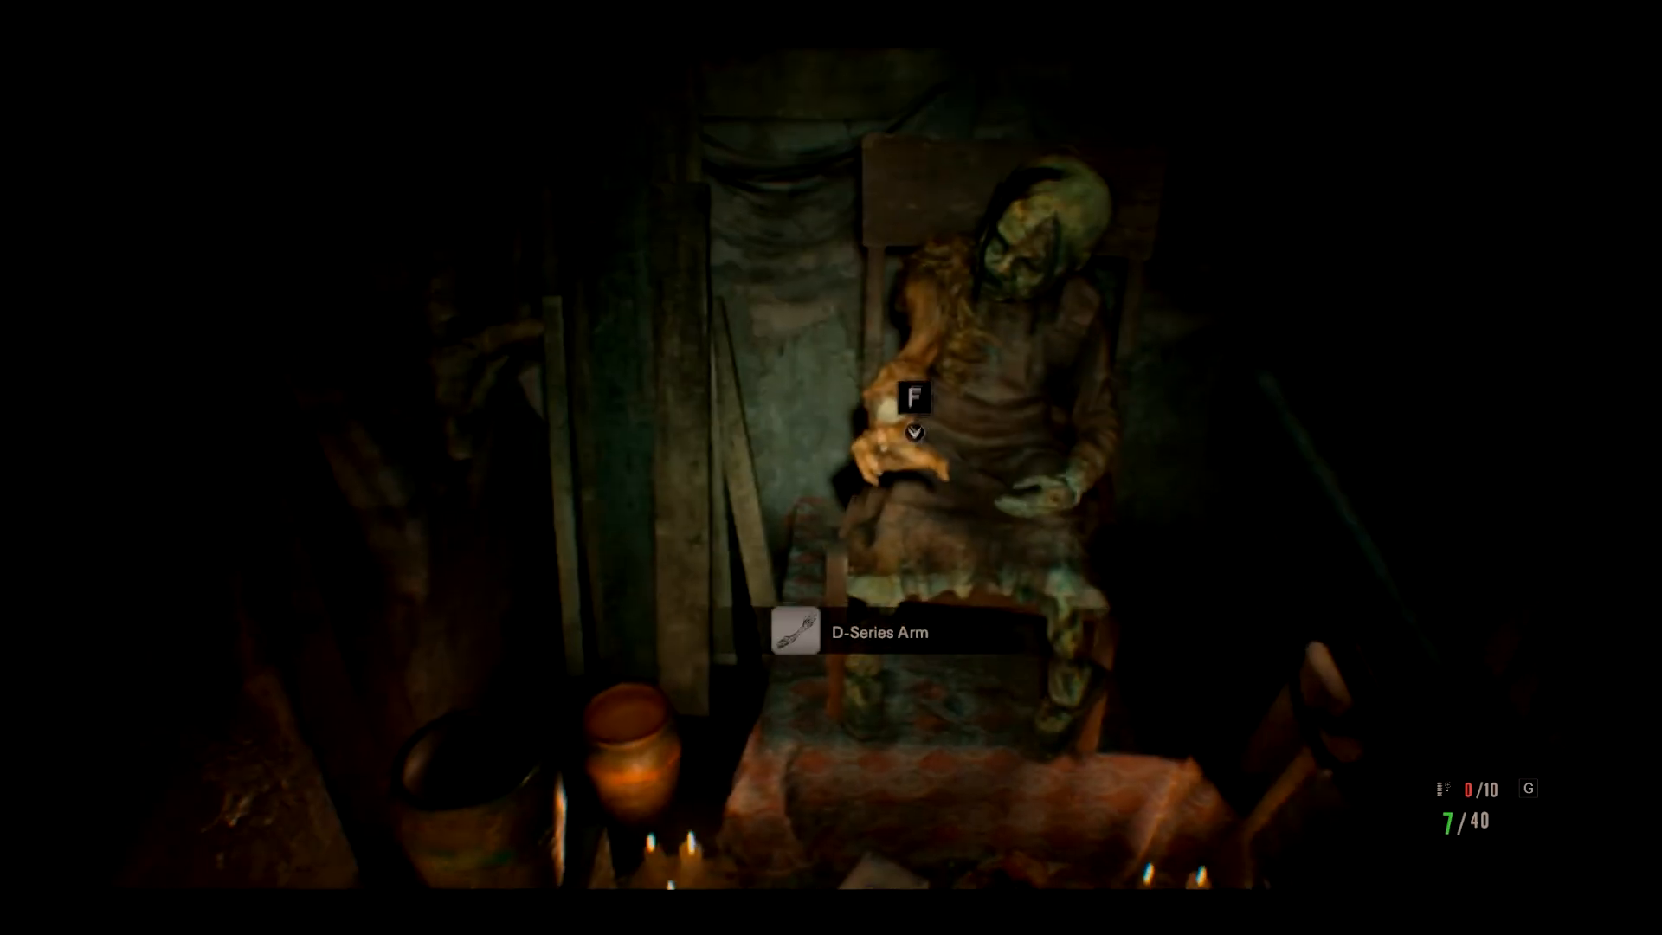
Pick up the D-Series Arm from the seated corpse and confirm the item screen
key("f")
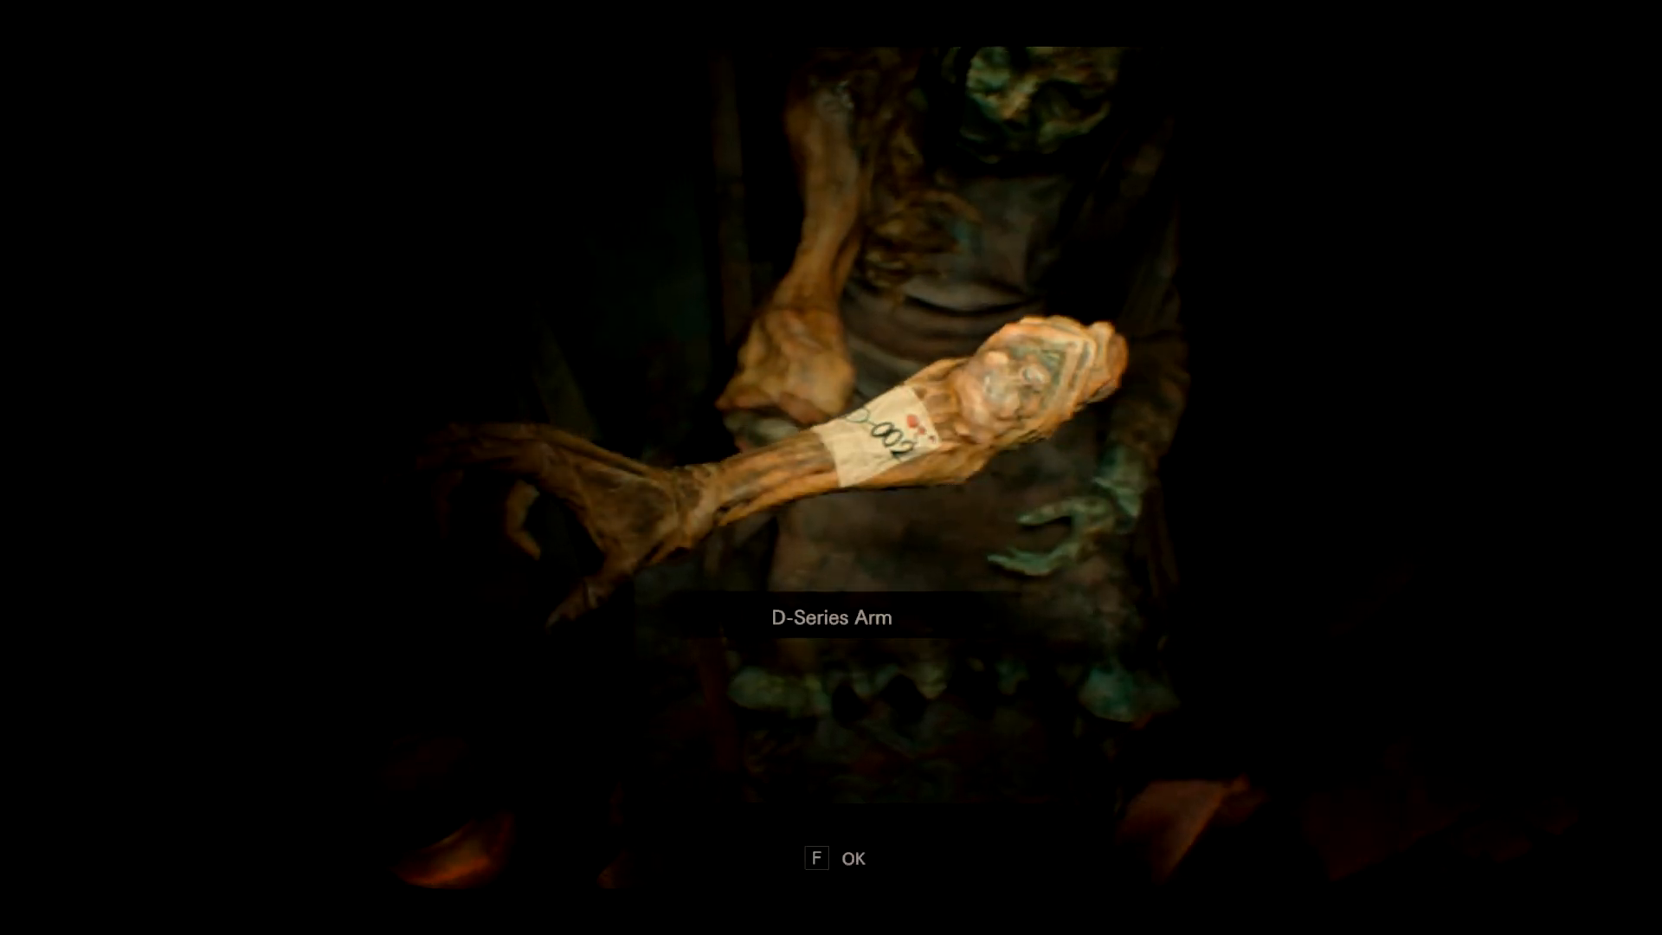
key("f")
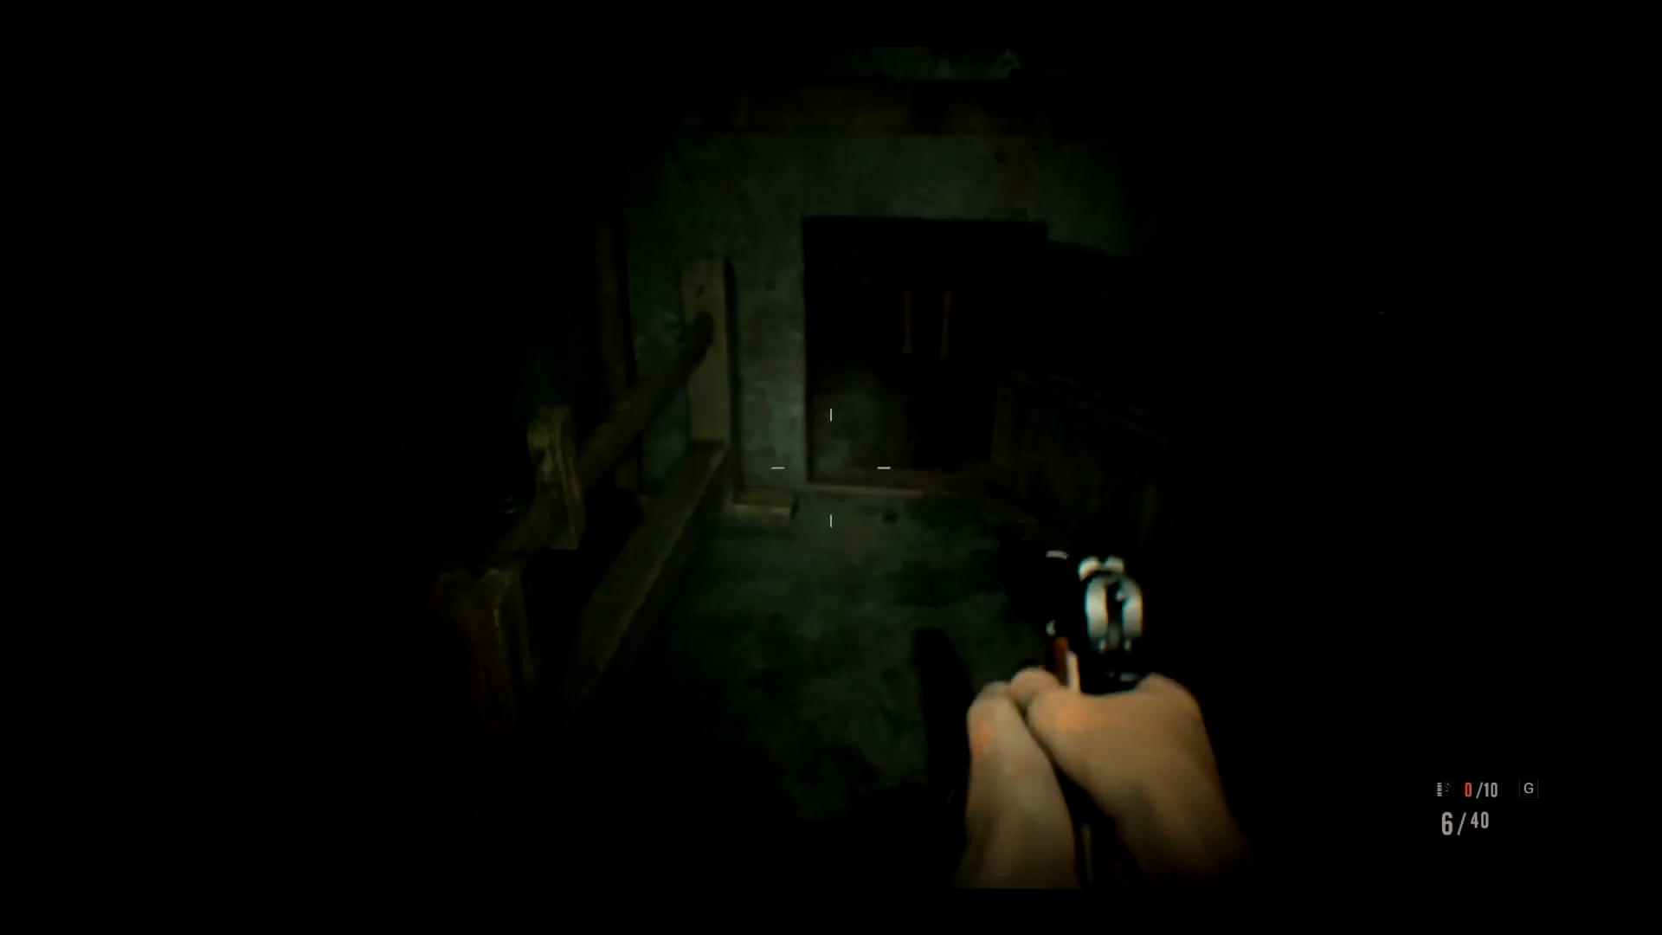
Shoot the Molded in the doorway until it falls, then reach the telephone table
left_click(831, 467)
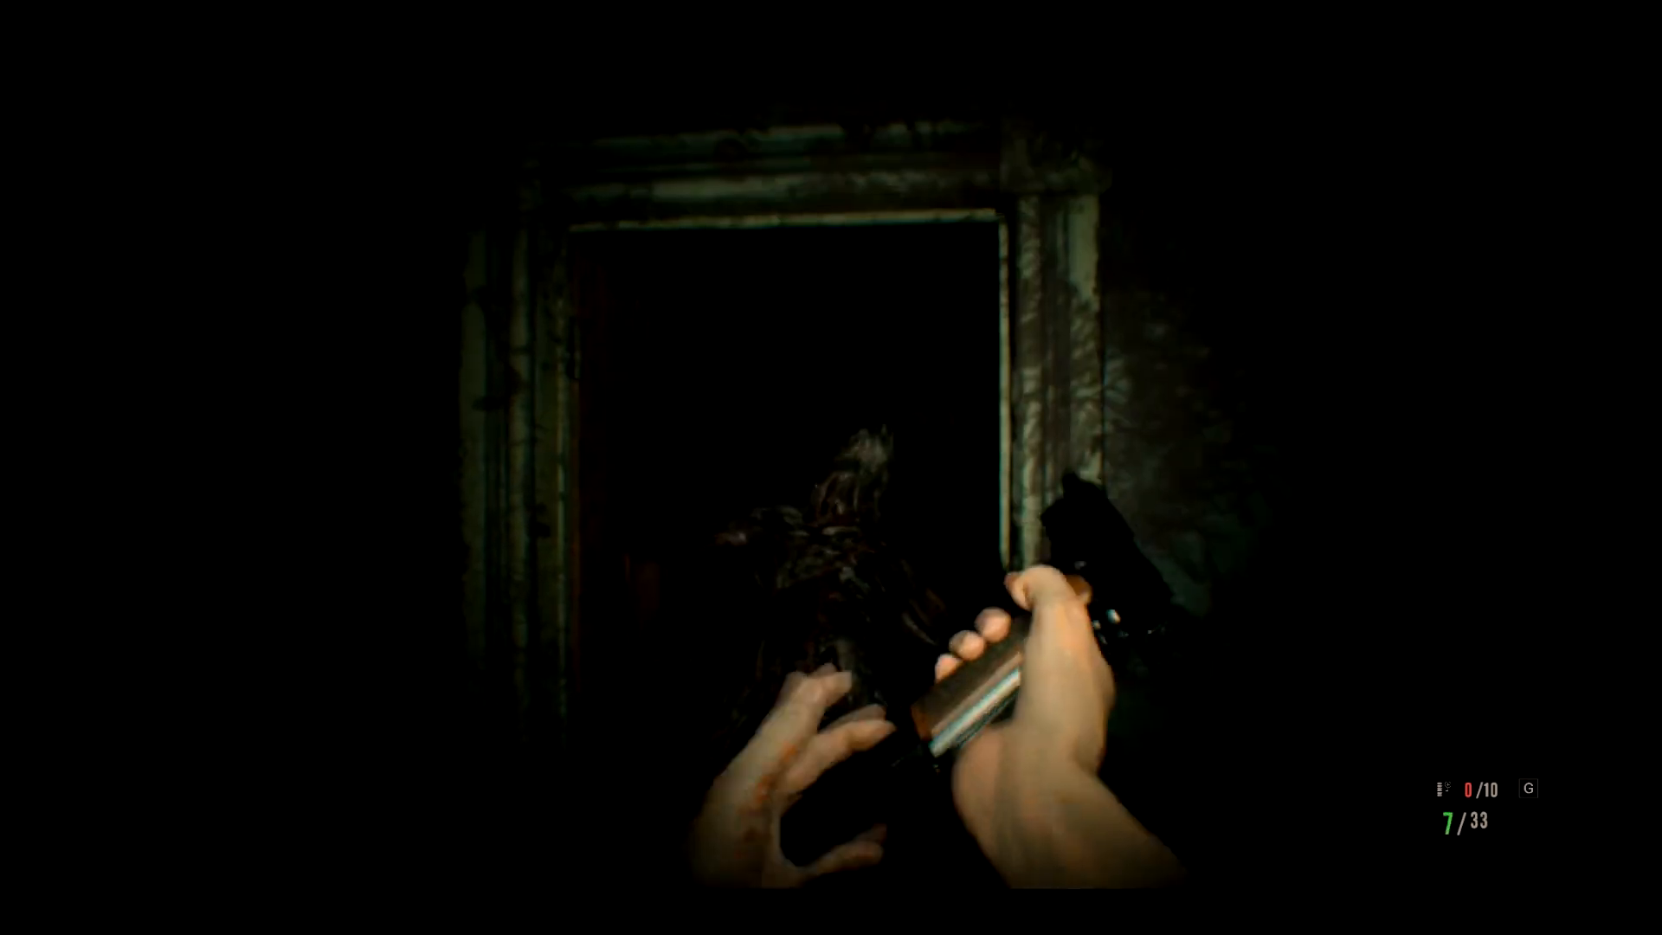
left_click(831, 468)
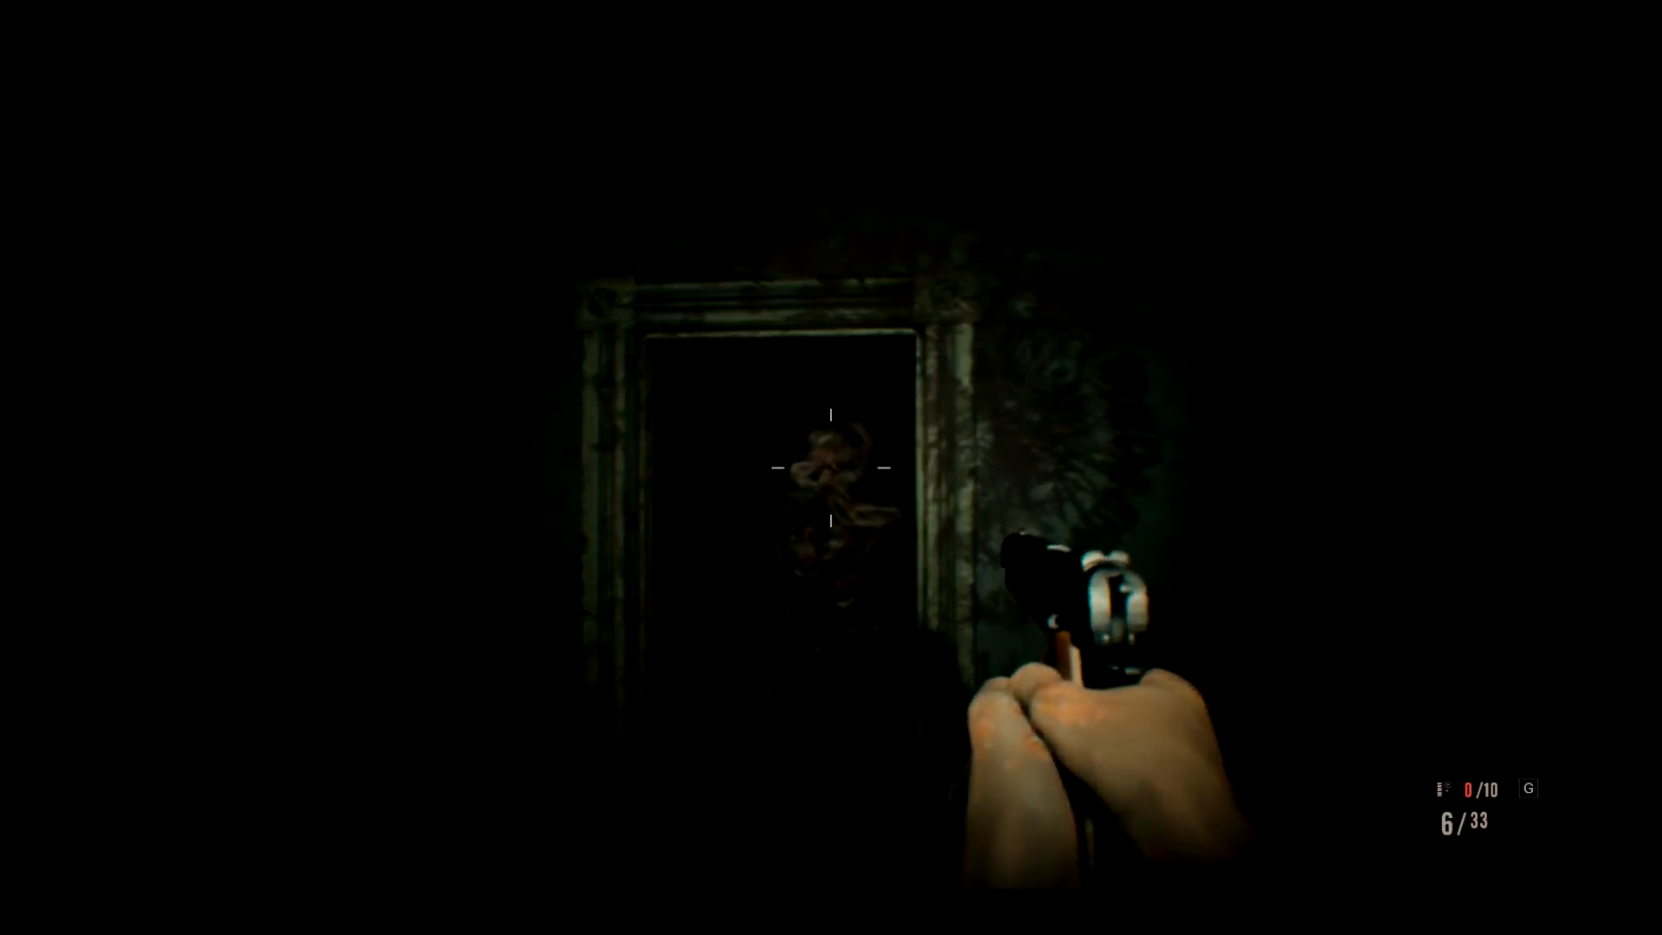
left_click(830, 469)
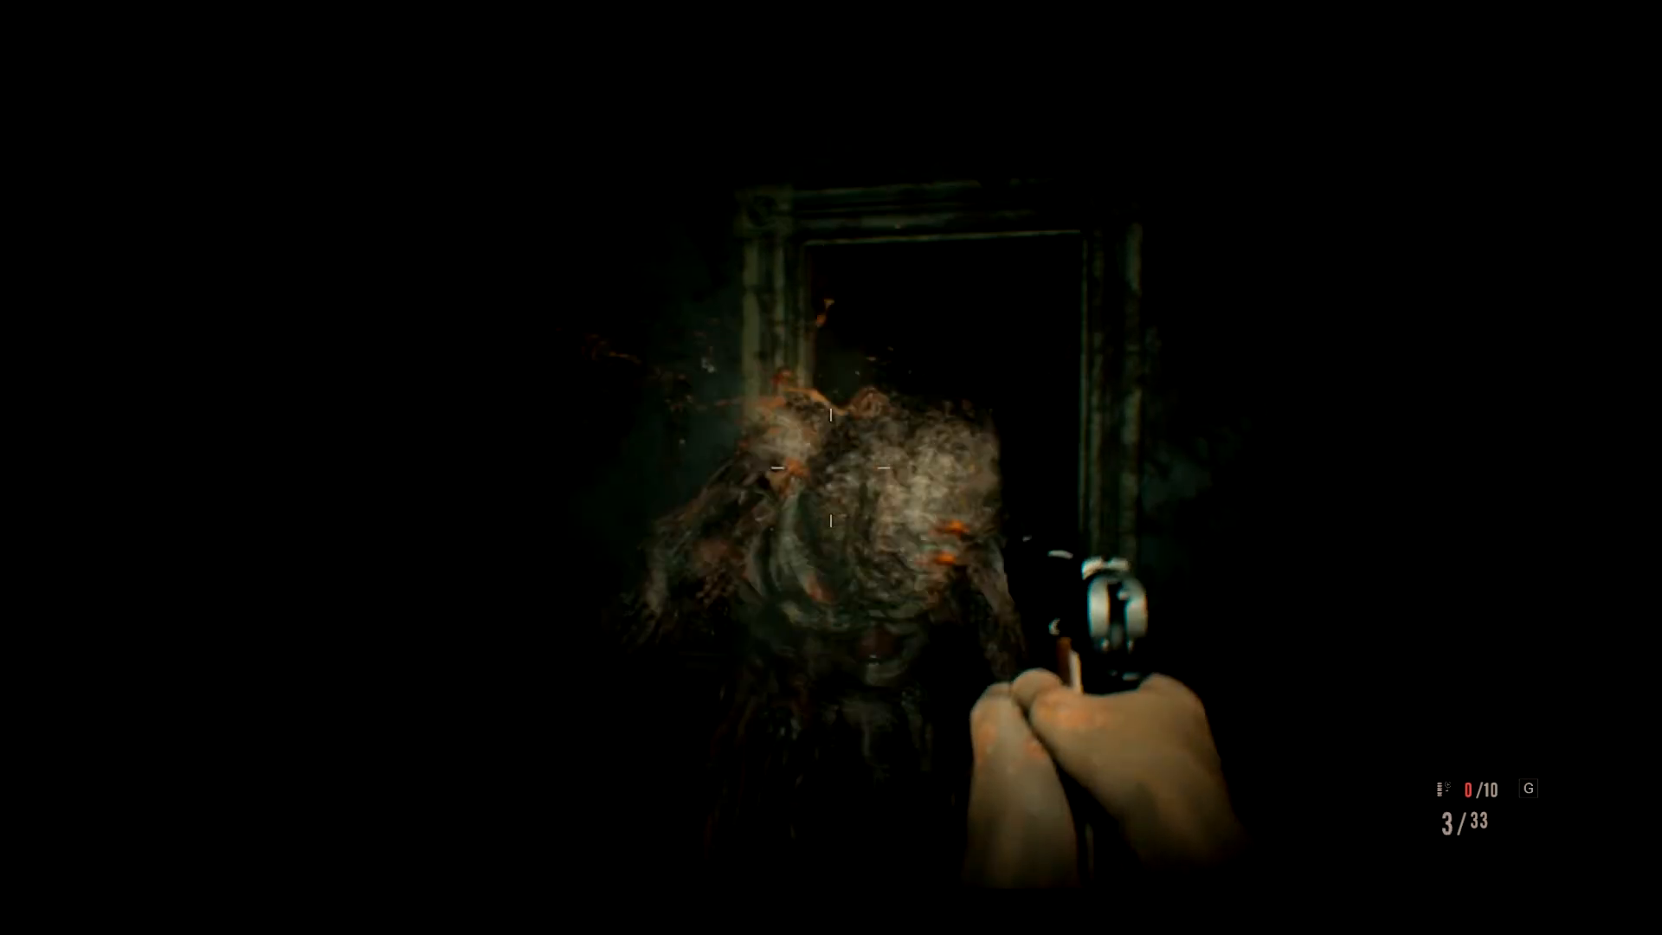
left_click(830, 477)
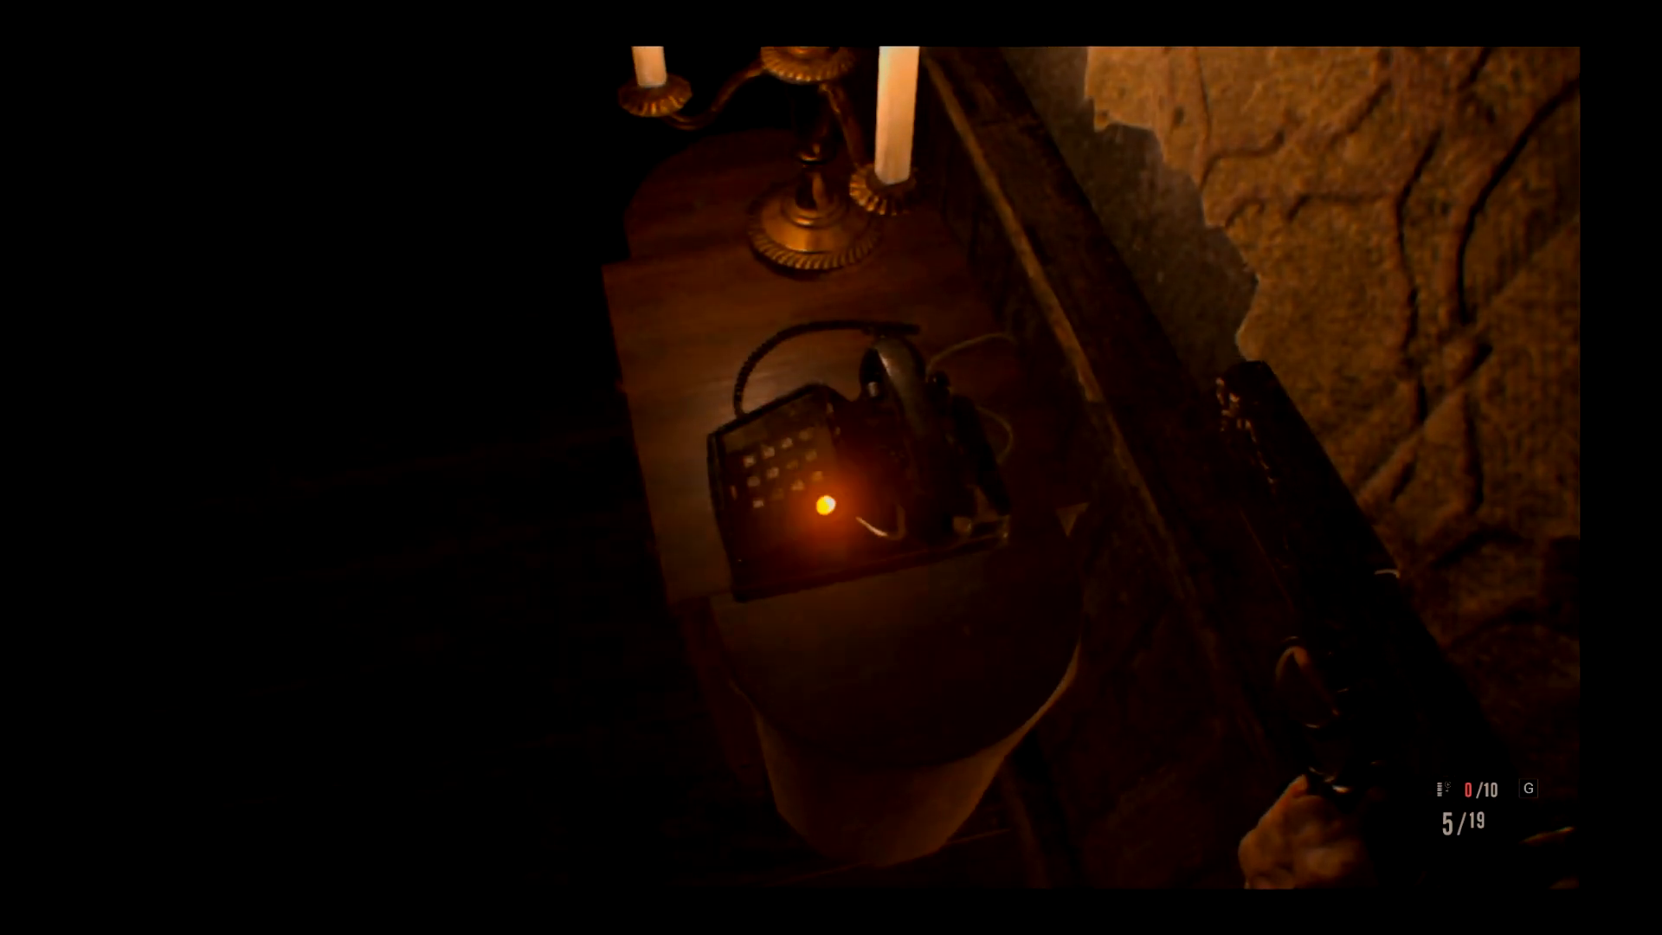
Open the inventory and read the D-Series Arm description and Create the serum objective
key("tab")
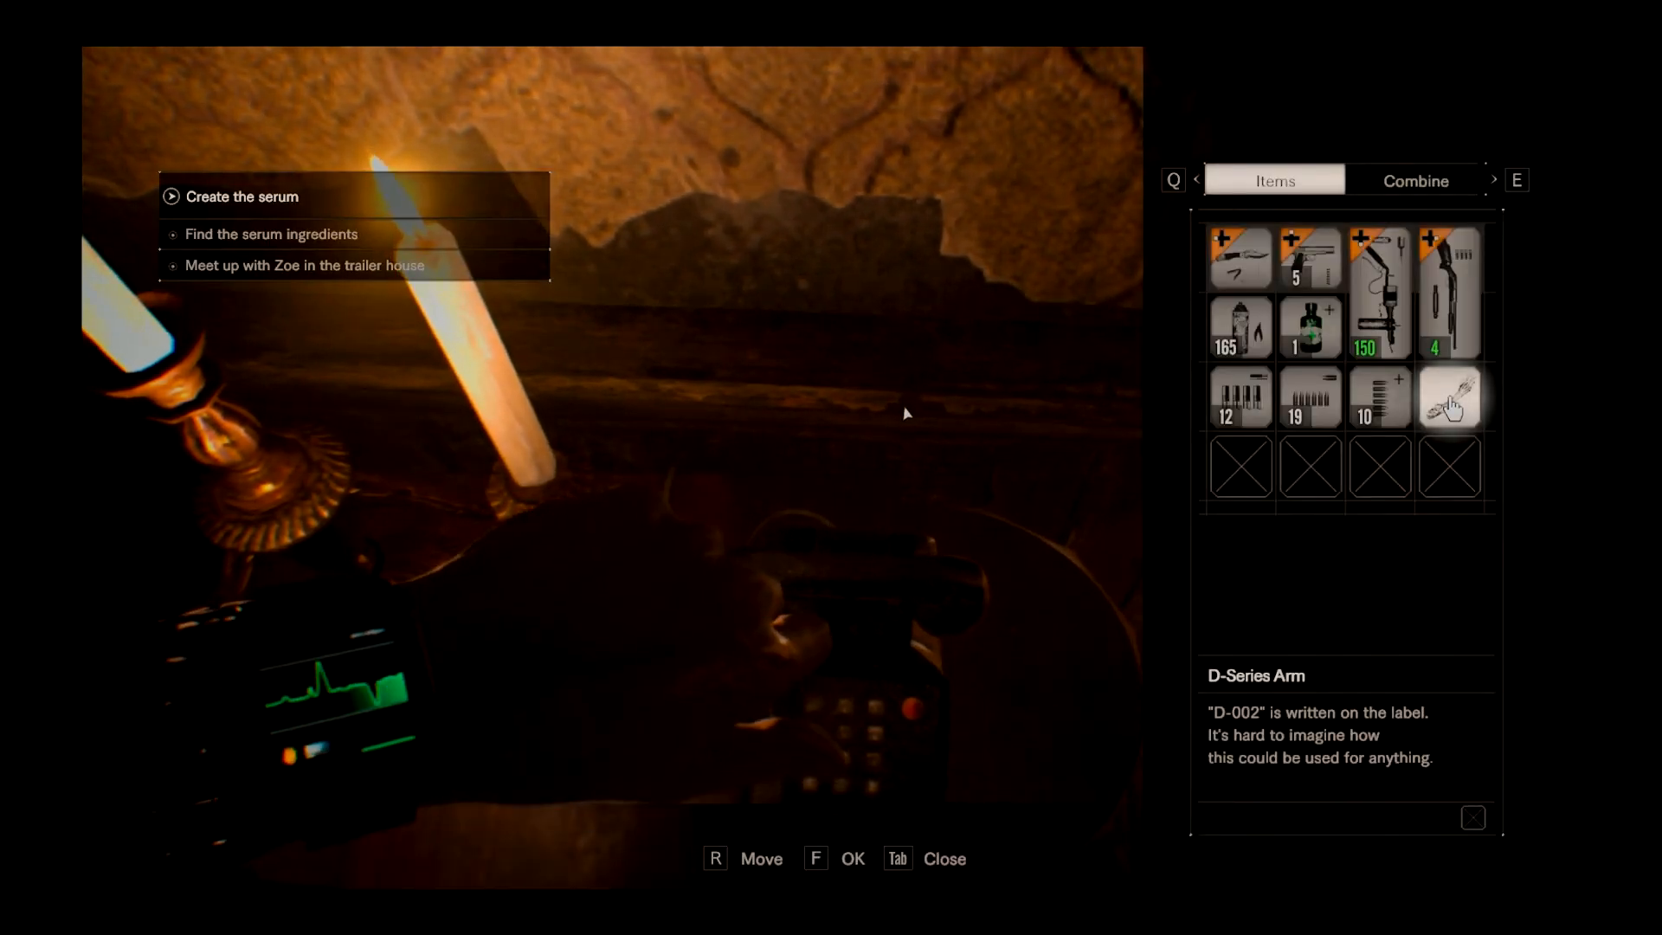
key("tab")
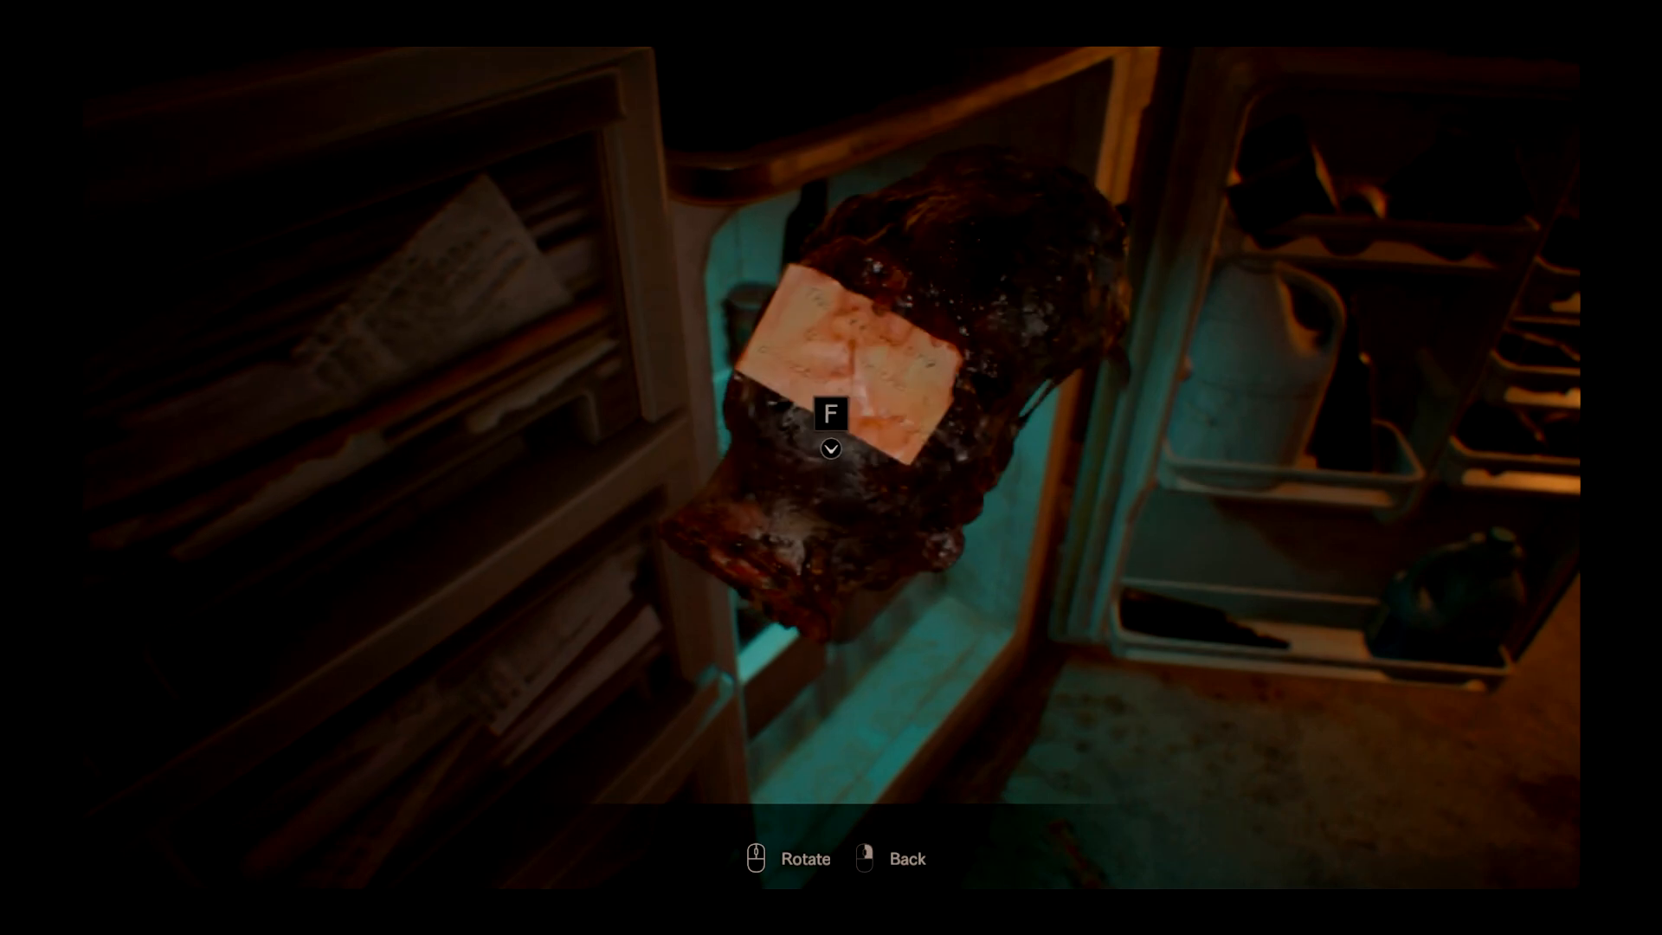
Examine the severed molded head from the fridge, view its attached note, and put it back
key("f")
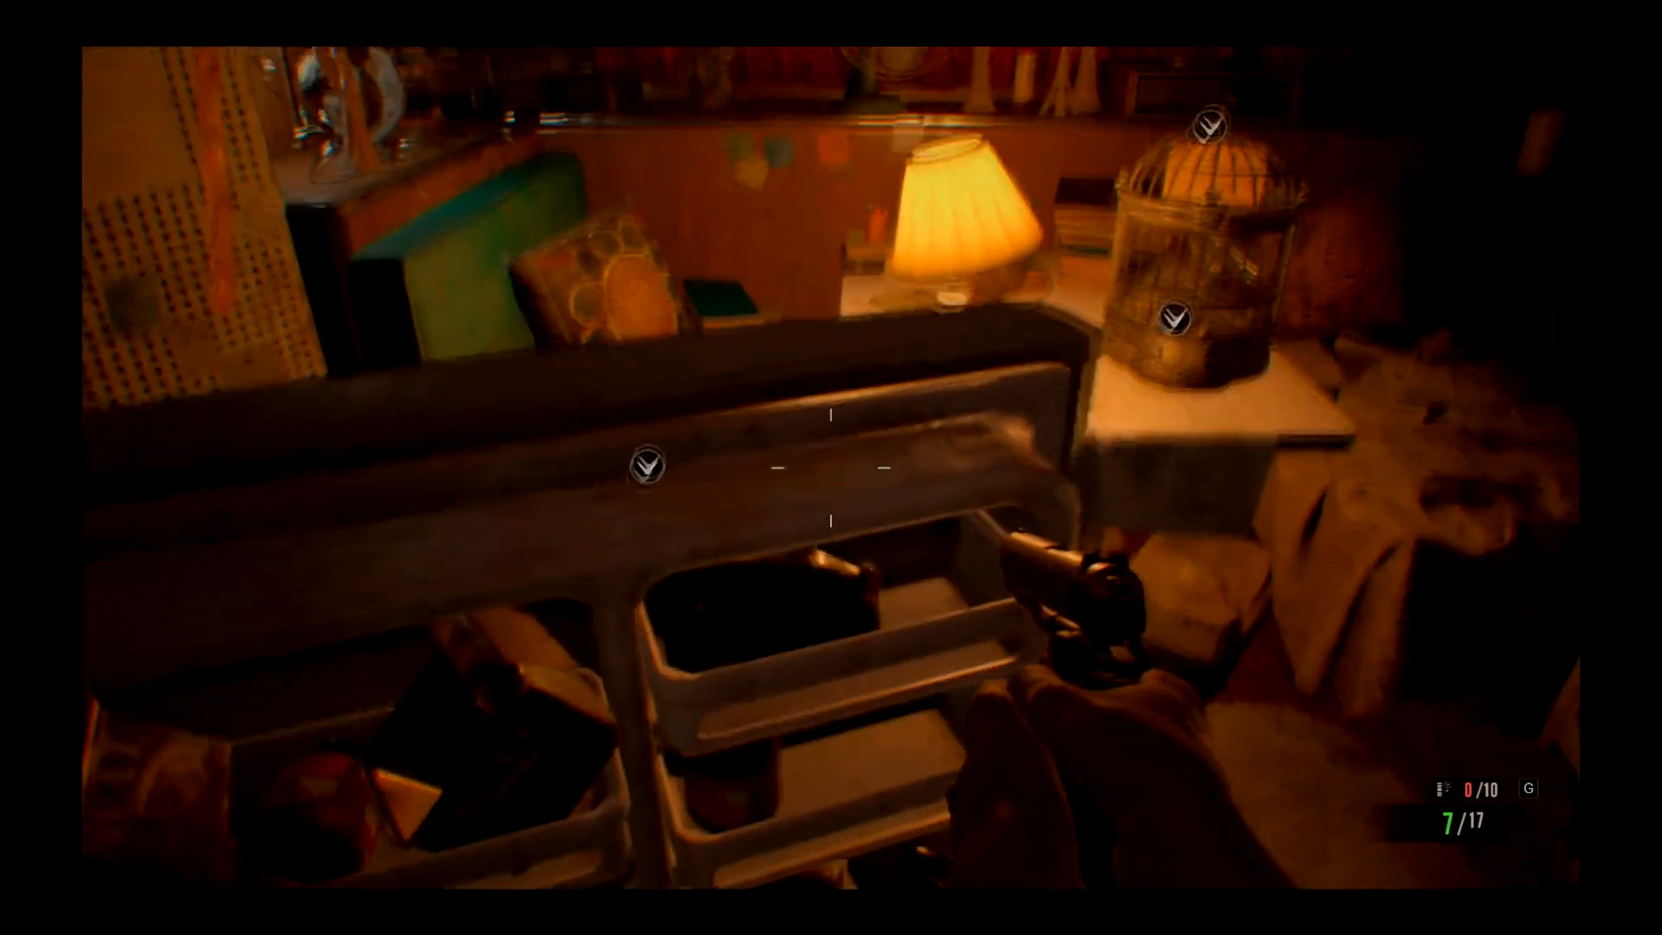
mouse_move(831, 468)
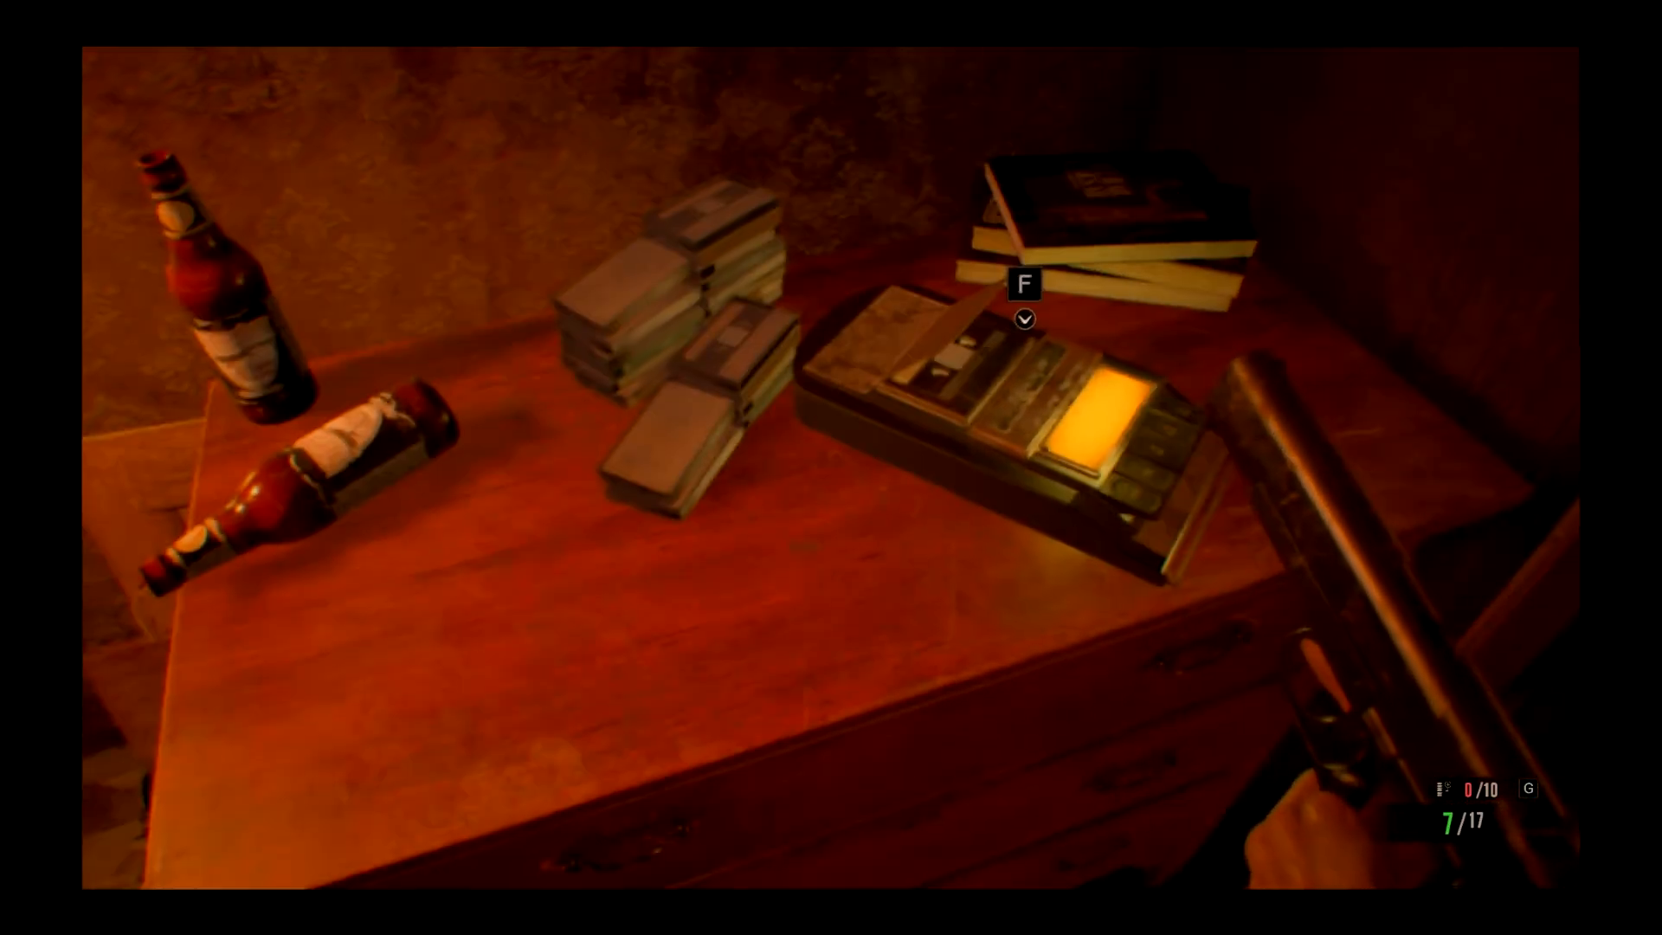
mouse_move(831, 467)
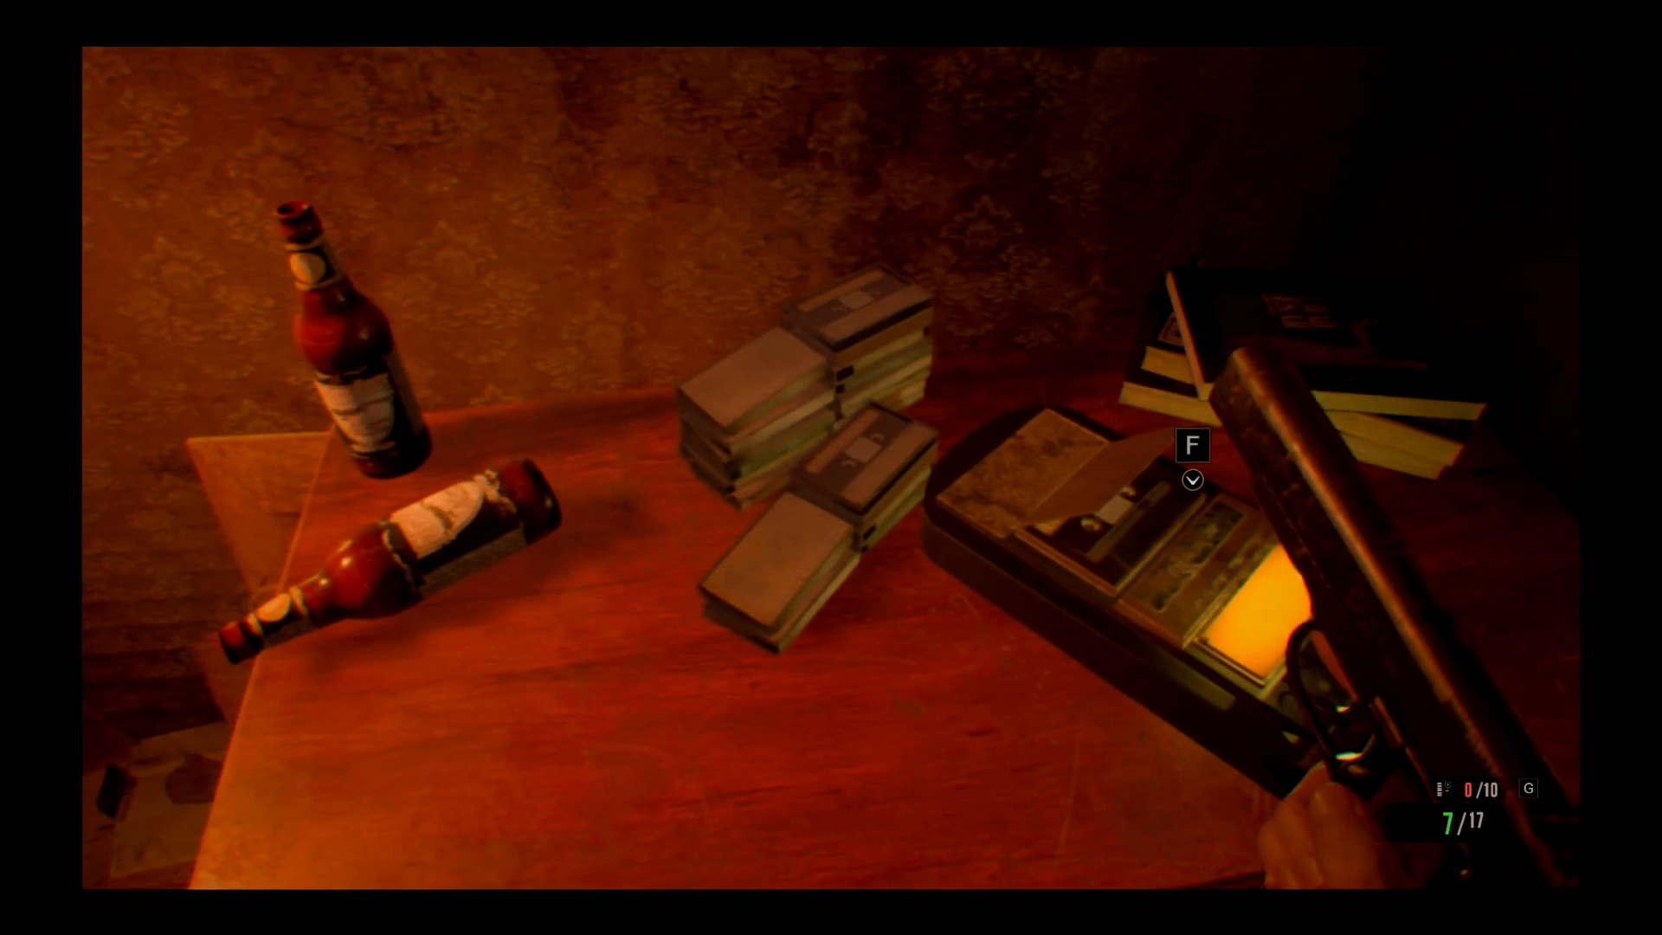